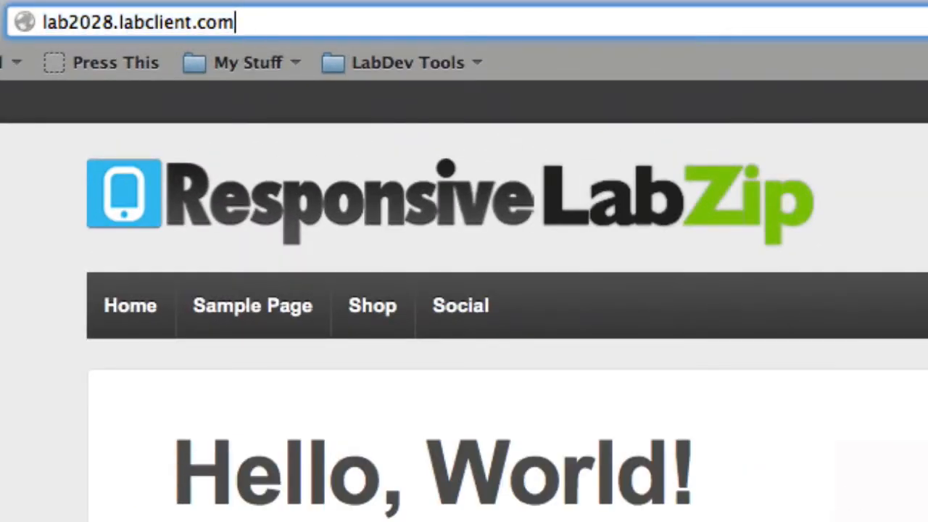
pyautogui.write('/wp-admin')
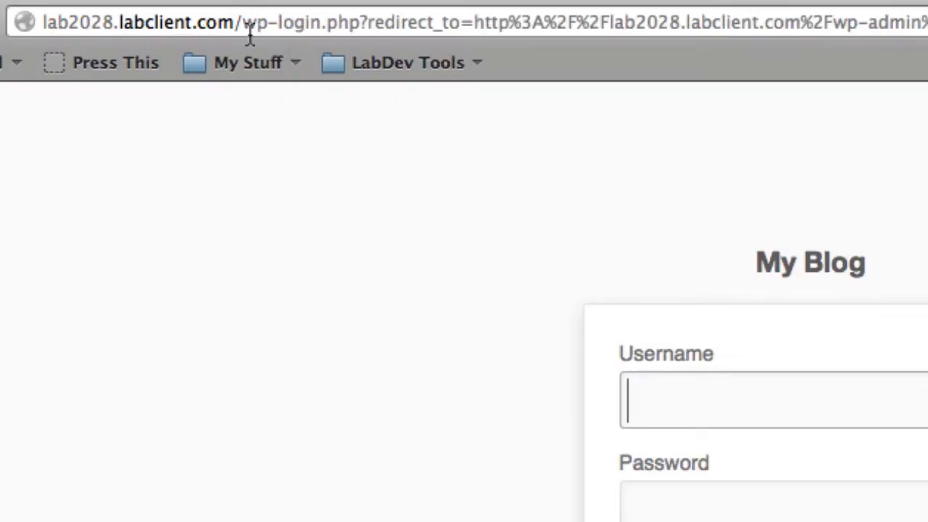
pyautogui.doubleClick(311, 22)
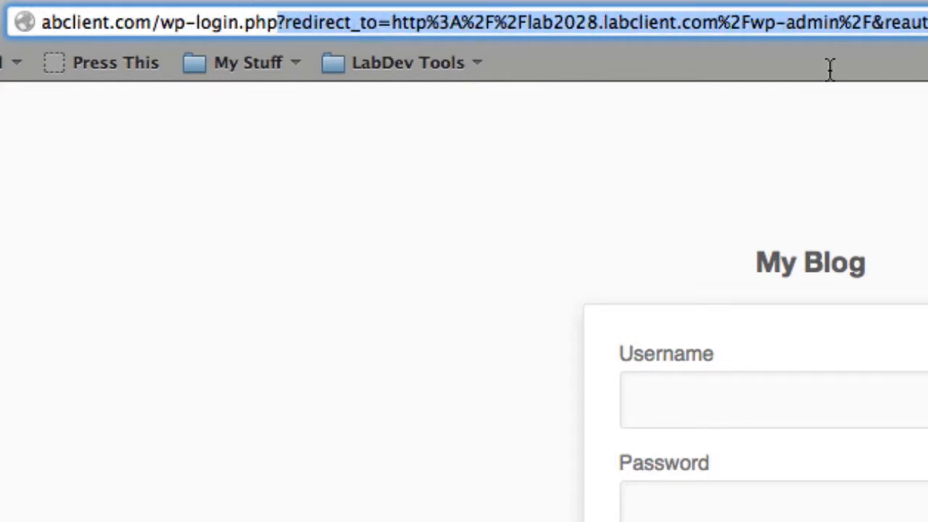
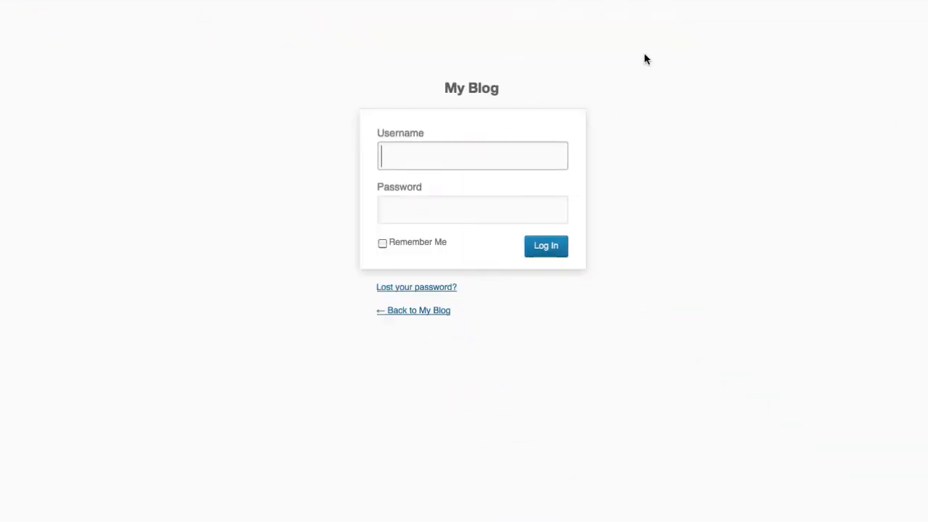
pyautogui.moveTo(608, 106)
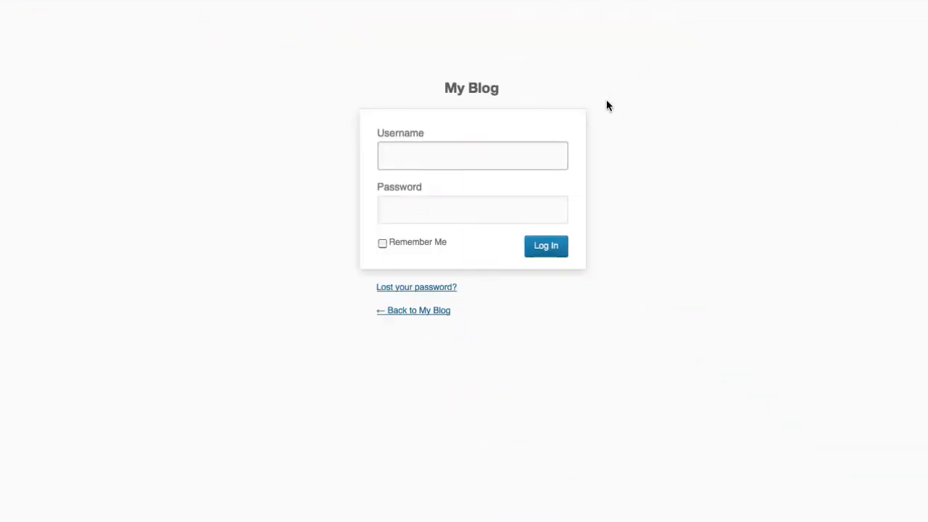
pyautogui.moveTo(626, 123)
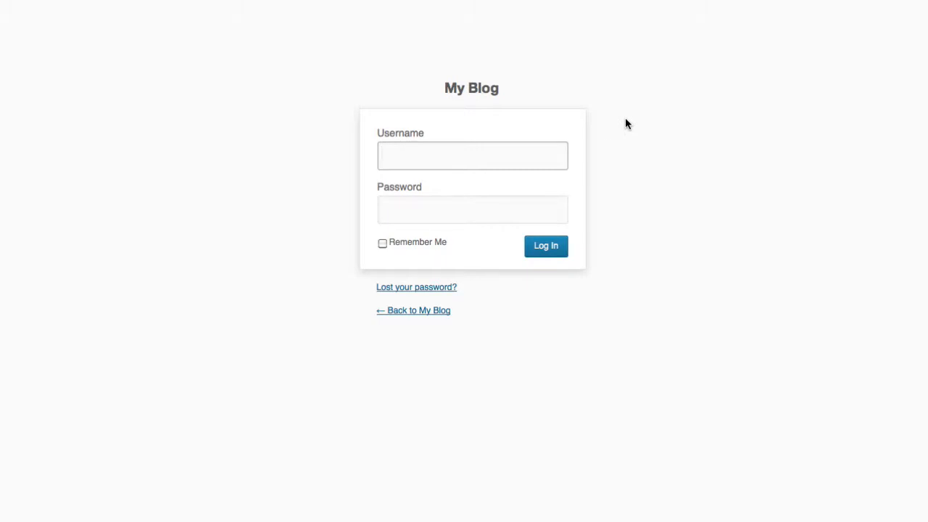
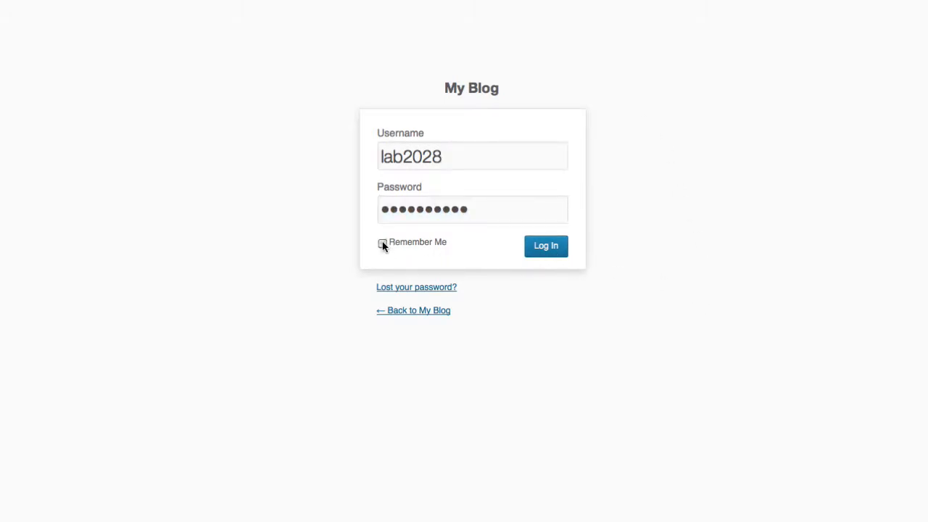
pyautogui.click(383, 242)
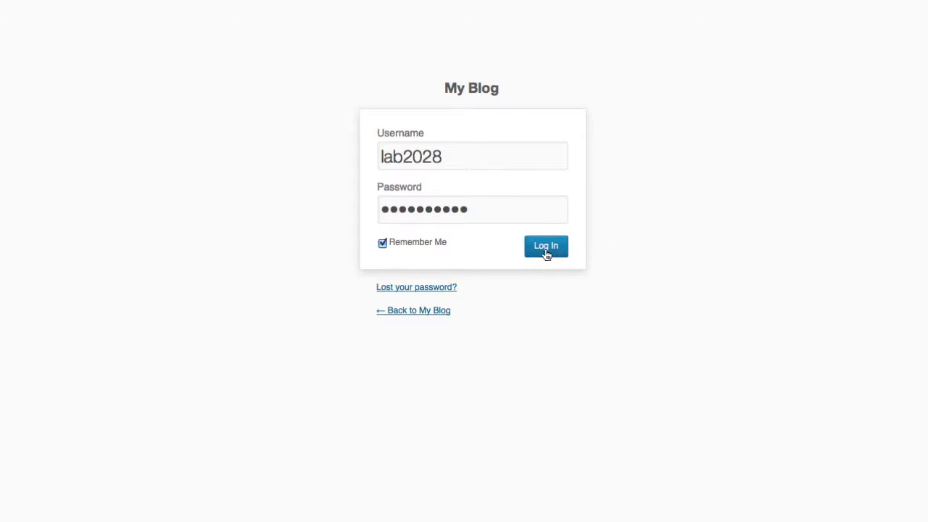
pyautogui.click(545, 247)
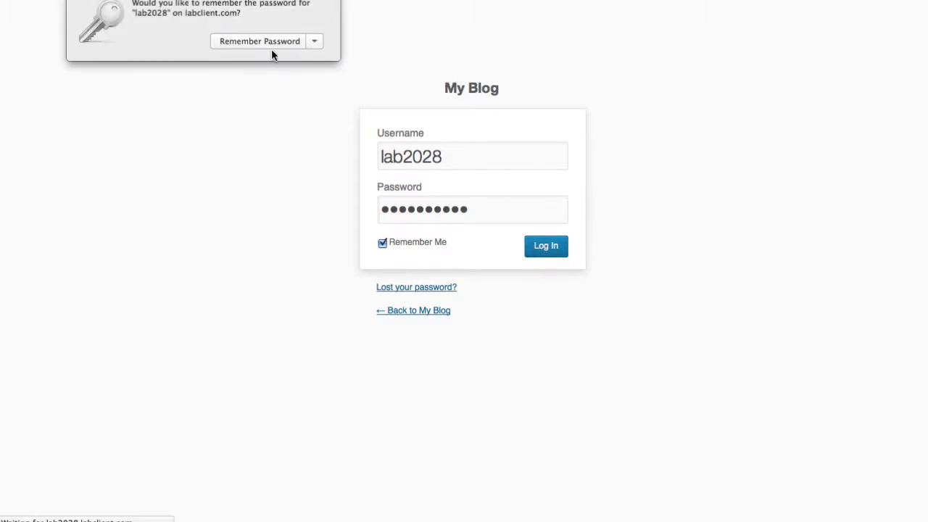
# Step: Let the browser store the password and go to the Dashboard from the My Blog menu
pyautogui.click(545, 247)
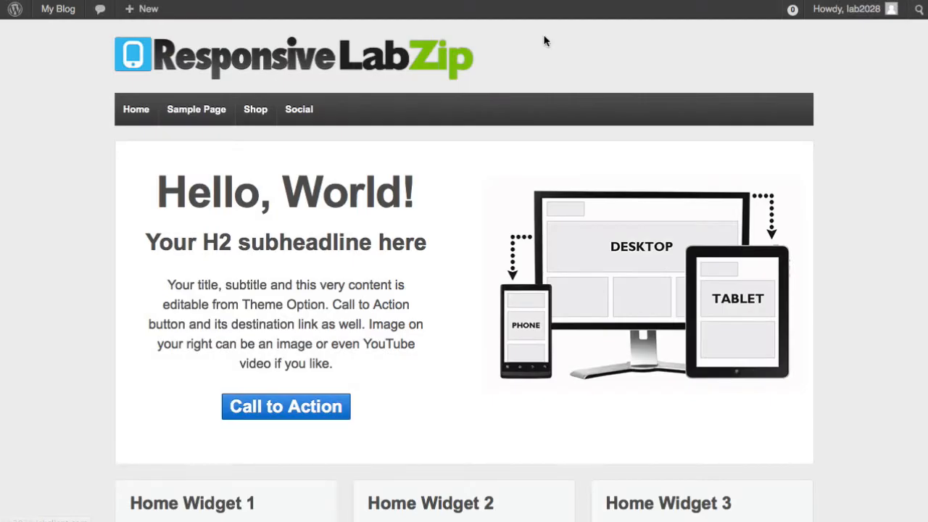
pyautogui.moveTo(46, 52)
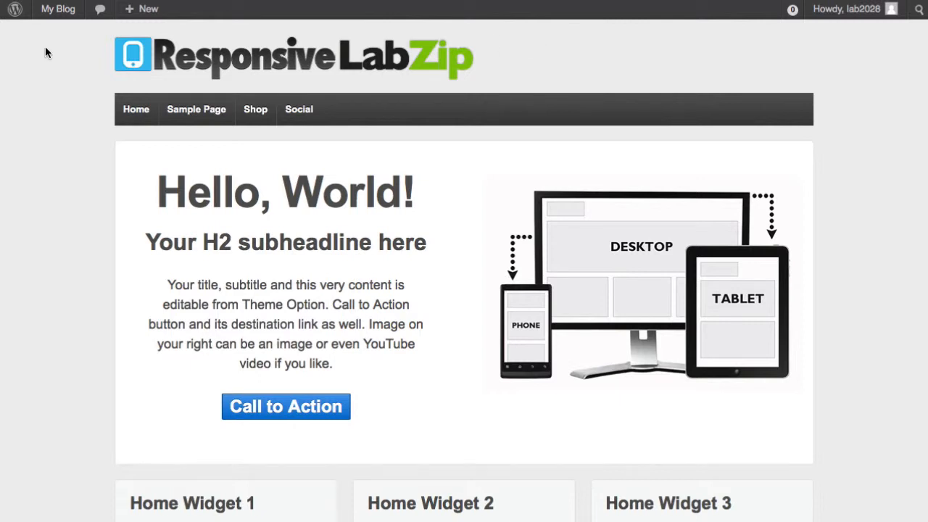
pyautogui.moveTo(56, 13)
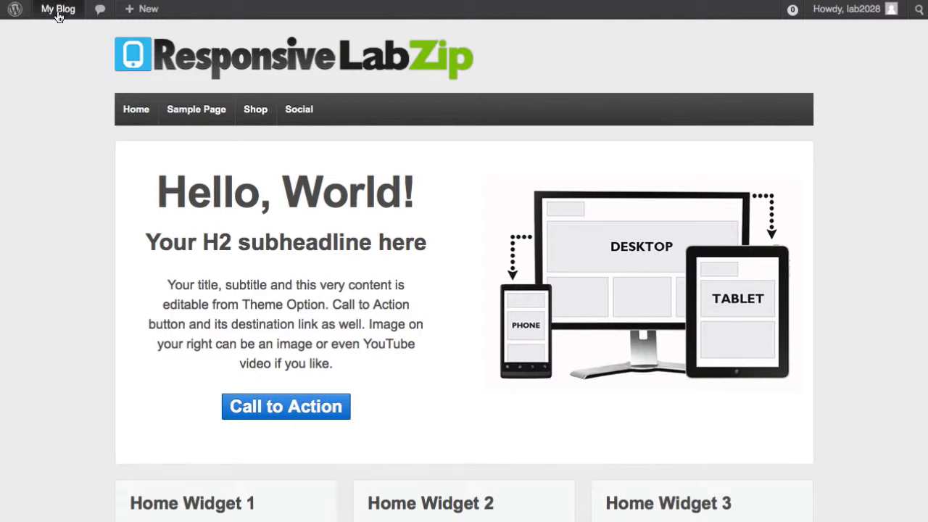
pyautogui.click(58, 8)
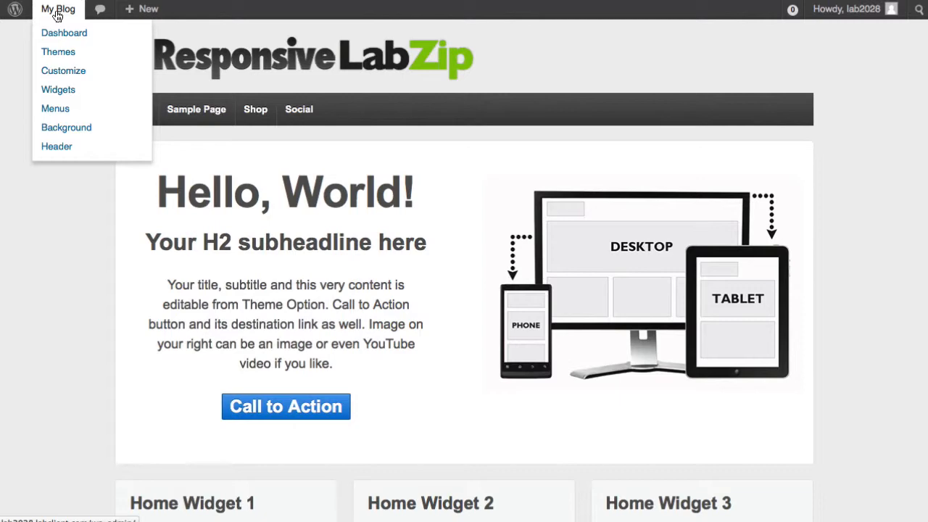
pyautogui.moveTo(63, 32)
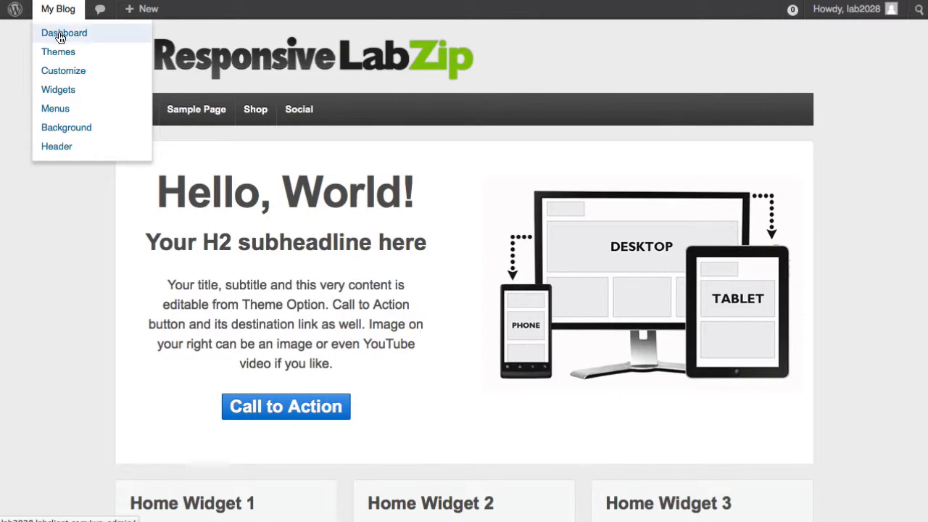
pyautogui.click(64, 32)
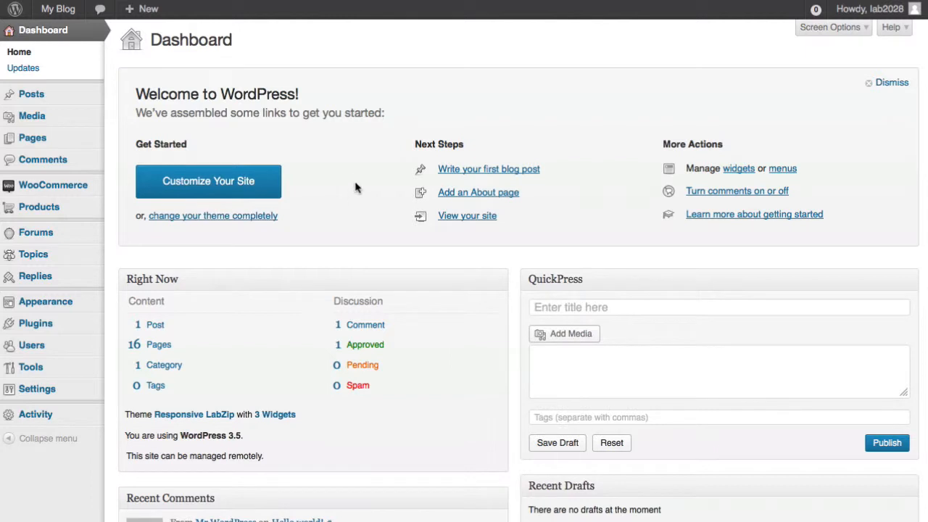
pyautogui.moveTo(353, 180)
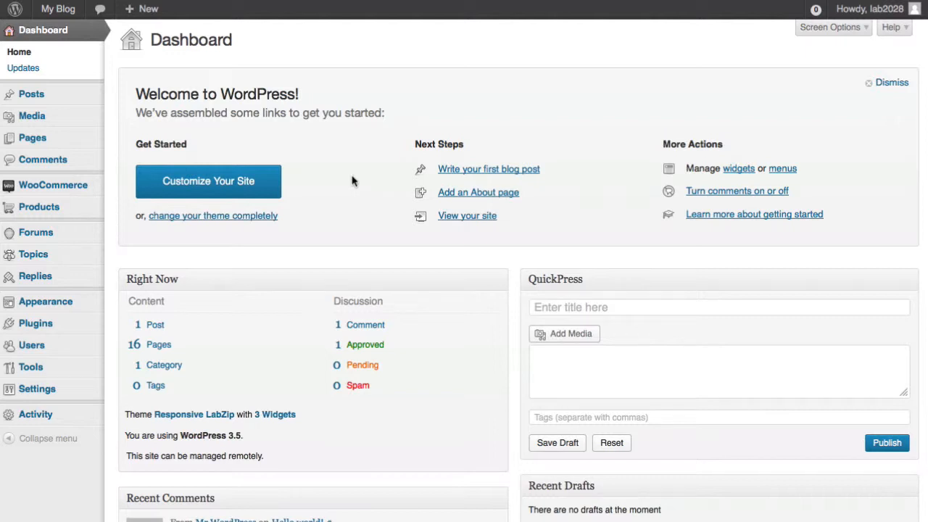
pyautogui.moveTo(361, 76)
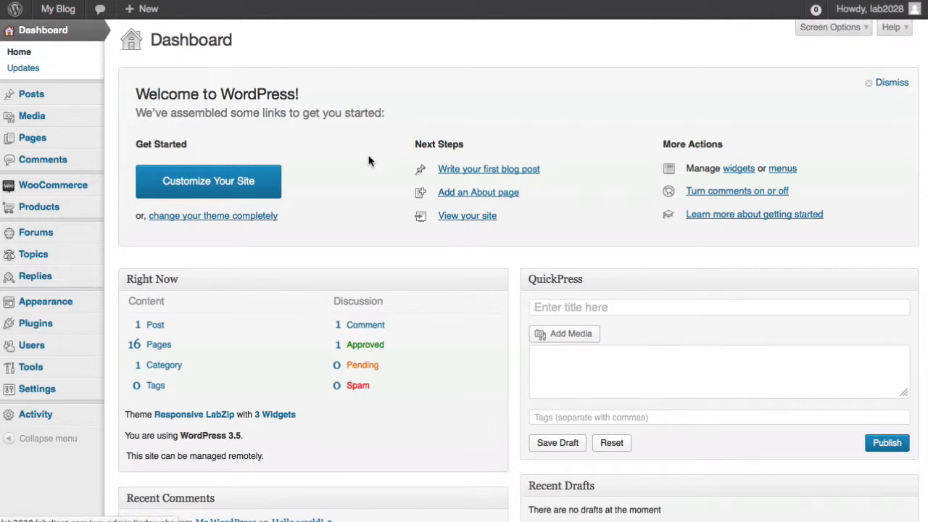
# Step: Dismiss the Welcome to WordPress panel from the Dashboard
pyautogui.scroll(-3)
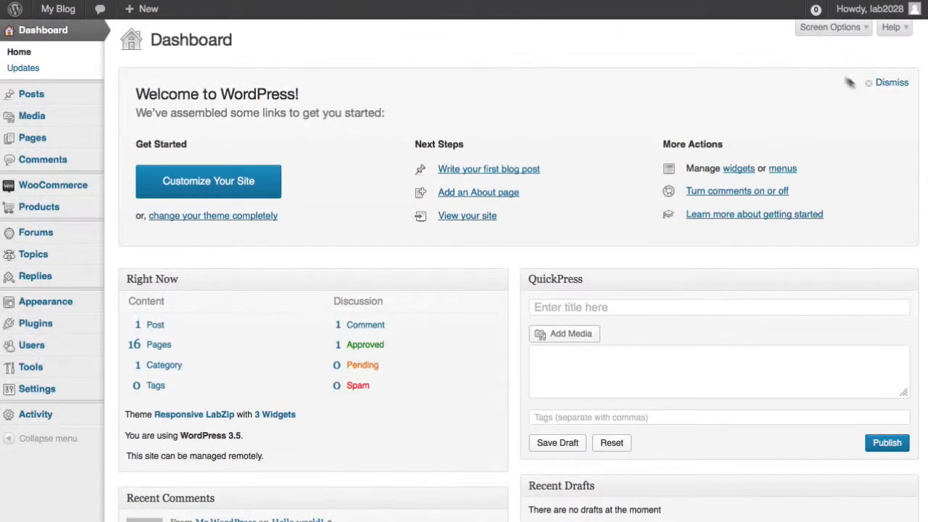
pyautogui.click(887, 81)
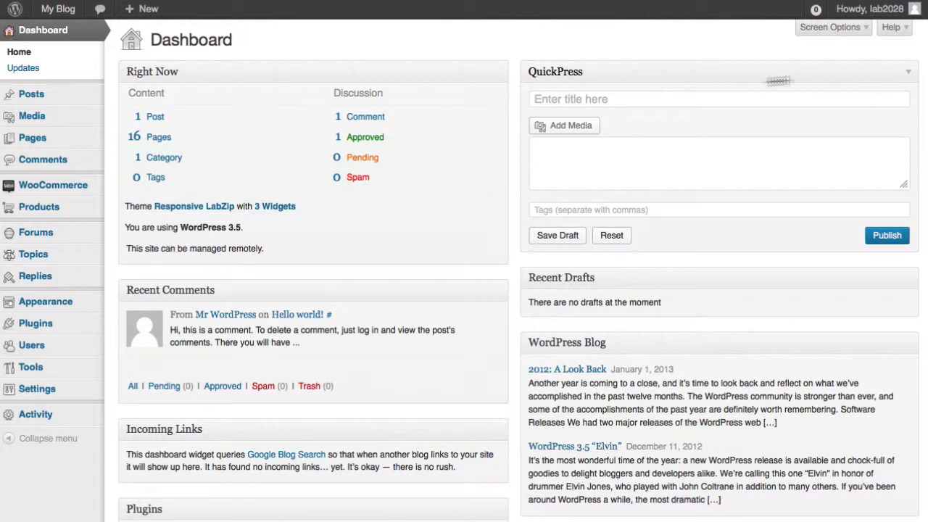
pyautogui.moveTo(482, 122)
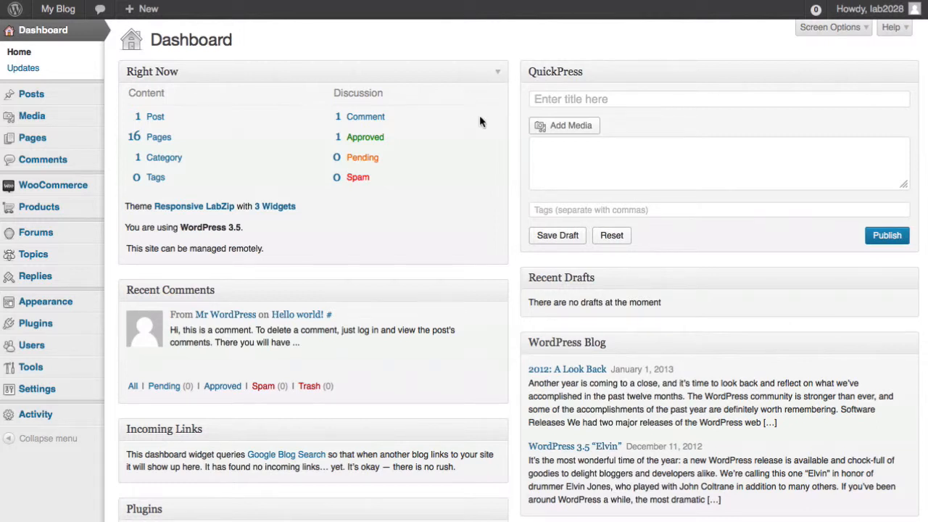
pyautogui.moveTo(496, 77)
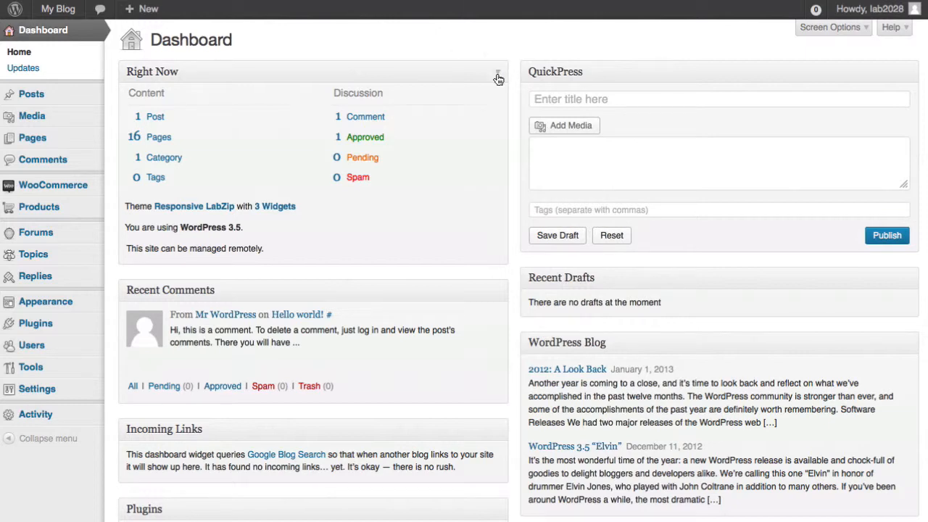
# Step: Collapse the site summary, antispam statistics and shop status boxes to their headings
pyautogui.click(495, 72)
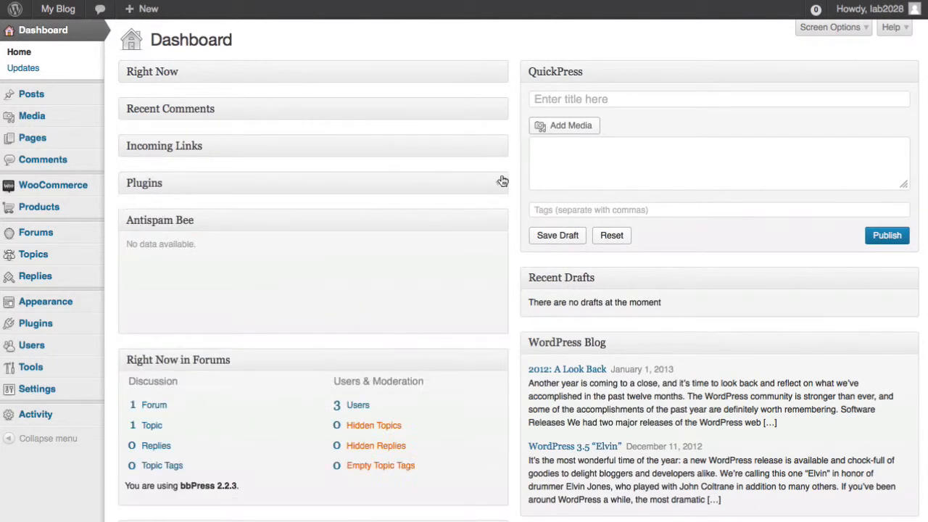
pyautogui.moveTo(506, 229)
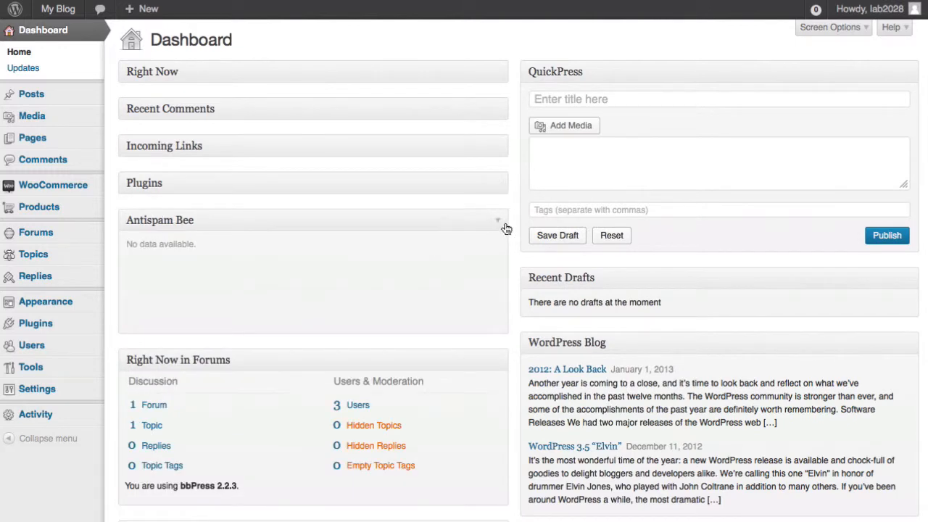
pyautogui.click(497, 220)
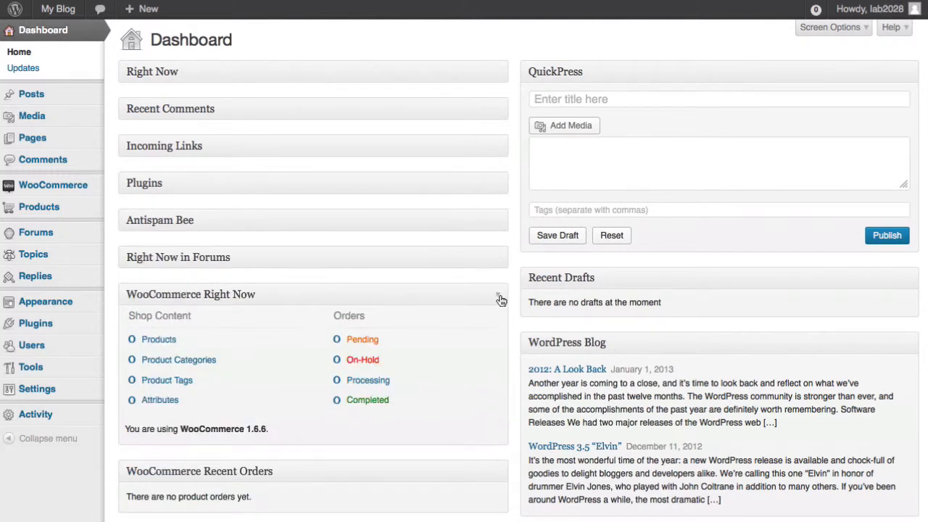
pyautogui.click(500, 300)
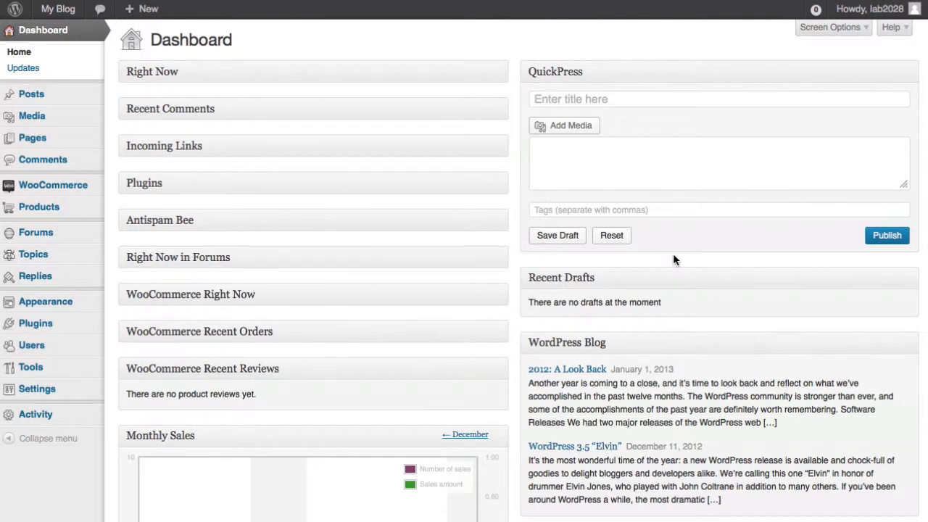
pyautogui.moveTo(423, 112)
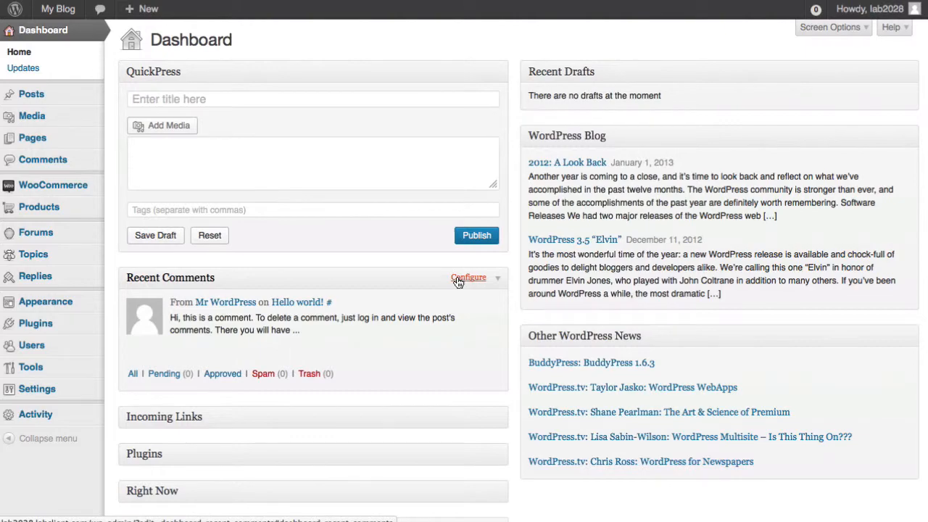
pyautogui.moveTo(539, 316)
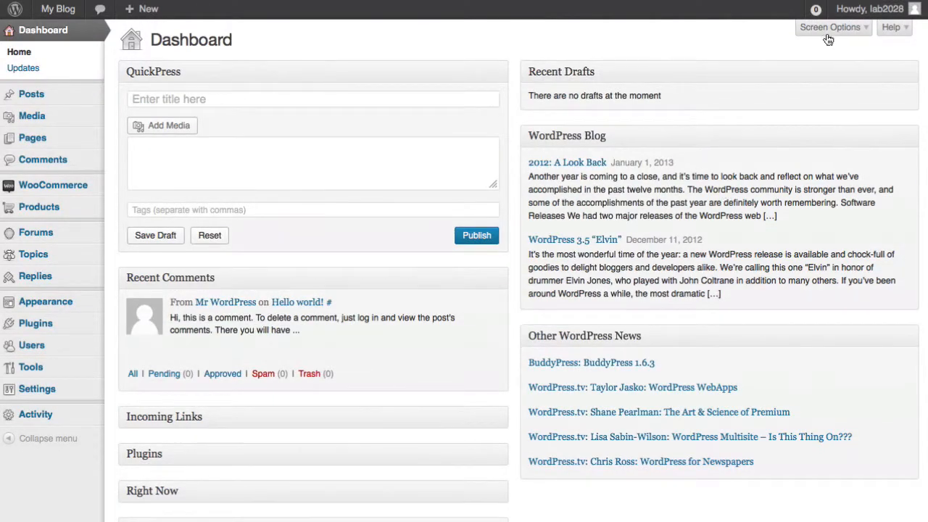
# Step: In Screen Options hide the recent comments box, adjust the column layout, and close the panel
pyautogui.click(832, 26)
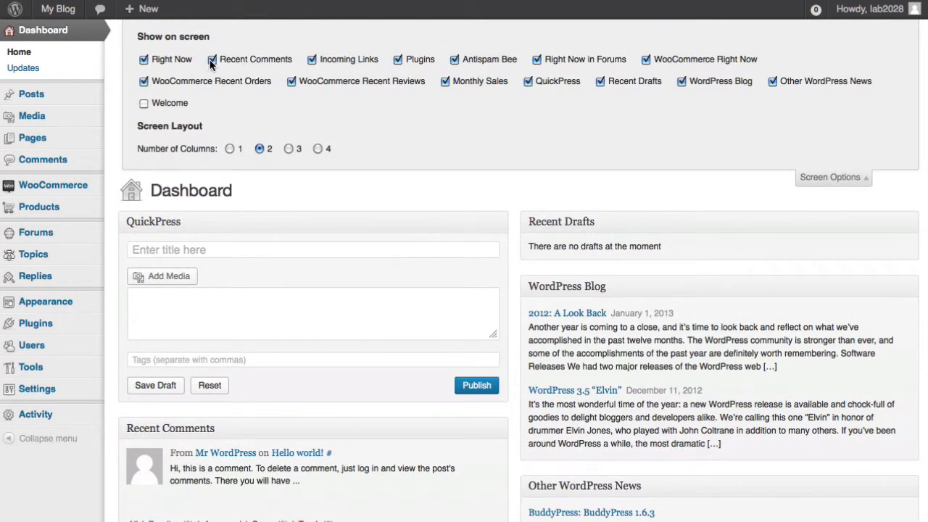
pyautogui.click(213, 60)
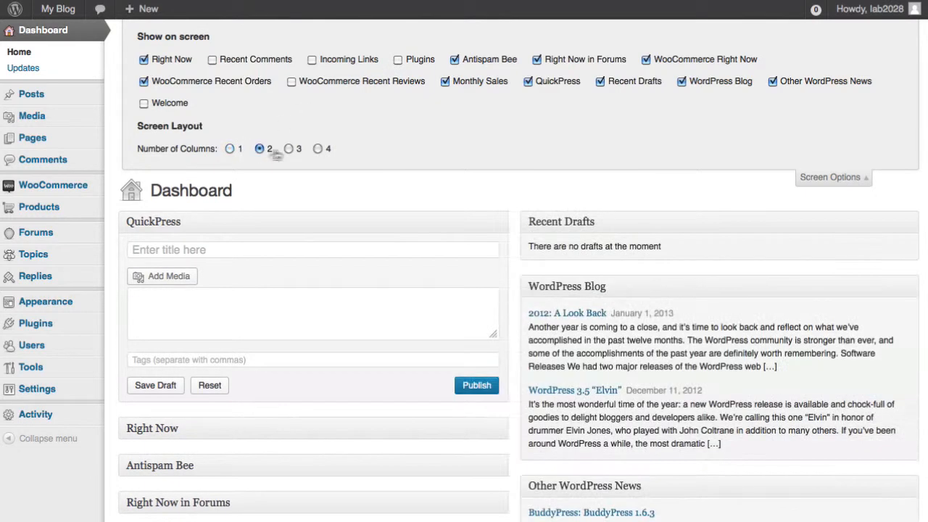
pyautogui.click(317, 148)
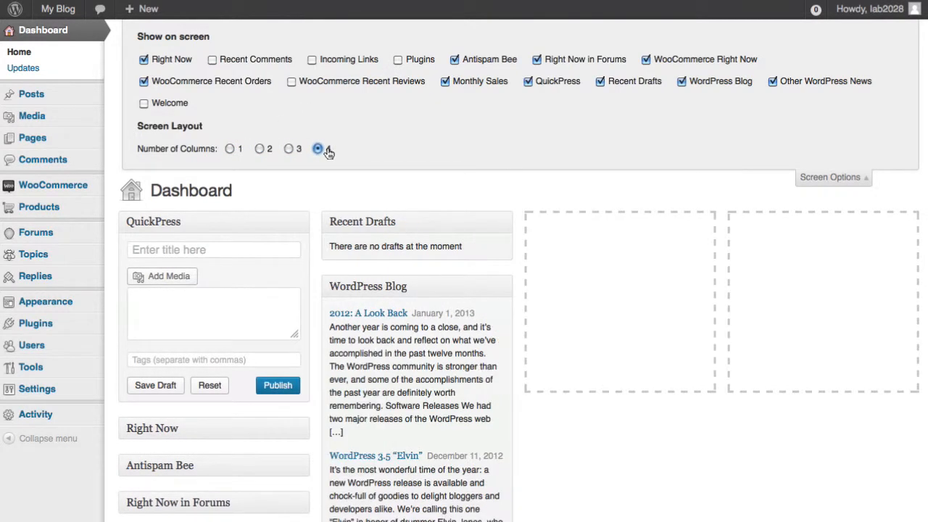
pyautogui.click(259, 148)
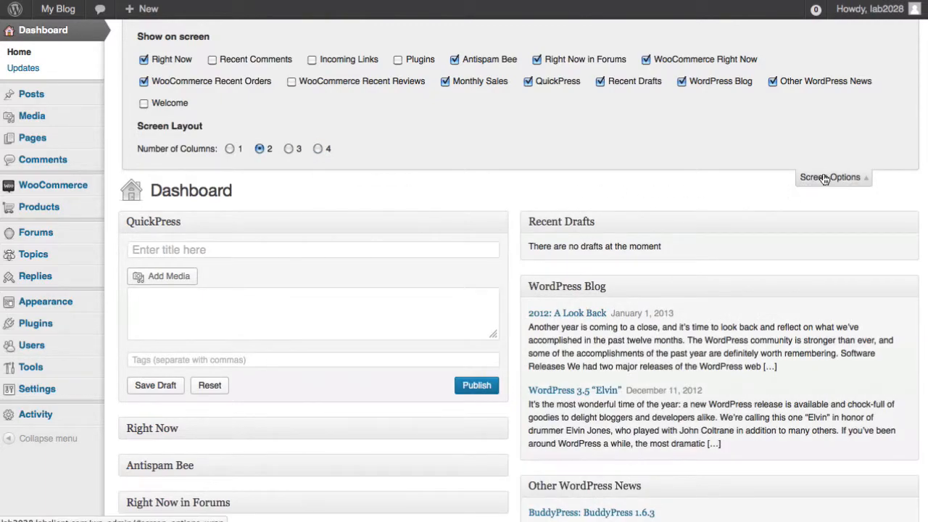
pyautogui.click(829, 177)
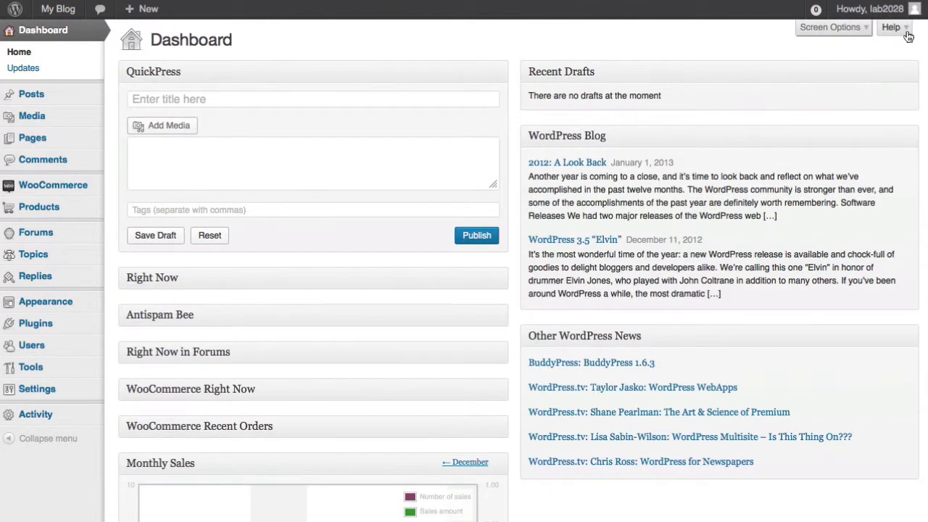
# Step: Show the Dashboard help and read its Navigation and Content sections
pyautogui.click(889, 32)
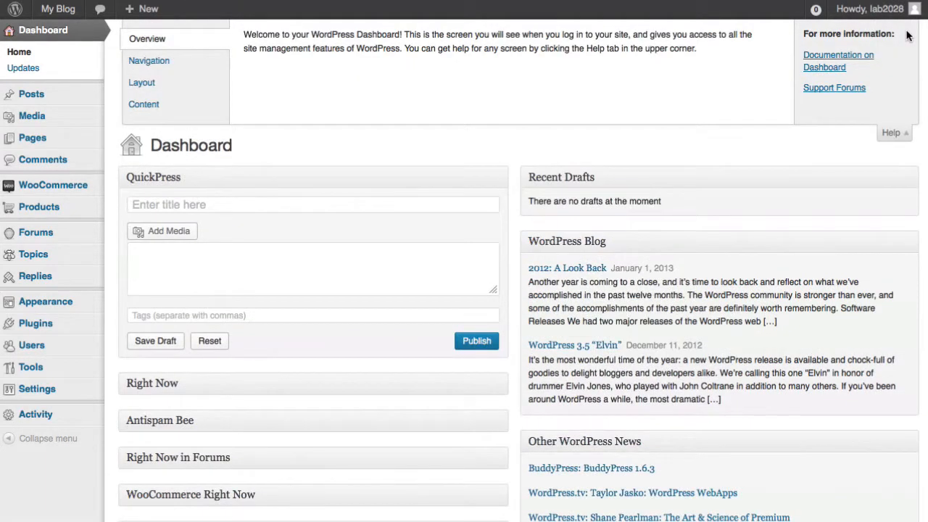
pyautogui.moveTo(277, 167)
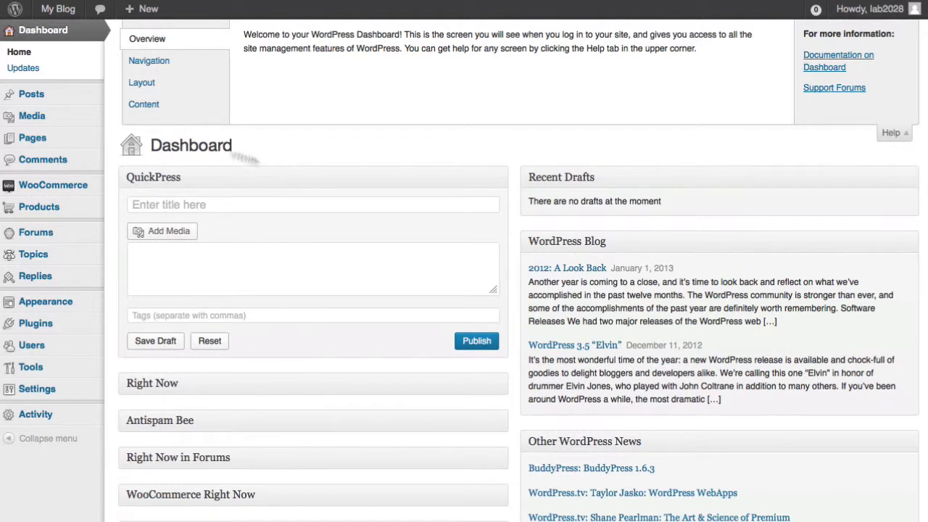
pyautogui.moveTo(220, 157)
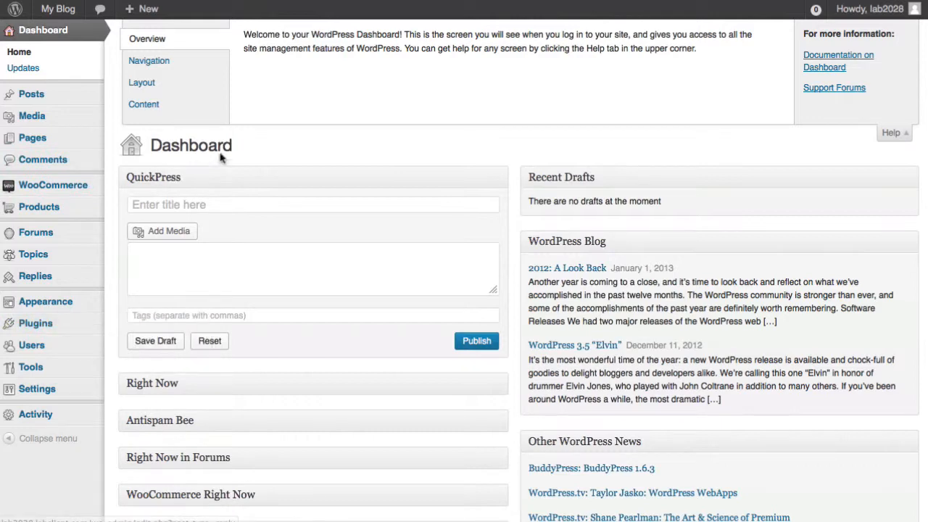
pyautogui.click(148, 61)
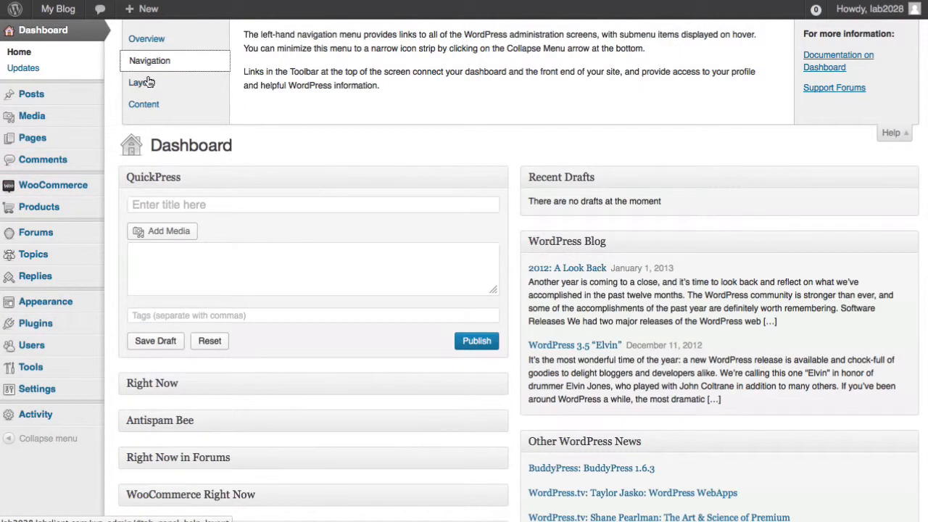
pyautogui.click(144, 104)
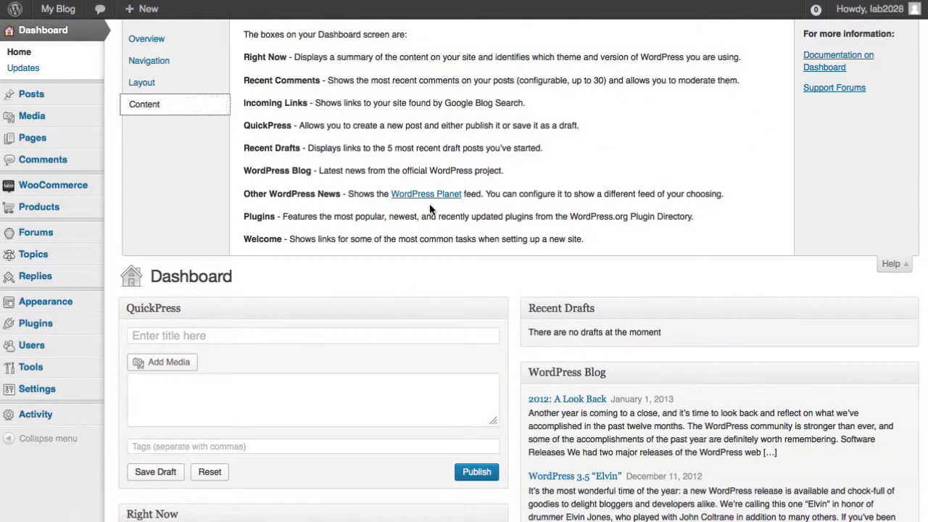
pyautogui.moveTo(889, 261)
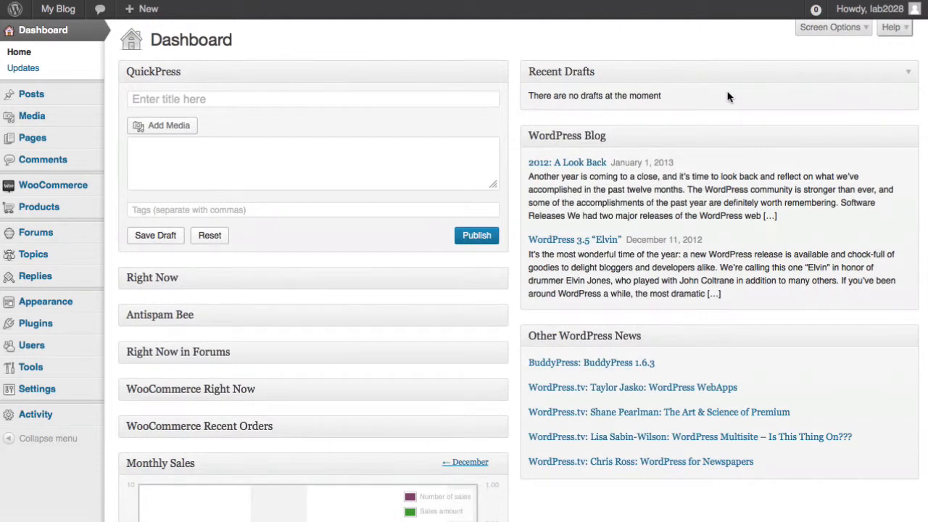
pyautogui.moveTo(794, 76)
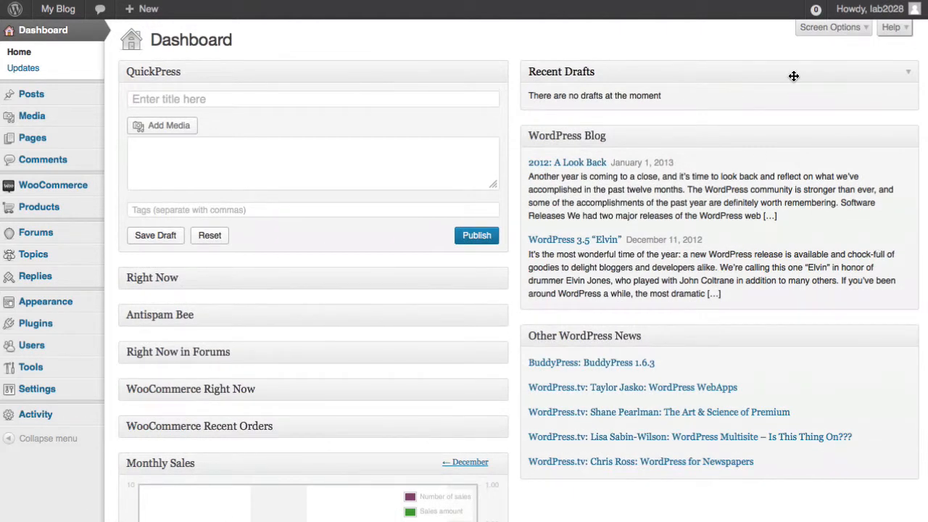
pyautogui.moveTo(139, 64)
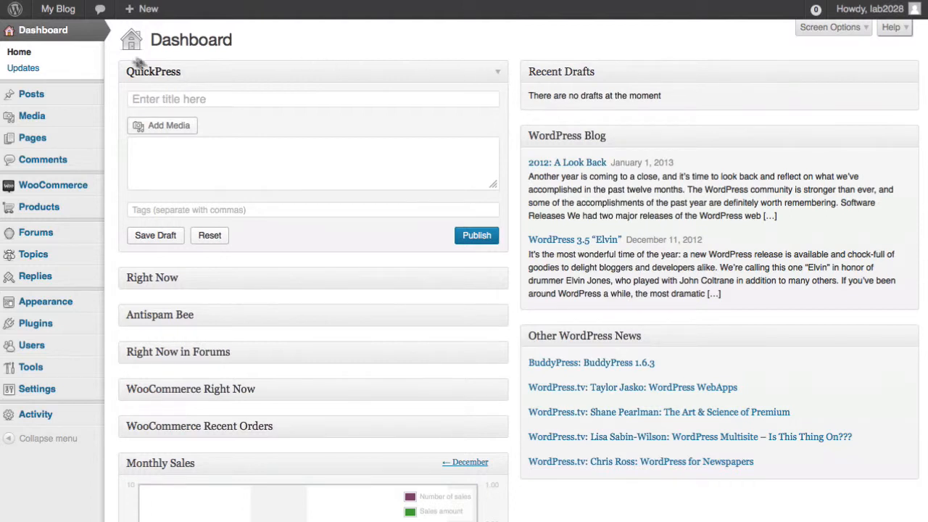
# Step: Check the admin bar's comments and notifications, then leave the Howdy account menu open
pyautogui.click(66, 9)
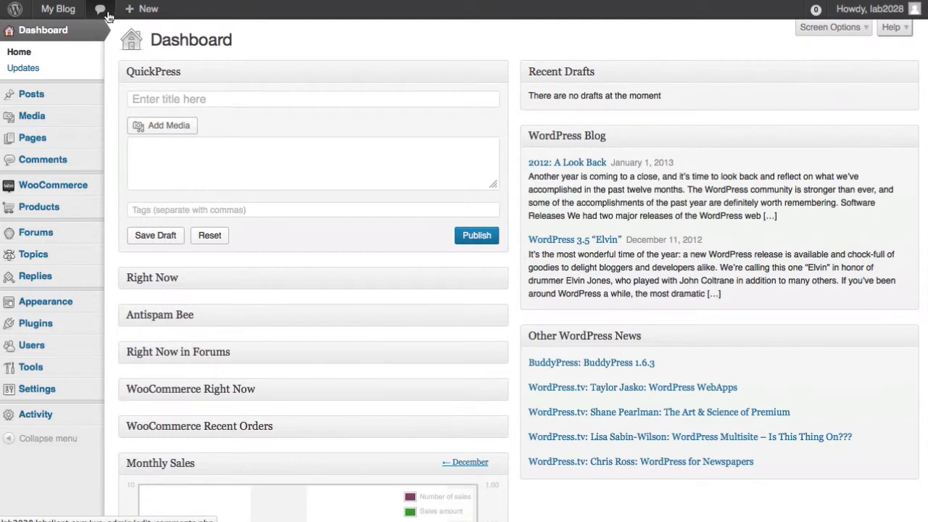
pyautogui.moveTo(101, 8)
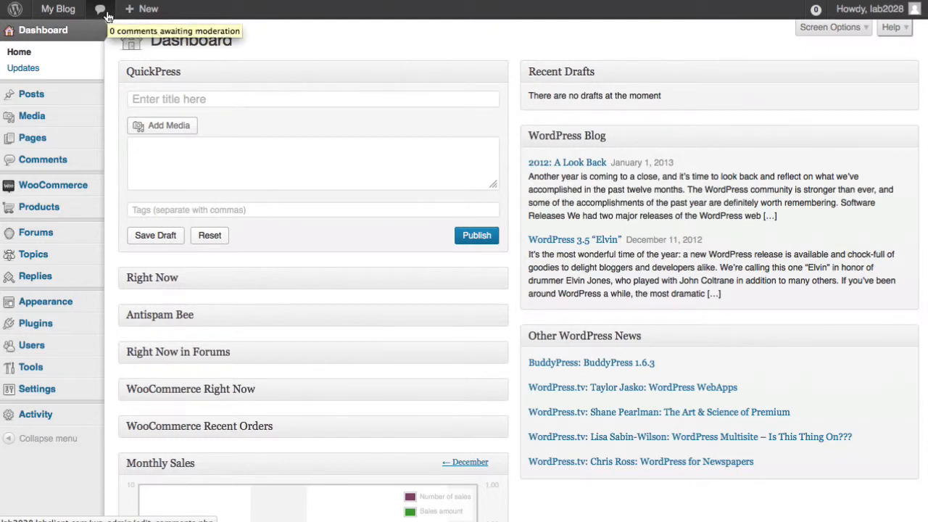
pyautogui.click(145, 9)
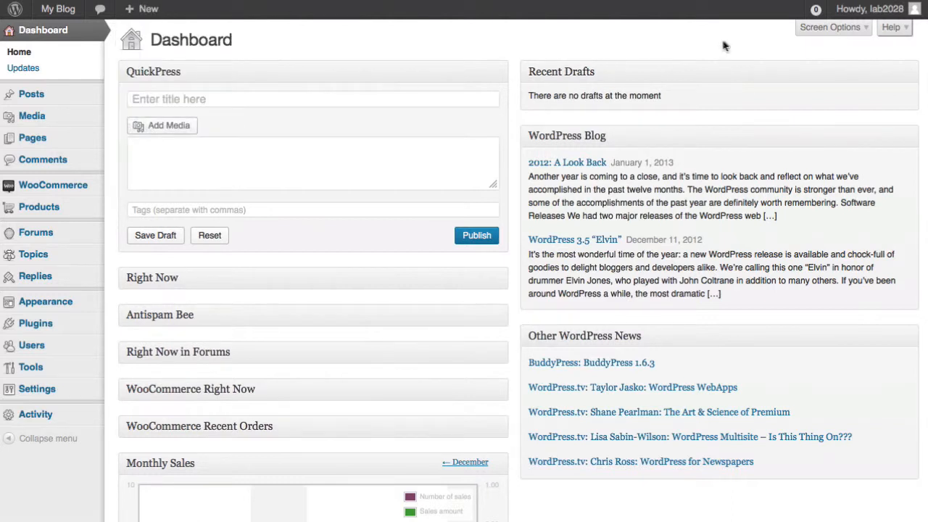
pyautogui.click(814, 9)
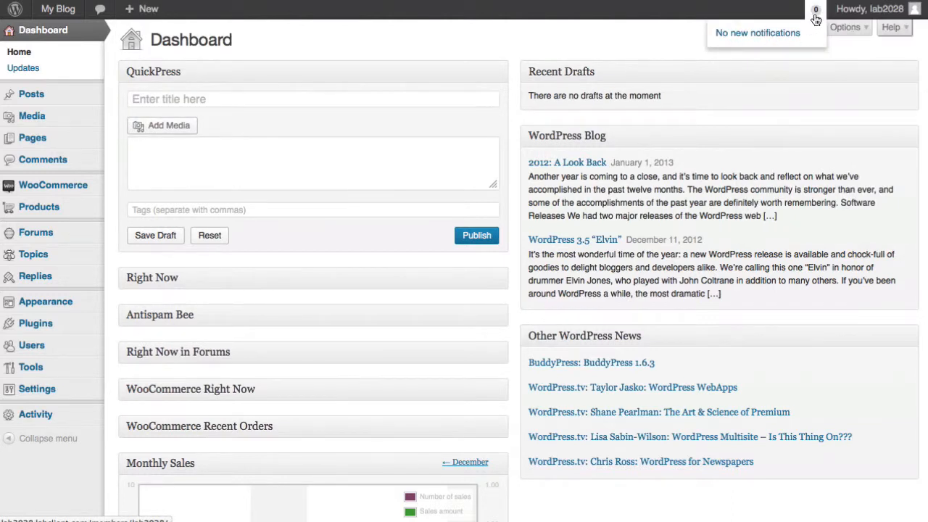
pyautogui.moveTo(867, 11)
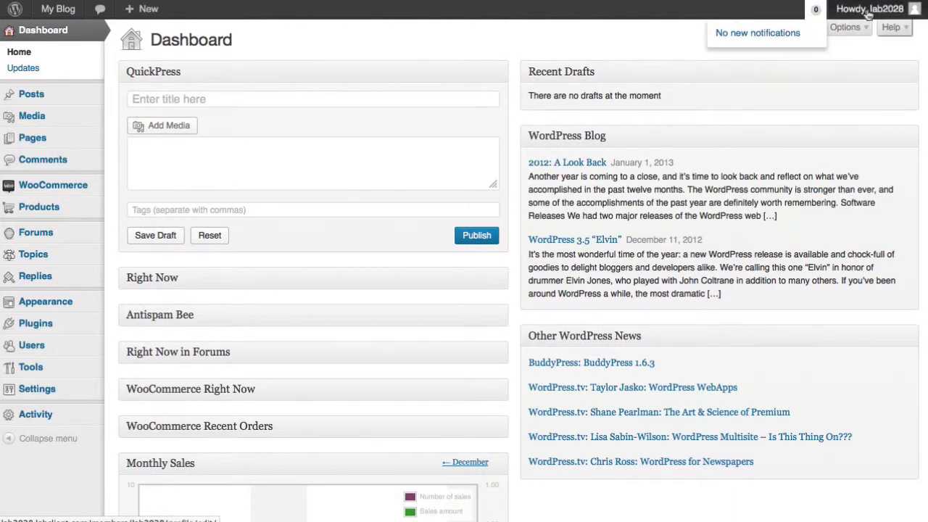
pyautogui.click(866, 12)
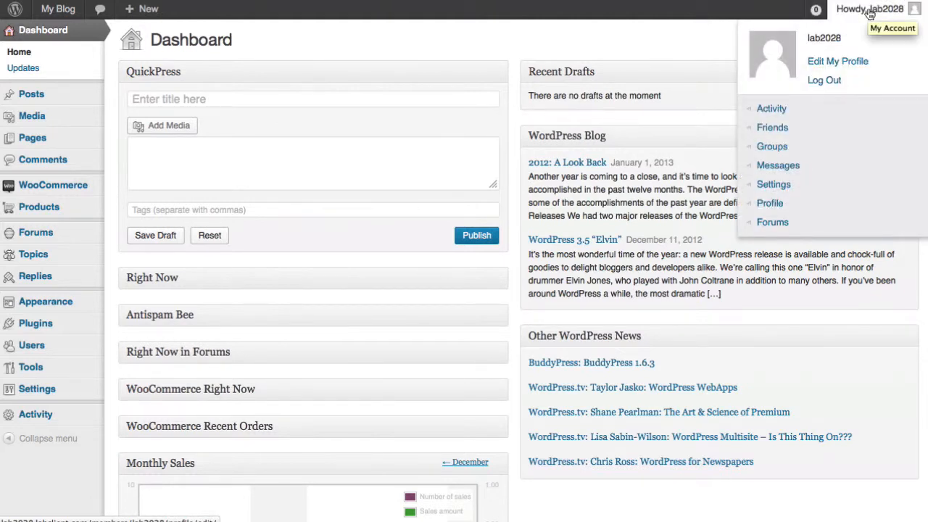
pyautogui.moveTo(773, 108)
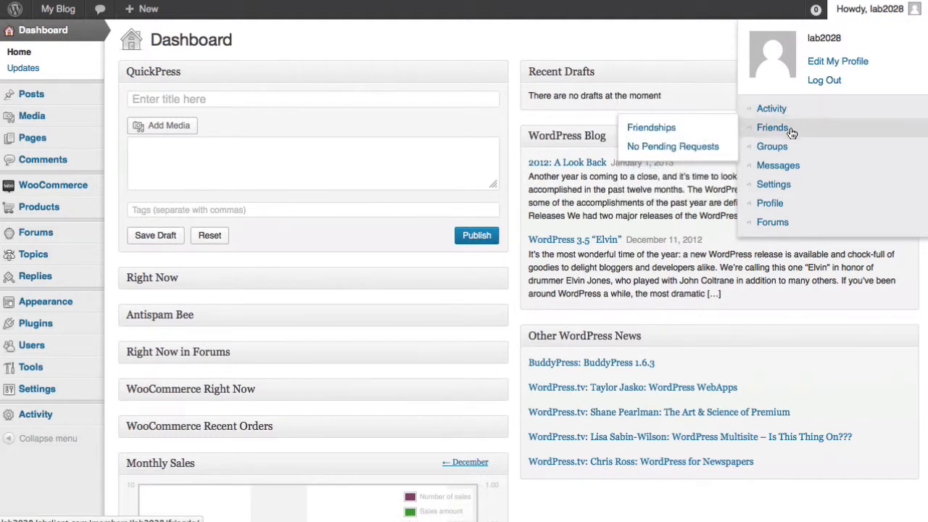
pyautogui.moveTo(769, 203)
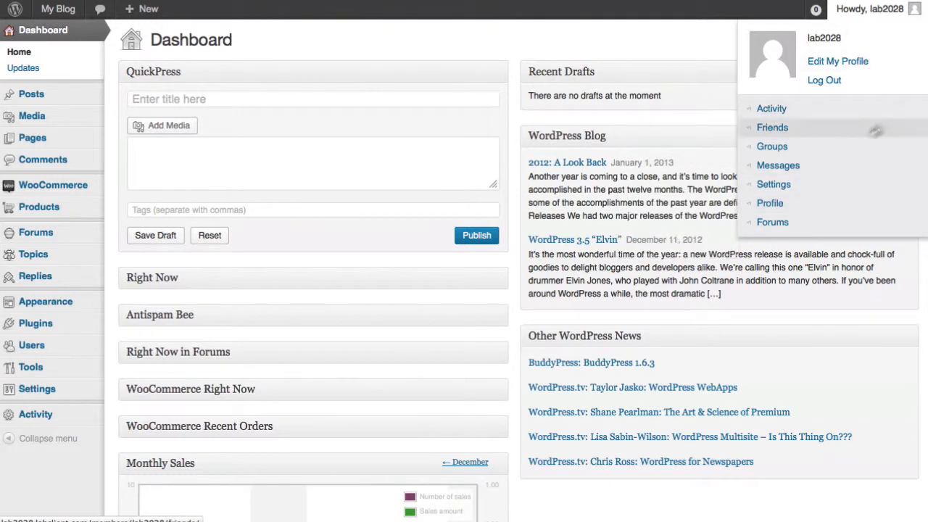
pyautogui.moveTo(826, 41)
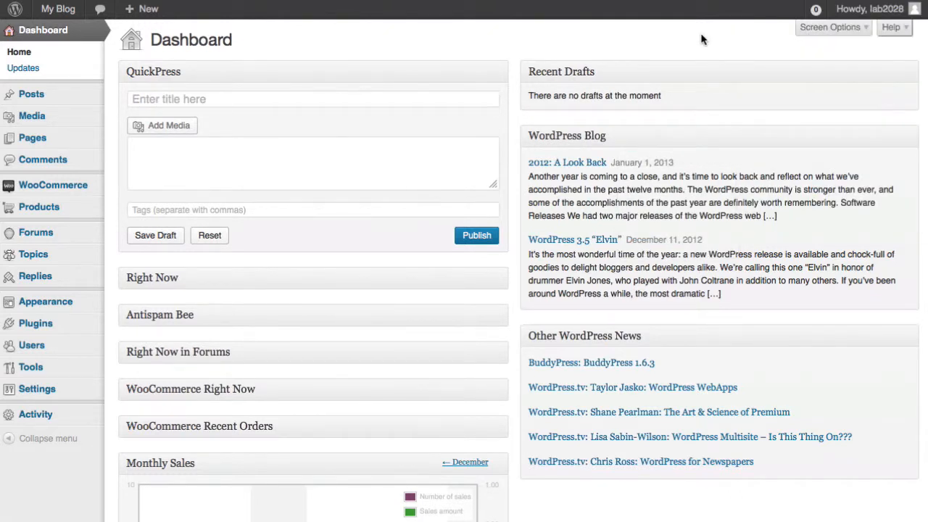
pyautogui.moveTo(699, 37)
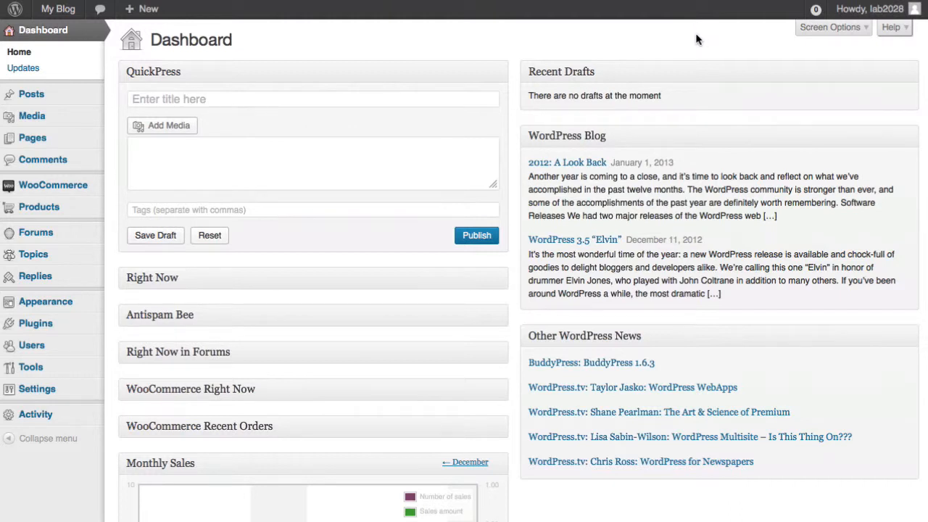
pyautogui.moveTo(614, 35)
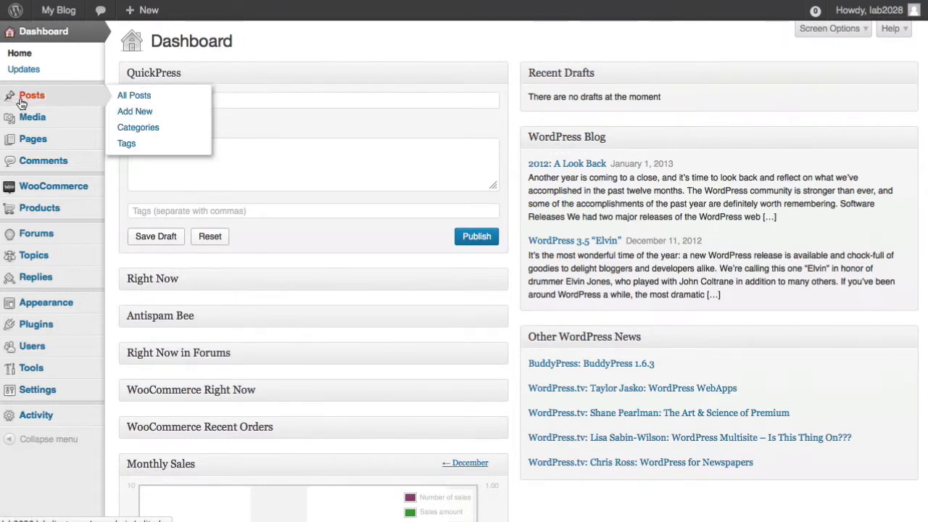
pyautogui.moveTo(128, 115)
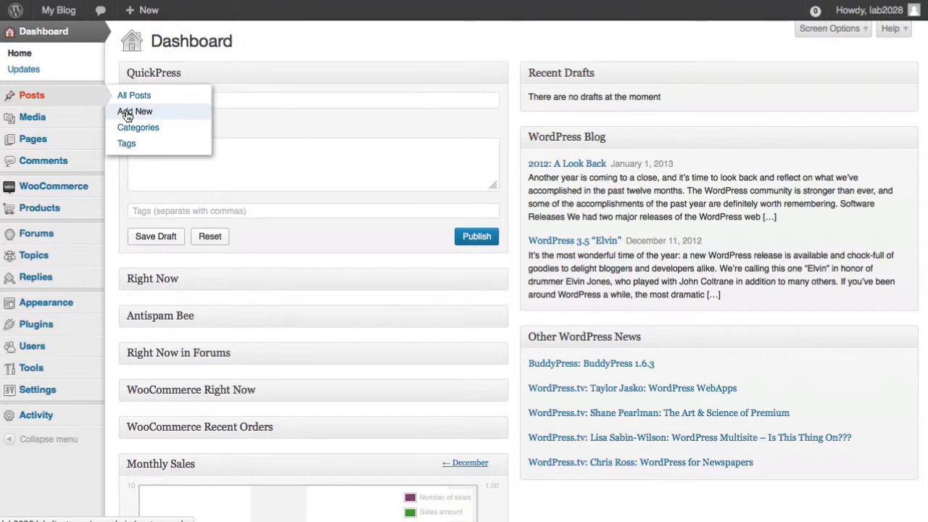
# Step: Start a new post titled 'This is a new' with body text 'This is some content'
pyautogui.click(135, 110)
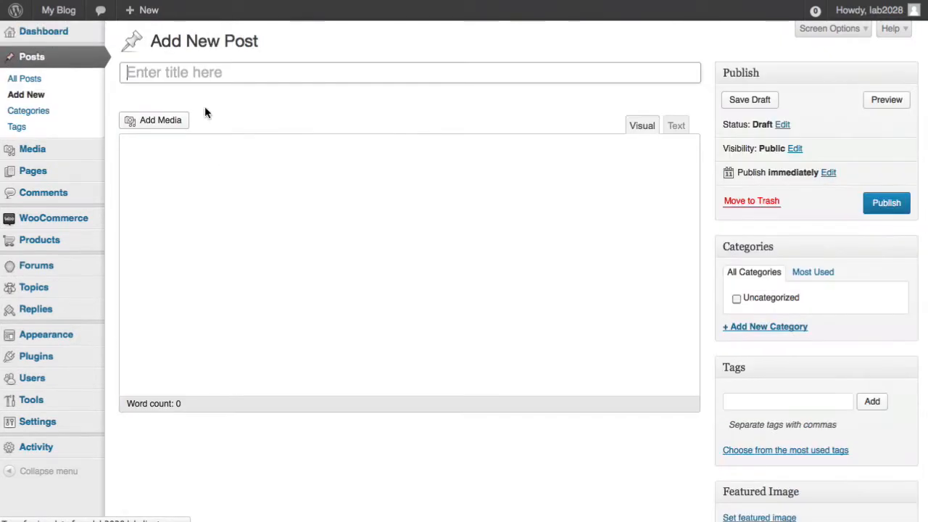
pyautogui.write('This')
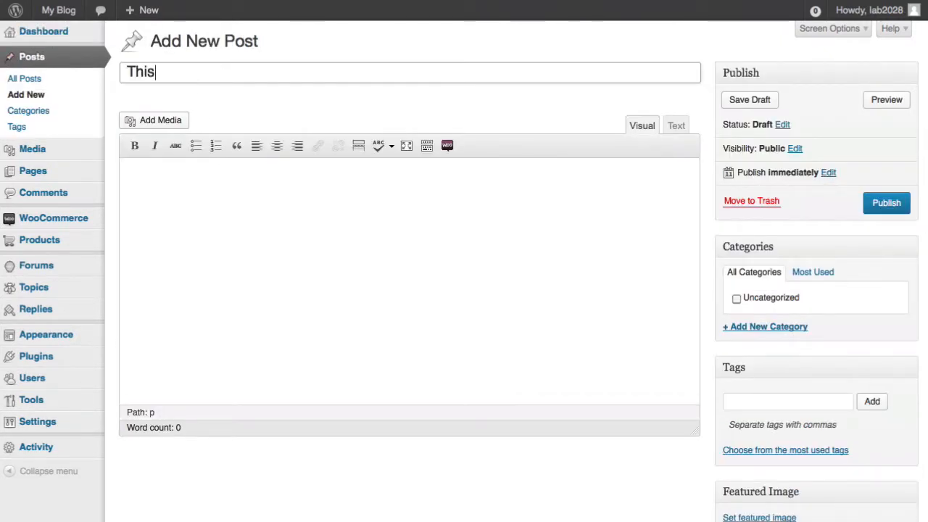
pyautogui.write('is a new post')
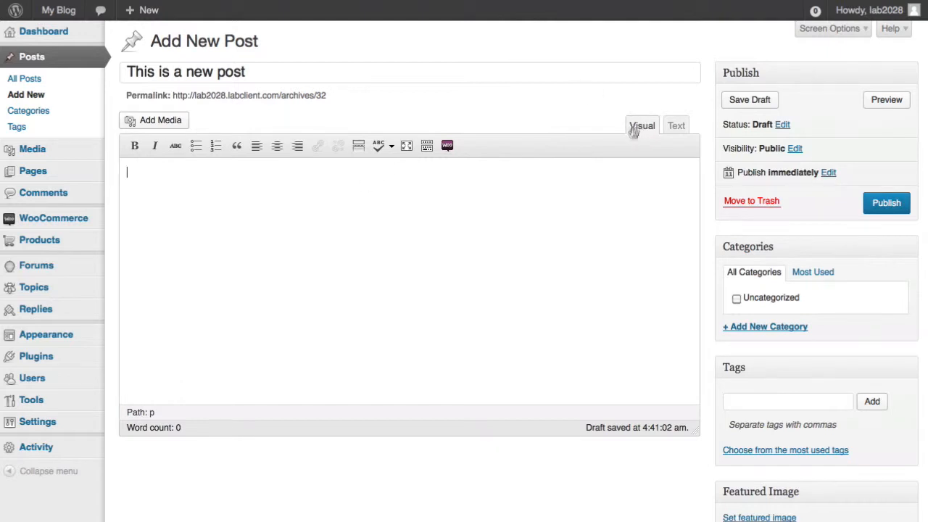
pyautogui.write('This is som')
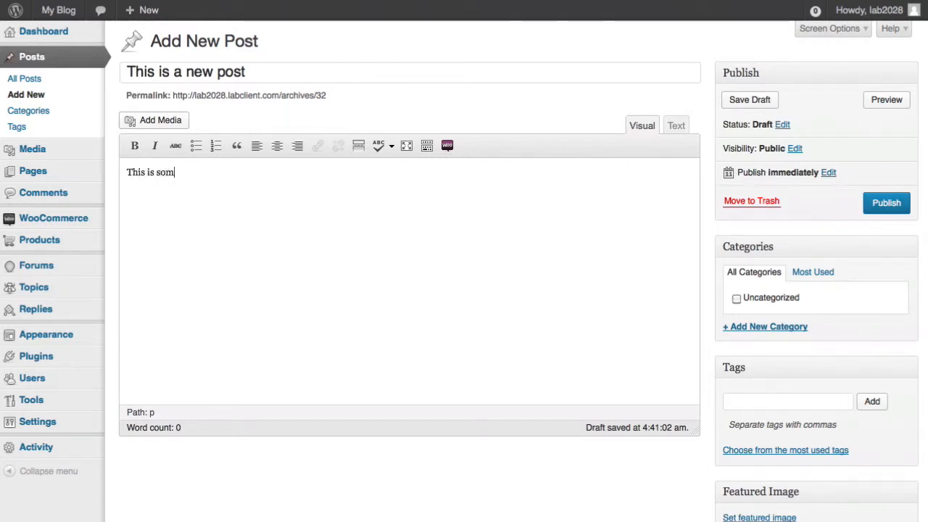
pyautogui.write('e content')
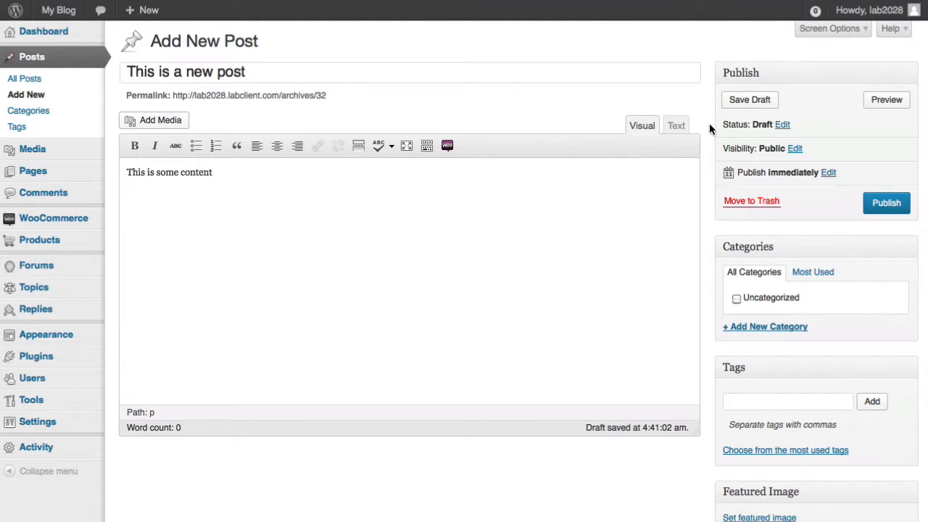
pyautogui.click(675, 125)
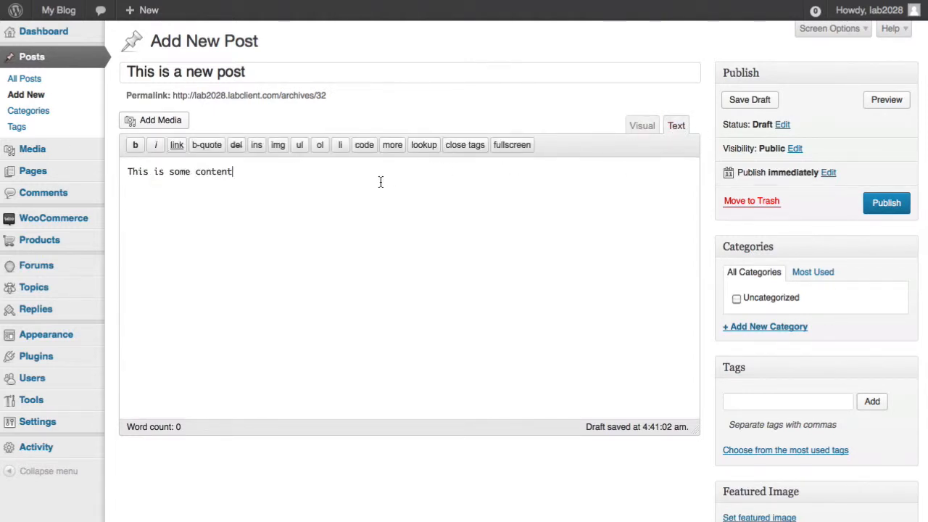
pyautogui.write('<')
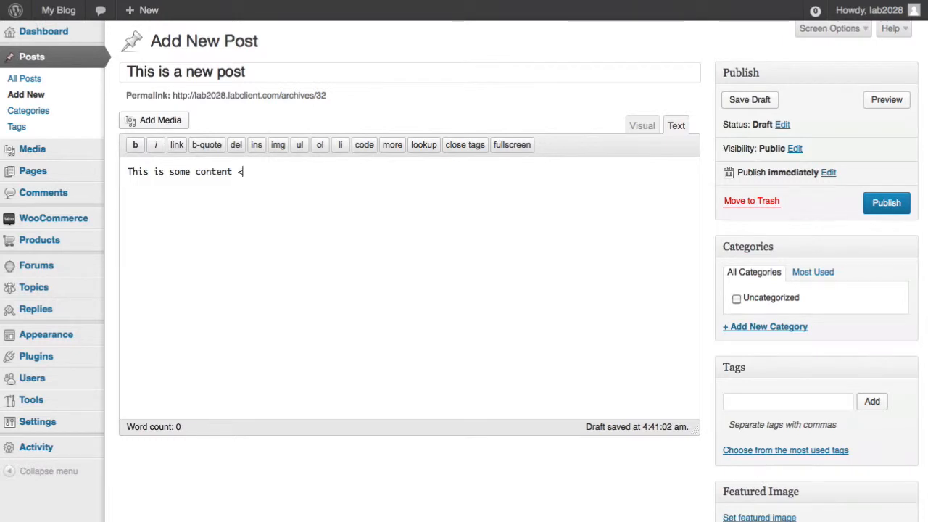
pyautogui.write('a hre')
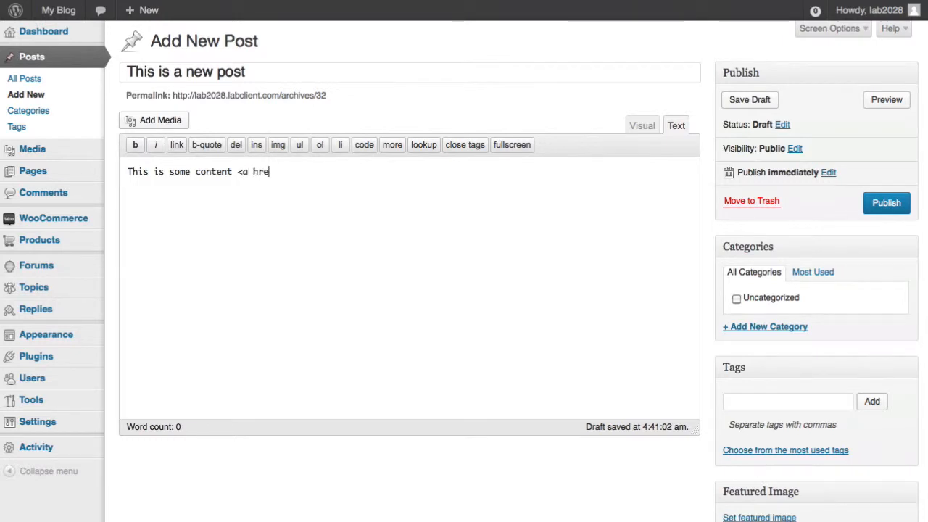
pyautogui.write('f="')
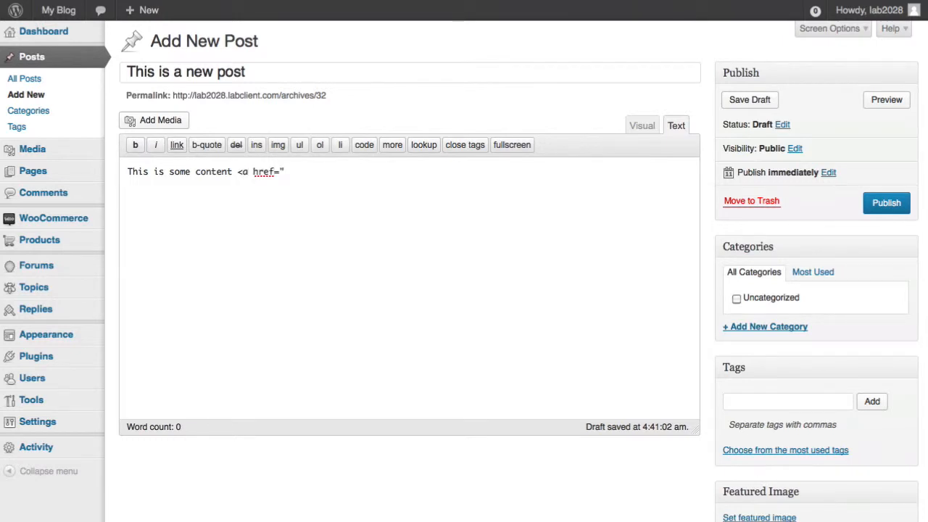
pyautogui.write('http://googl')
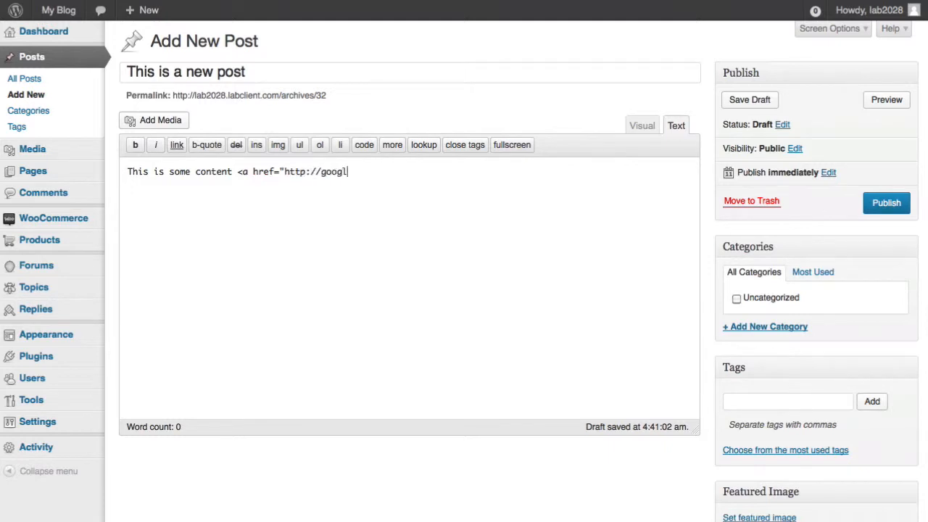
pyautogui.write('e.com">')
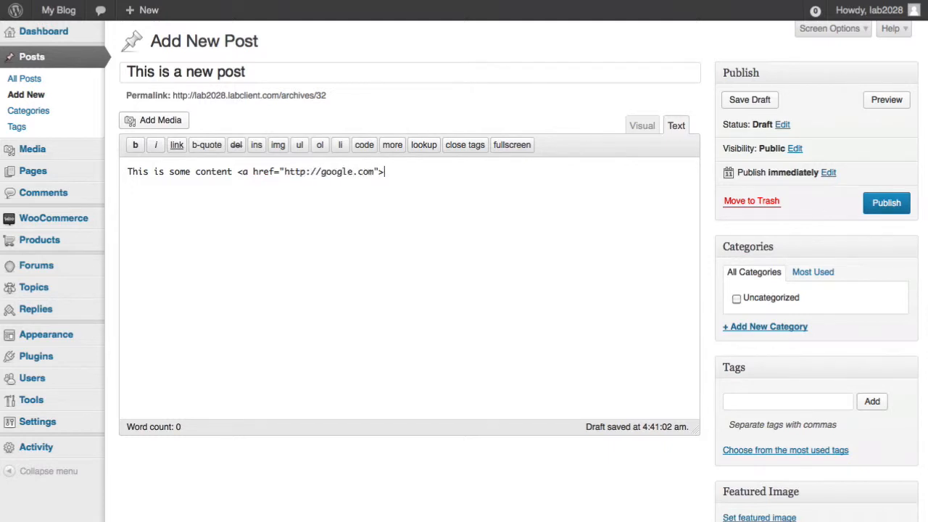
pyautogui.write('Google</a>')
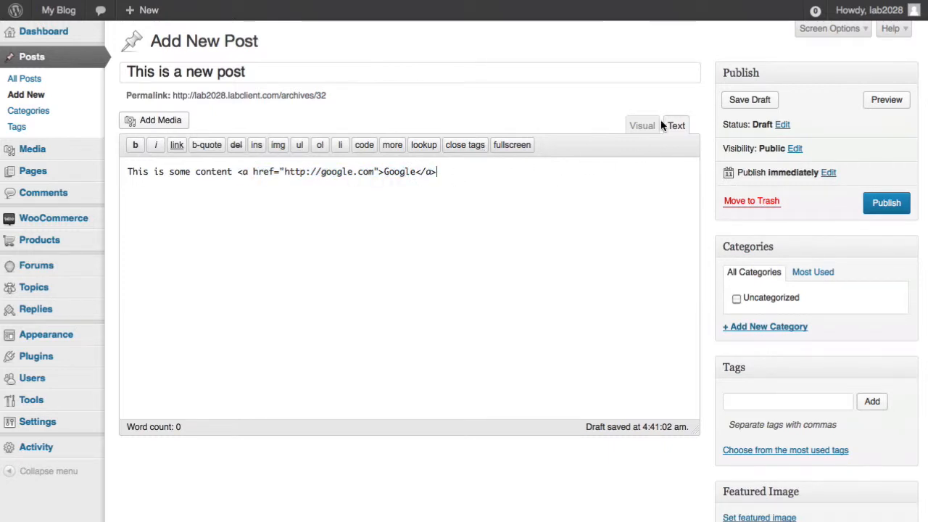
# Step: Return to the Visual editor to see the rendered Google link and select the word 'some'
pyautogui.click(641, 125)
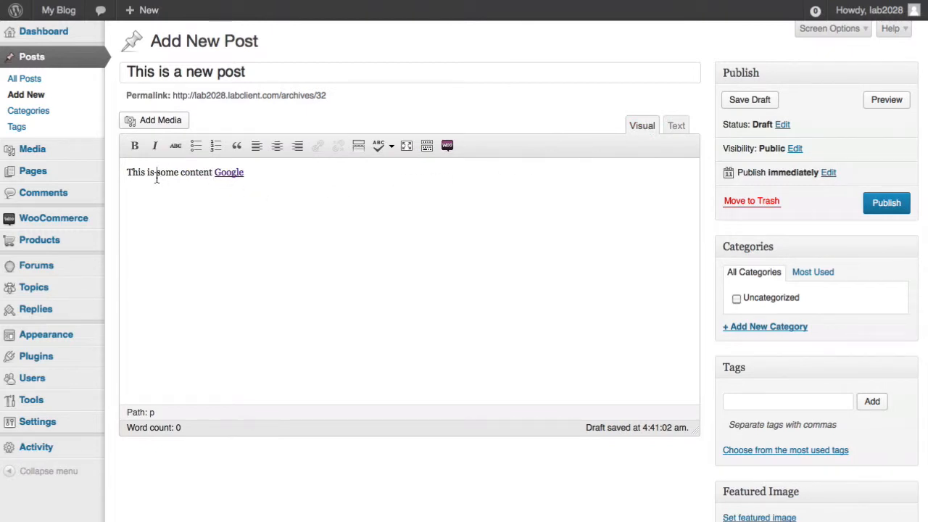
pyautogui.doubleClick(167, 171)
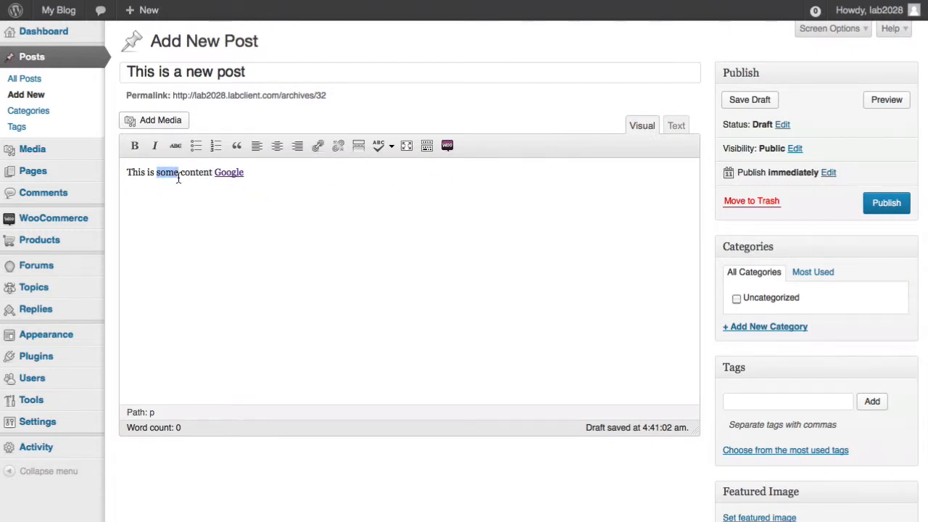
pyautogui.moveTo(317, 145)
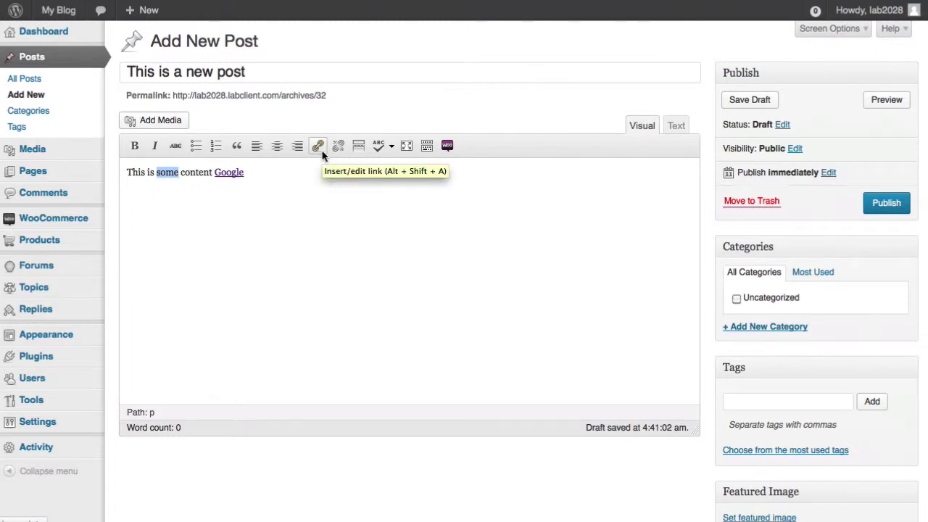
pyautogui.click(318, 145)
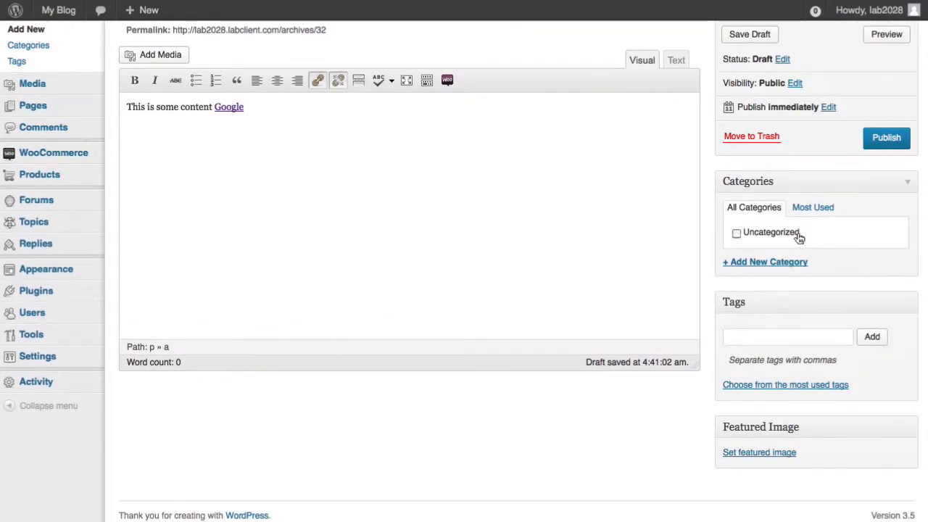
# Step: Replace Uncategorized with a newly created 'Real Estate' category for the post
pyautogui.click(736, 232)
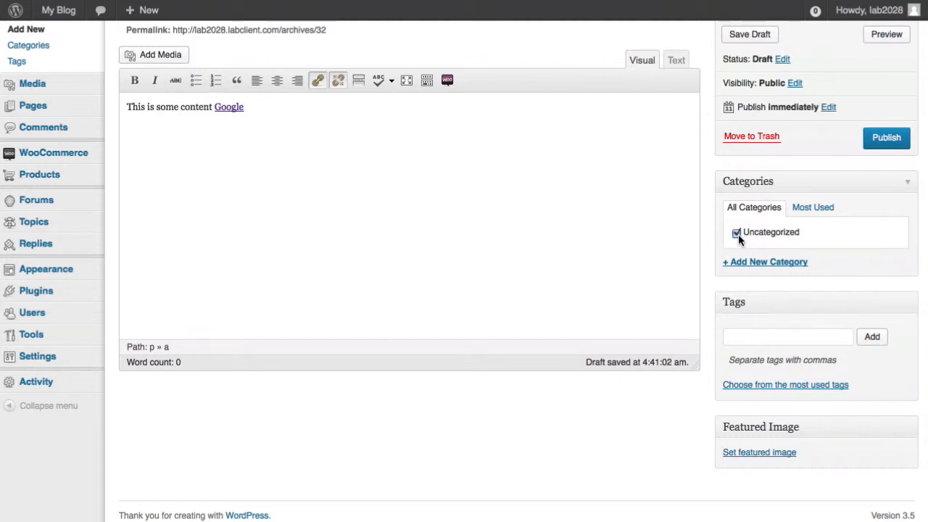
pyautogui.click(736, 232)
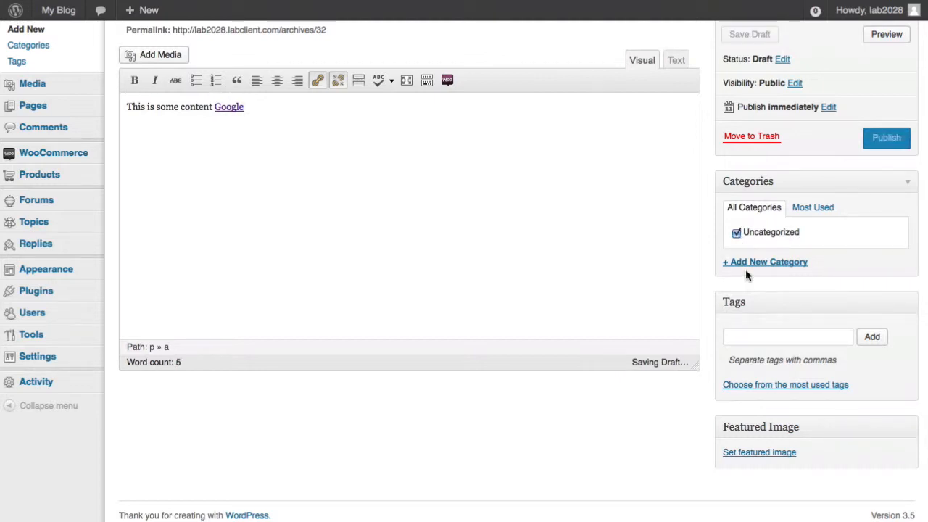
pyautogui.click(765, 261)
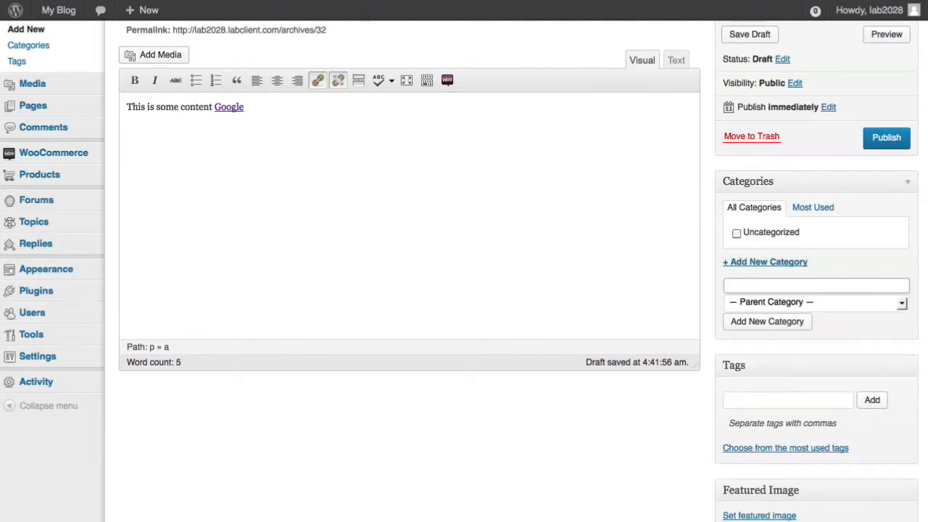
pyautogui.write('Real Estate')
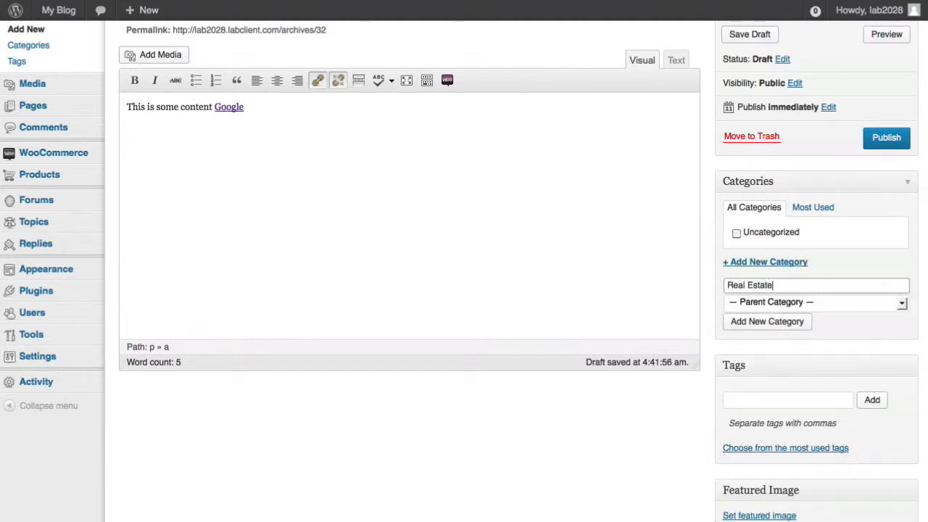
pyautogui.click(765, 321)
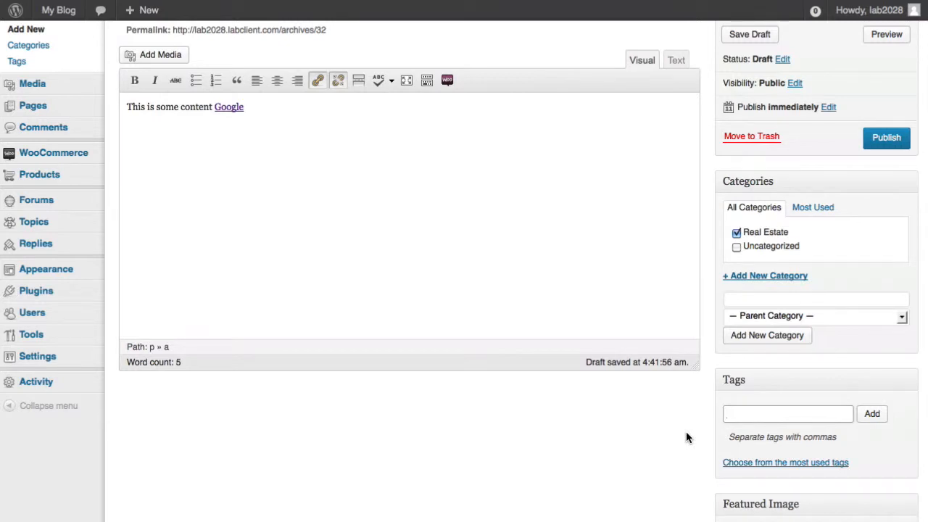
# Step: Add the tag 'Large City Property' to the post
pyautogui.click(788, 414)
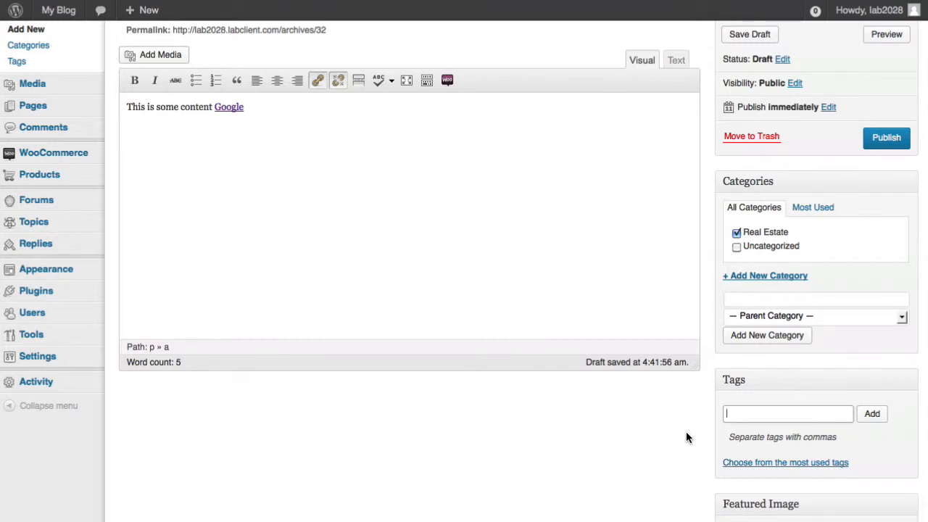
pyautogui.write('Large City Property')
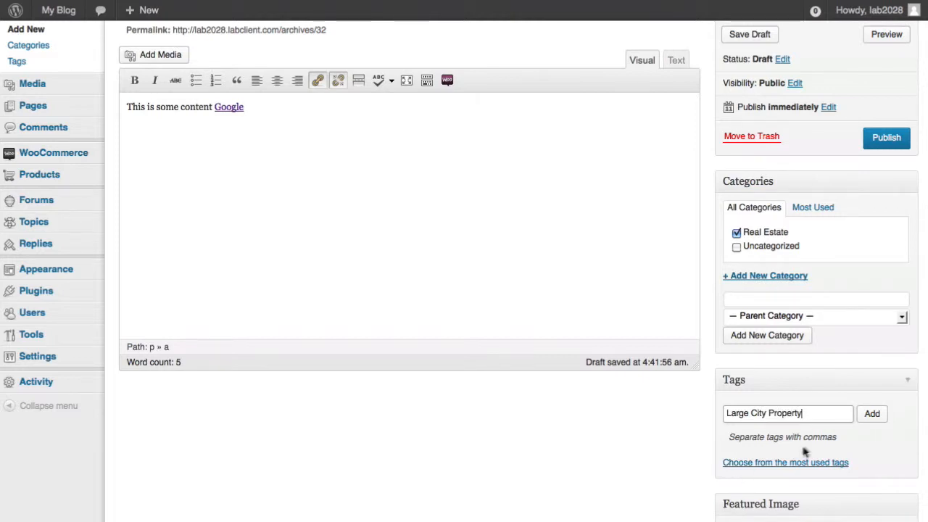
pyautogui.click(873, 413)
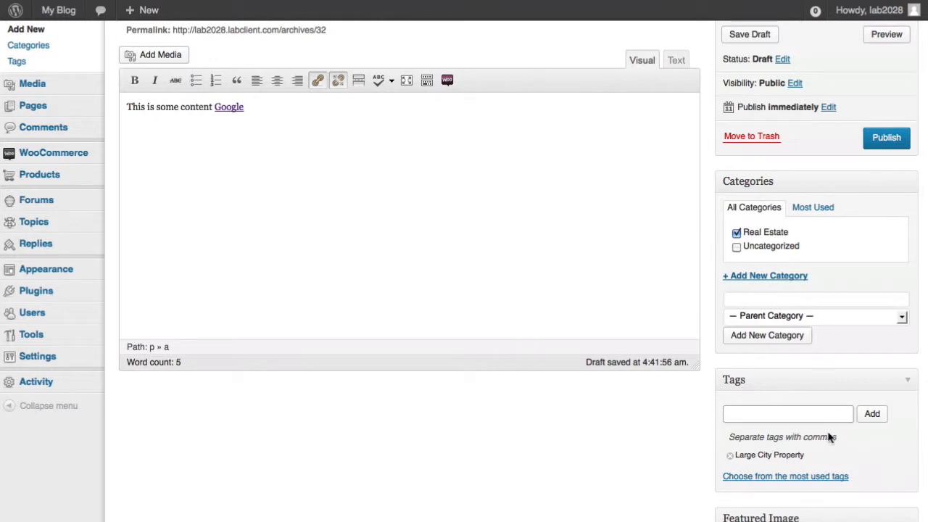
pyautogui.moveTo(790, 429)
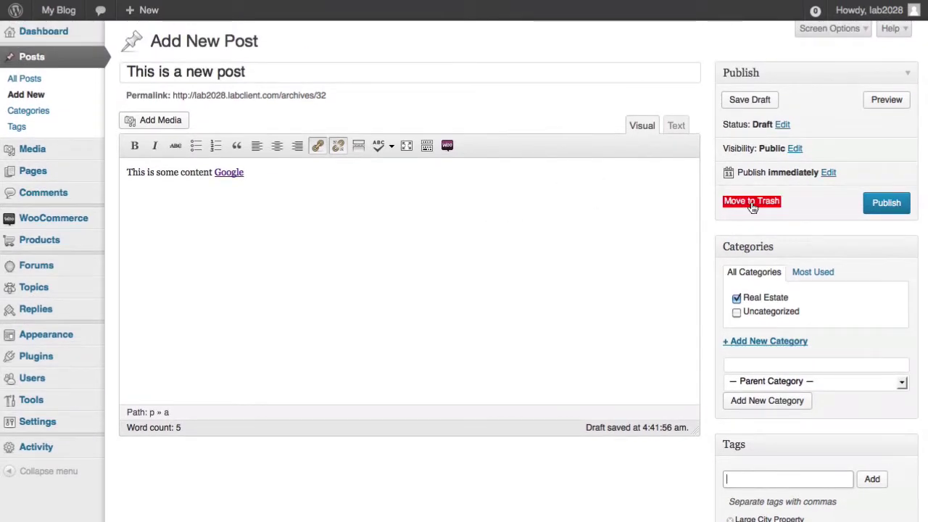
# Step: Bring up the featured-image chooser and switch between its upload and media library views
pyautogui.scroll(-3)
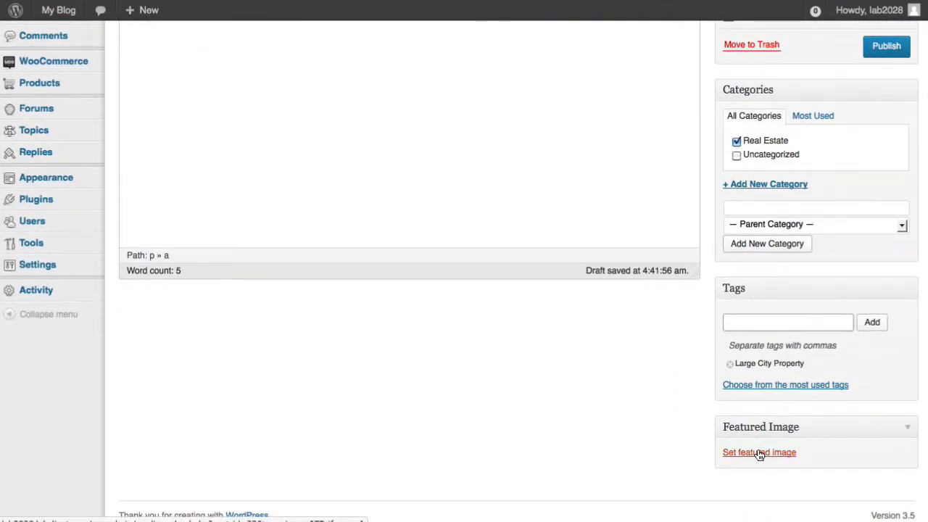
pyautogui.click(760, 452)
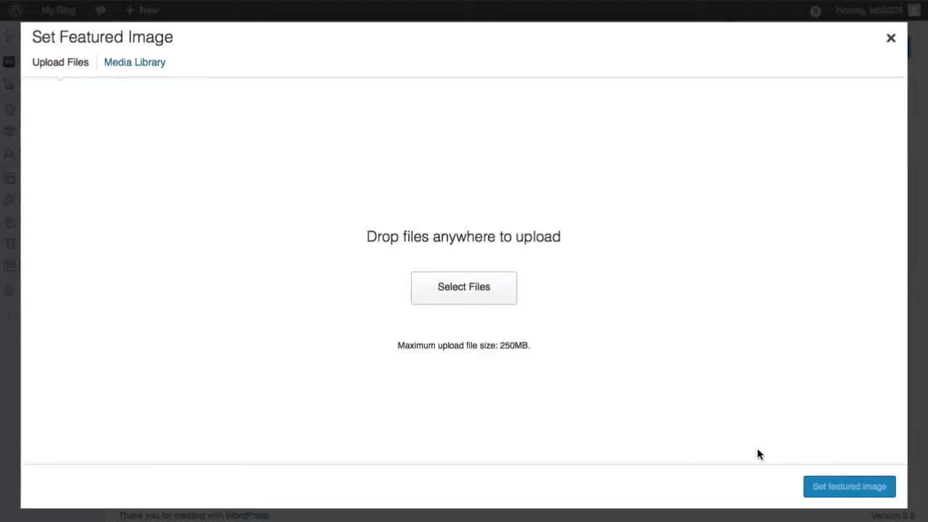
pyautogui.moveTo(366, 76)
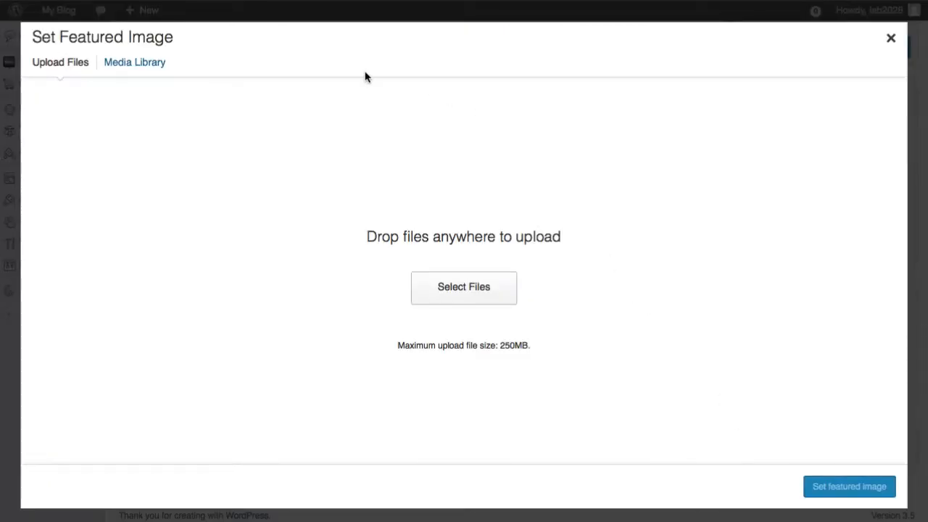
pyautogui.moveTo(472, 293)
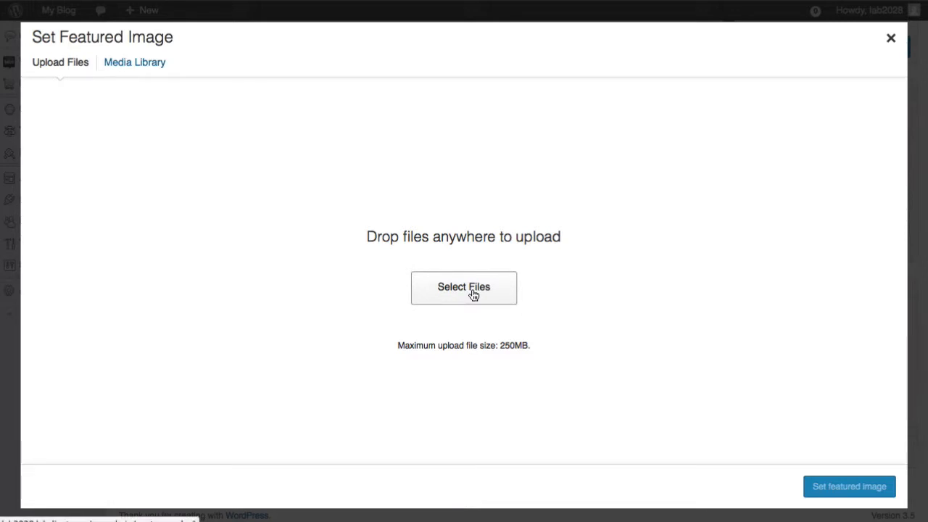
pyautogui.moveTo(80, 90)
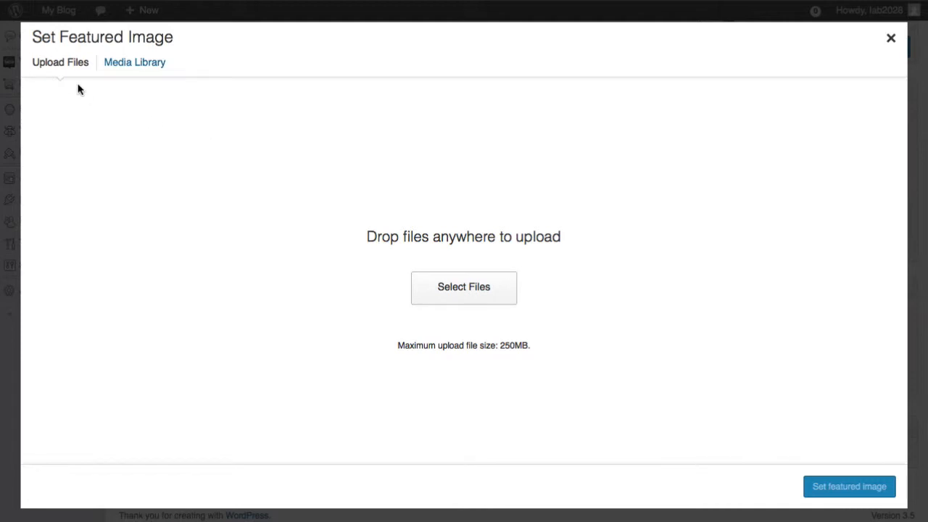
pyautogui.click(135, 61)
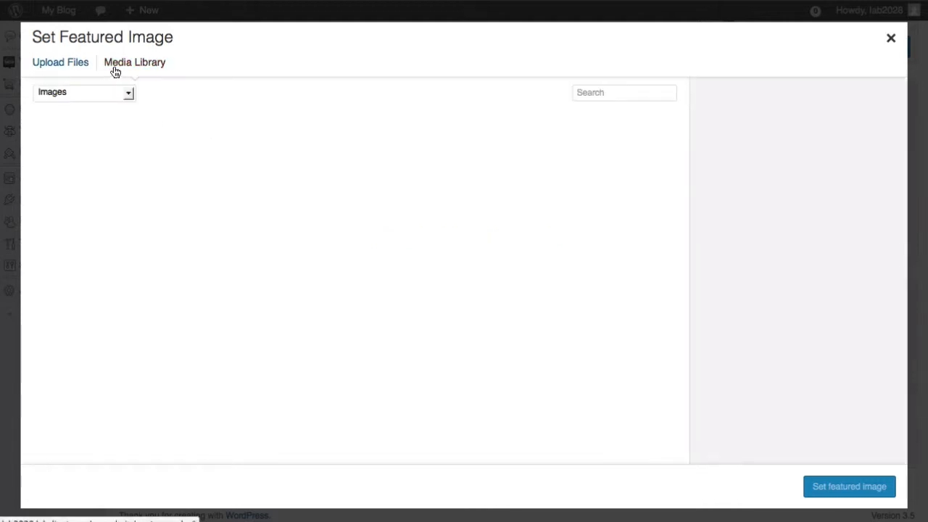
pyautogui.click(61, 61)
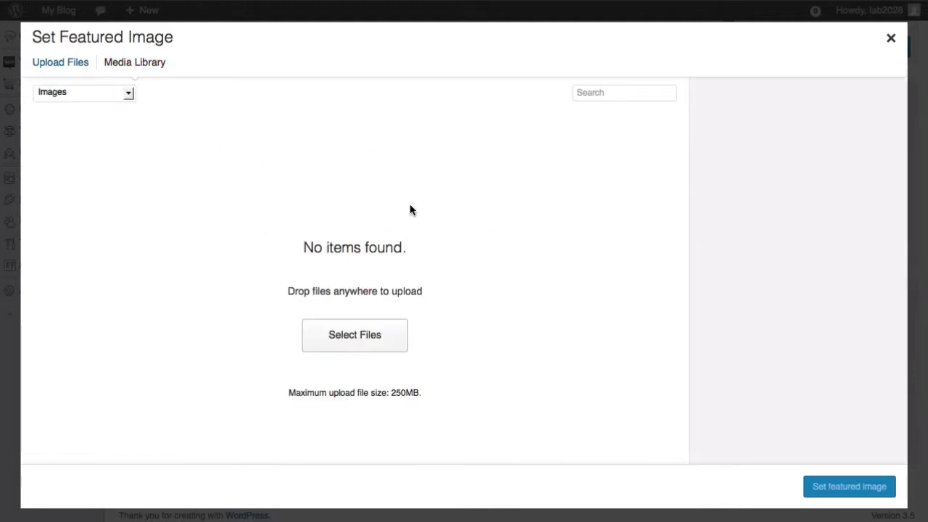
pyautogui.moveTo(55, 338)
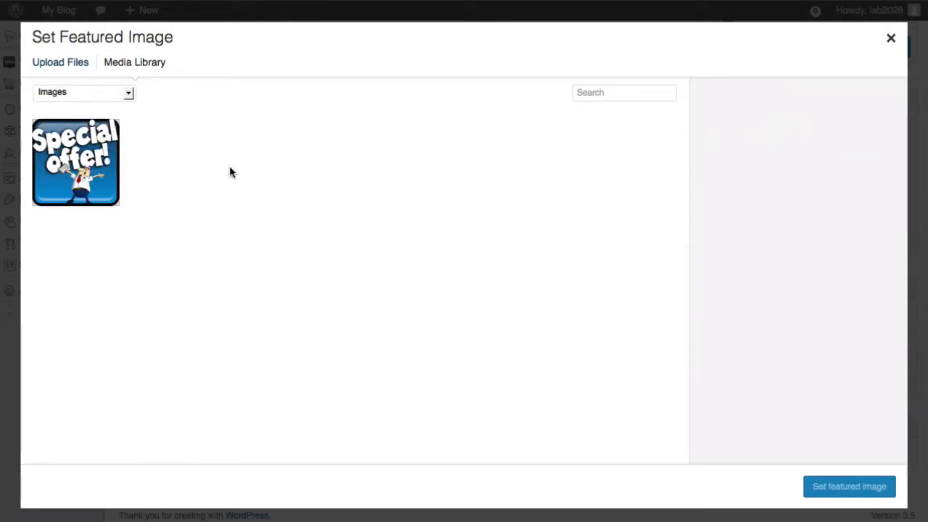
# Step: Select the Special Offer image, cancel out of Edit Image, and set it as the featured image
pyautogui.click(76, 162)
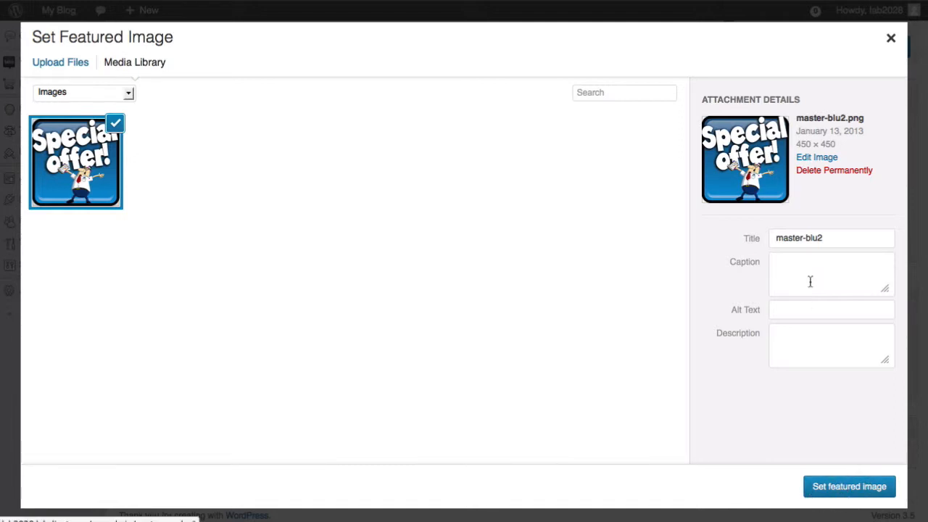
pyautogui.moveTo(800, 313)
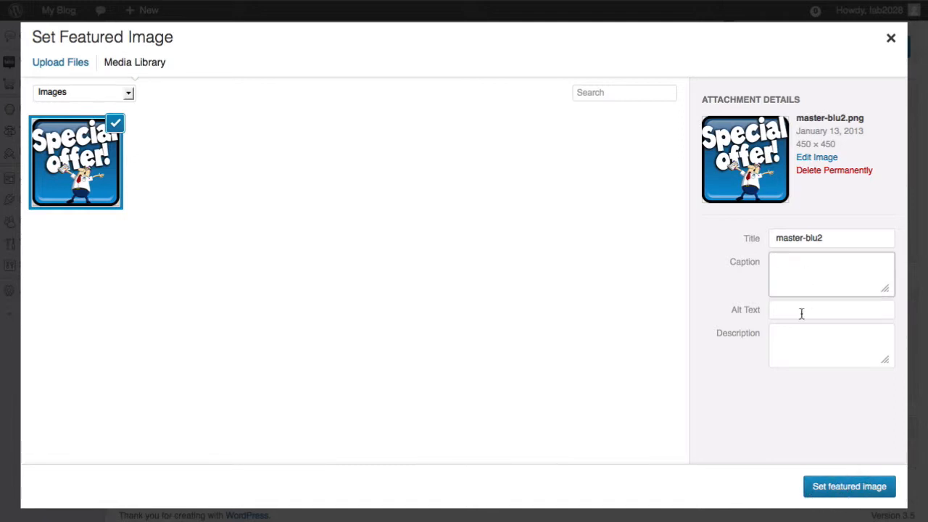
pyautogui.click(830, 345)
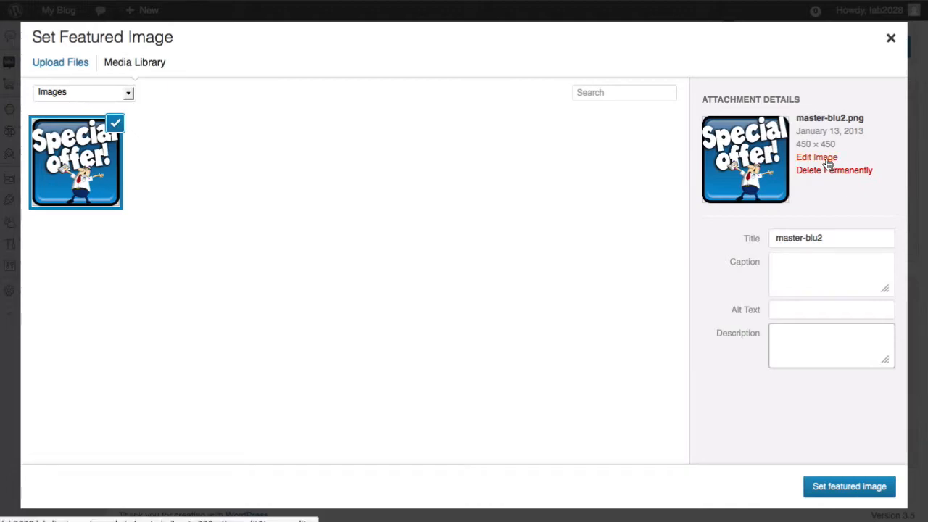
pyautogui.click(816, 157)
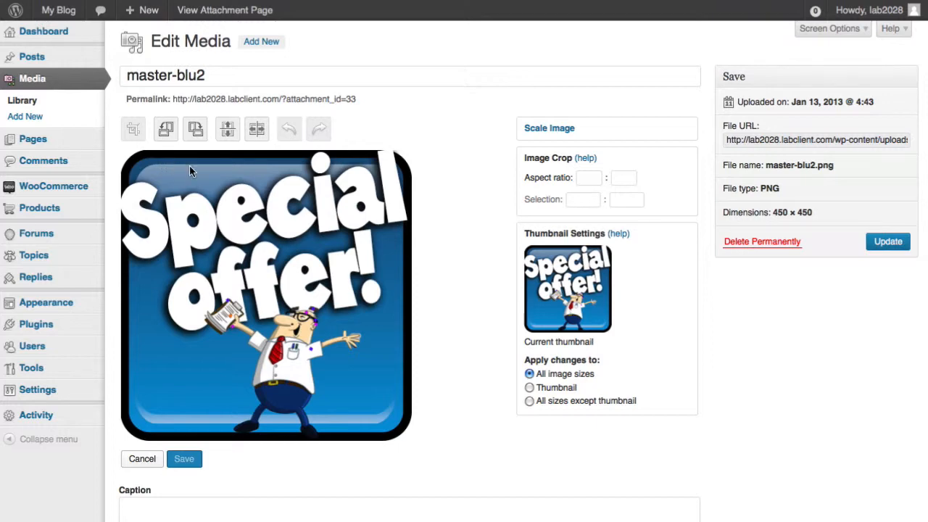
pyautogui.moveTo(152, 458)
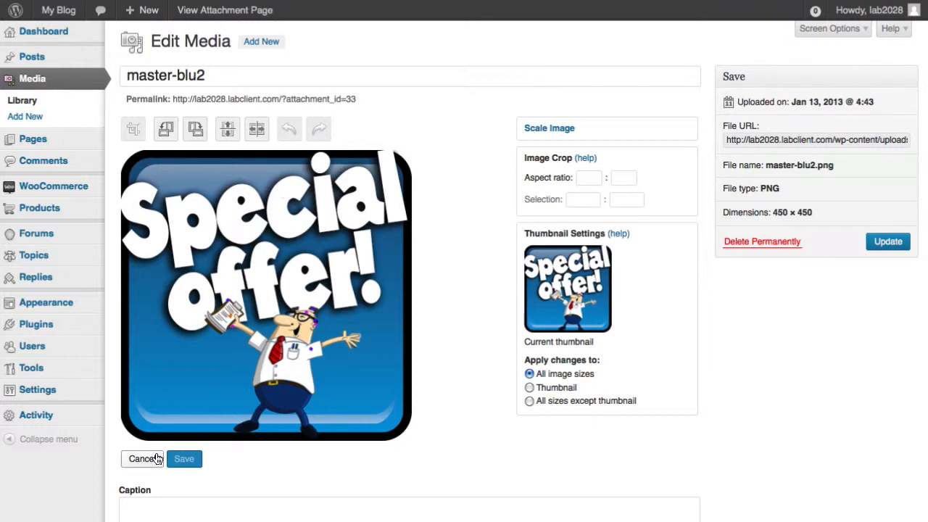
pyautogui.click(142, 458)
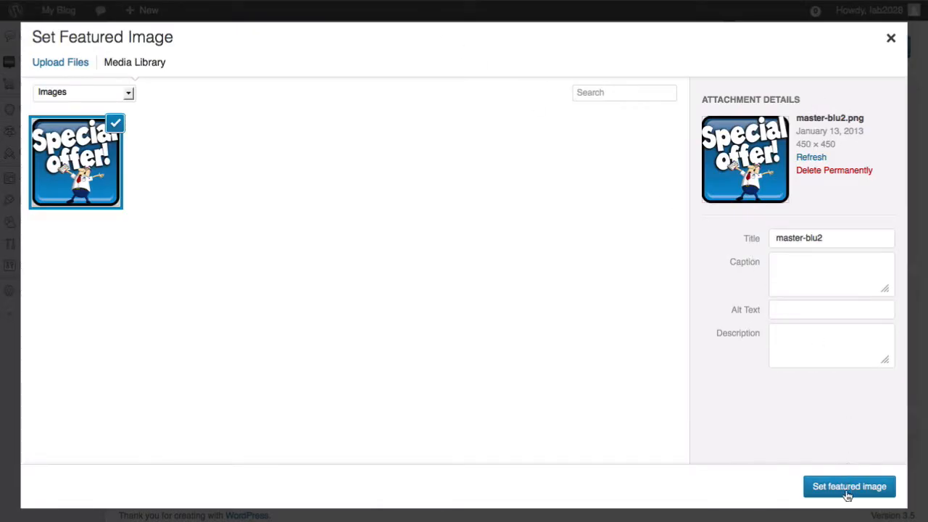
pyautogui.click(849, 485)
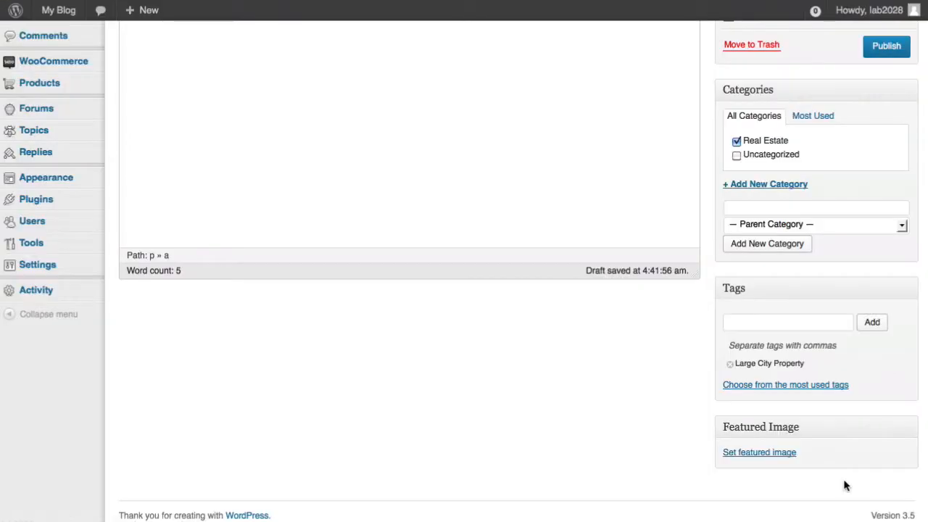
# Step: Review password-protected and private visibility options, then cancel to keep the post public
pyautogui.click(754, 452)
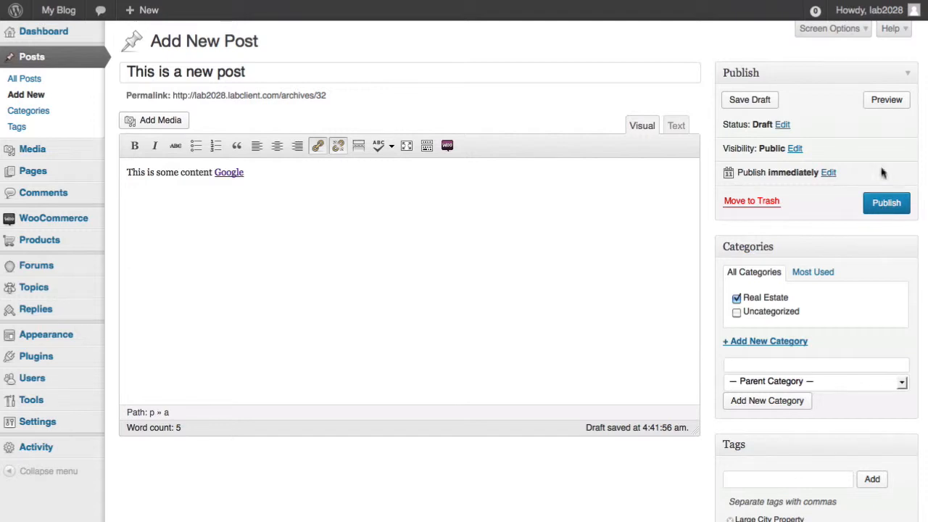
pyautogui.moveTo(757, 108)
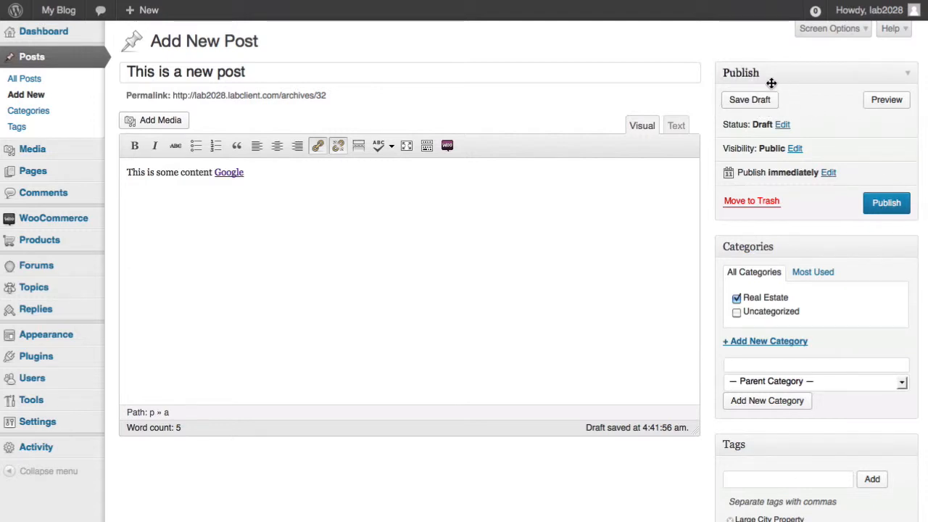
pyautogui.click(749, 99)
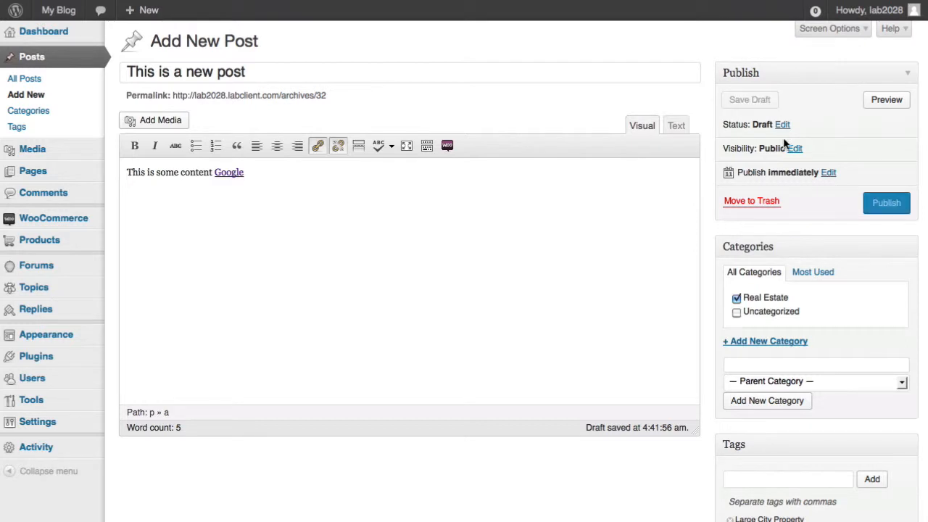
pyautogui.click(795, 148)
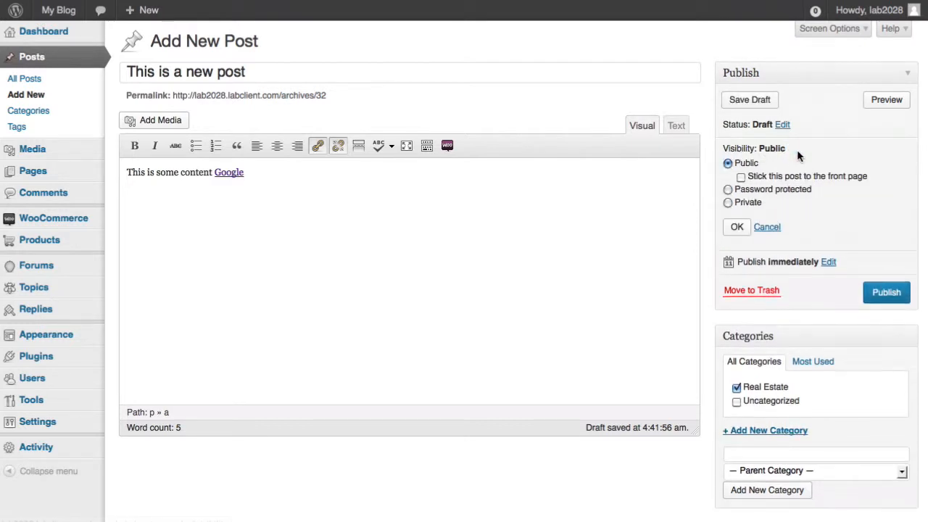
pyautogui.click(728, 175)
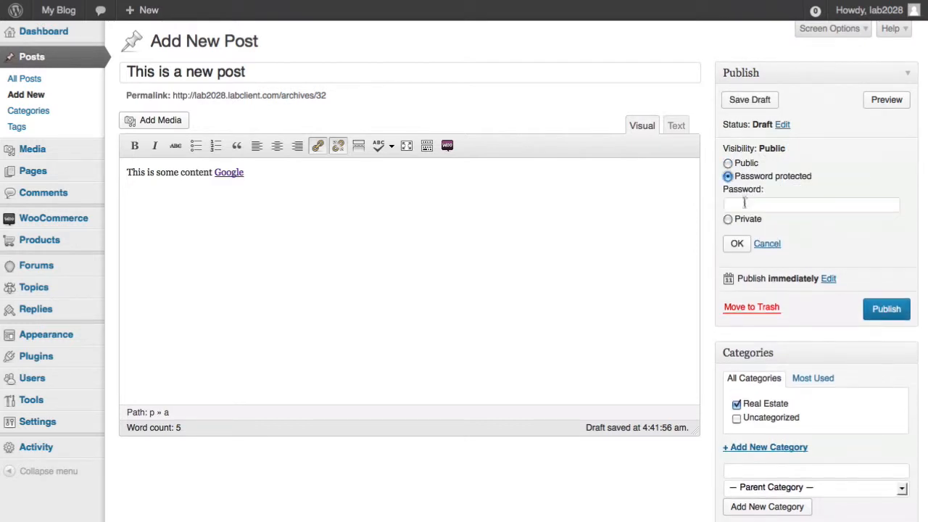
pyautogui.click(728, 189)
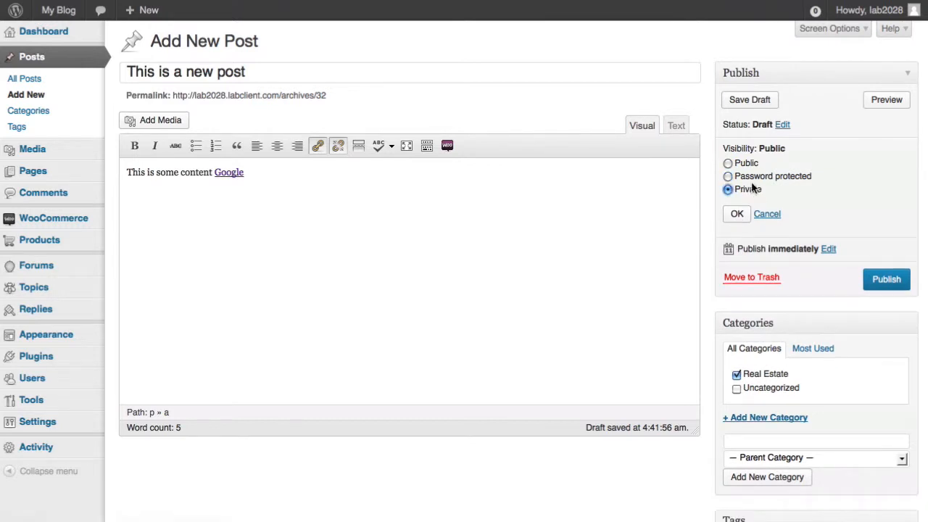
pyautogui.click(728, 177)
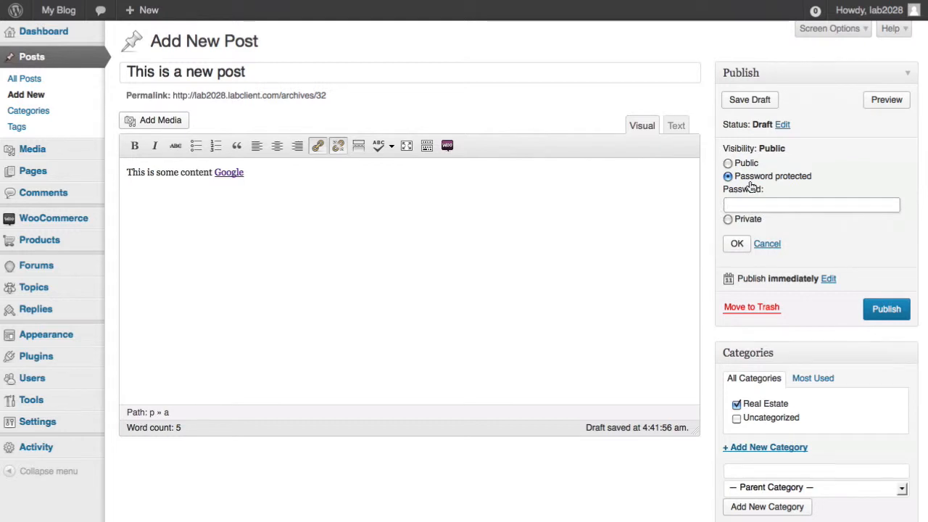
pyautogui.click(726, 163)
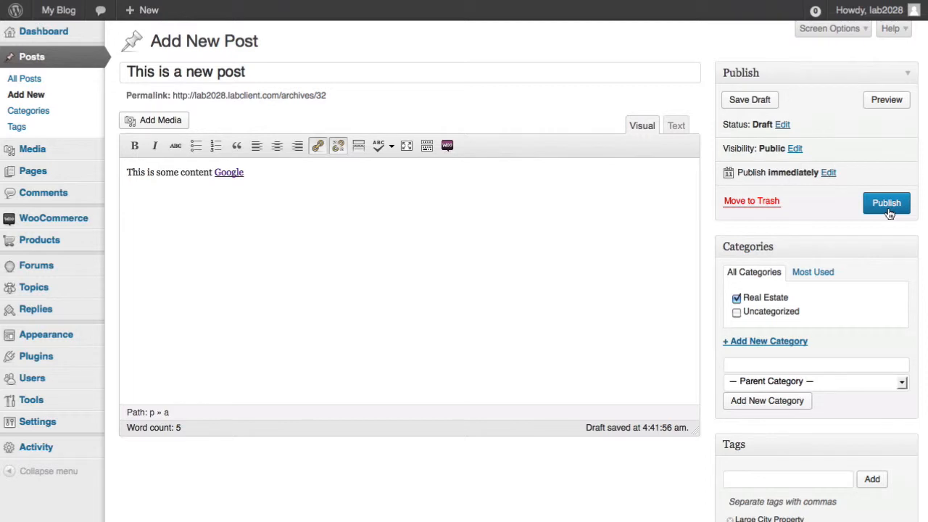
pyautogui.moveTo(875, 202)
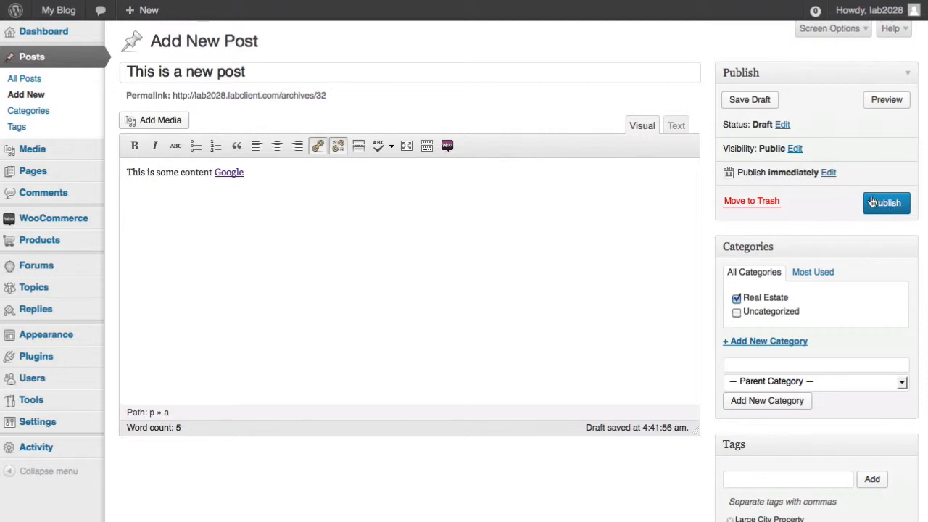
# Step: Review the scheduled publish date, cancel to publish immediately, and publish the post
pyautogui.click(826, 173)
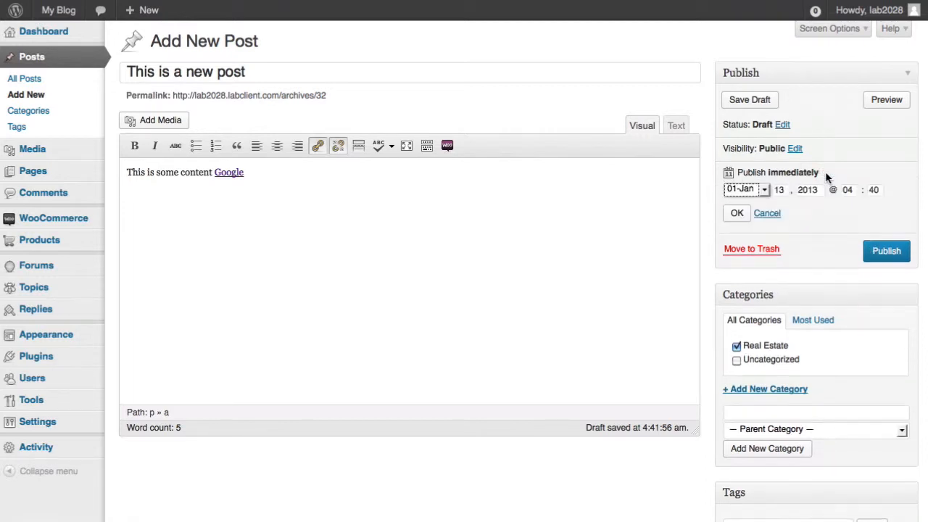
pyautogui.click(746, 189)
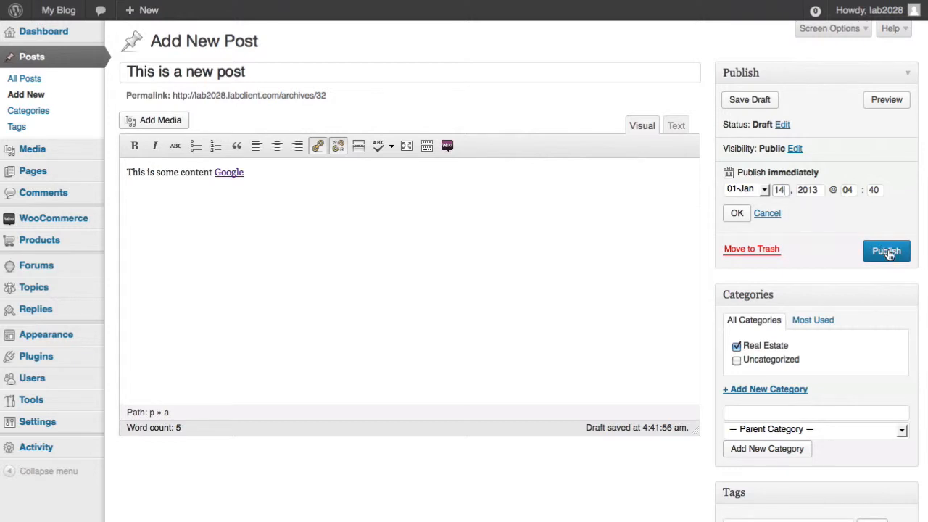
pyautogui.moveTo(785, 203)
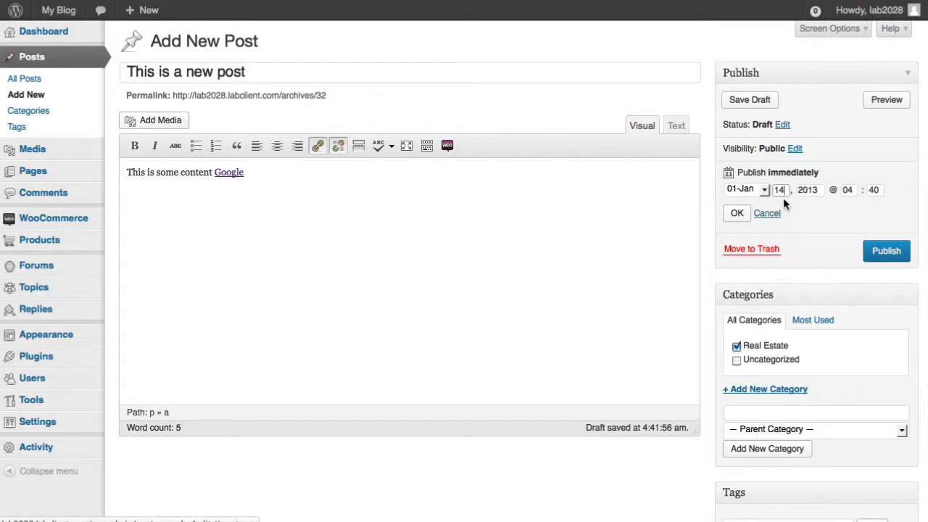
pyautogui.click(737, 212)
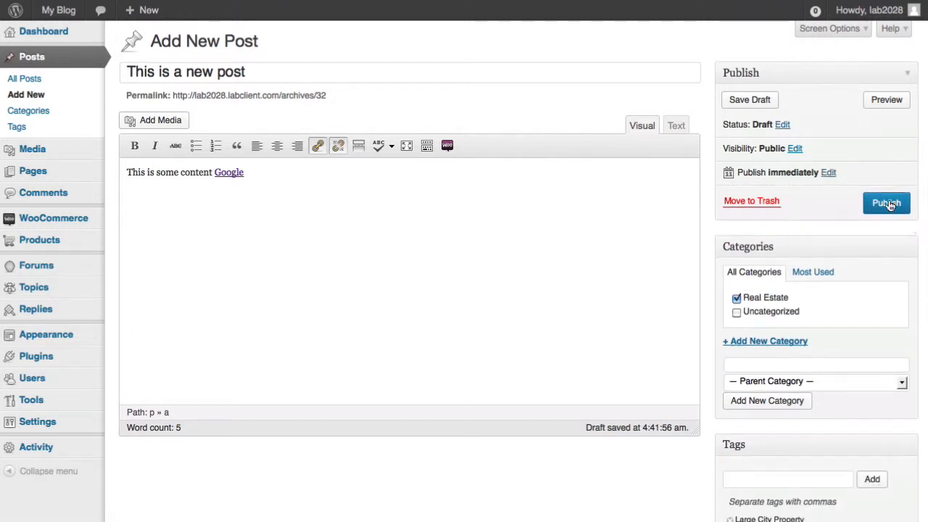
pyautogui.click(886, 203)
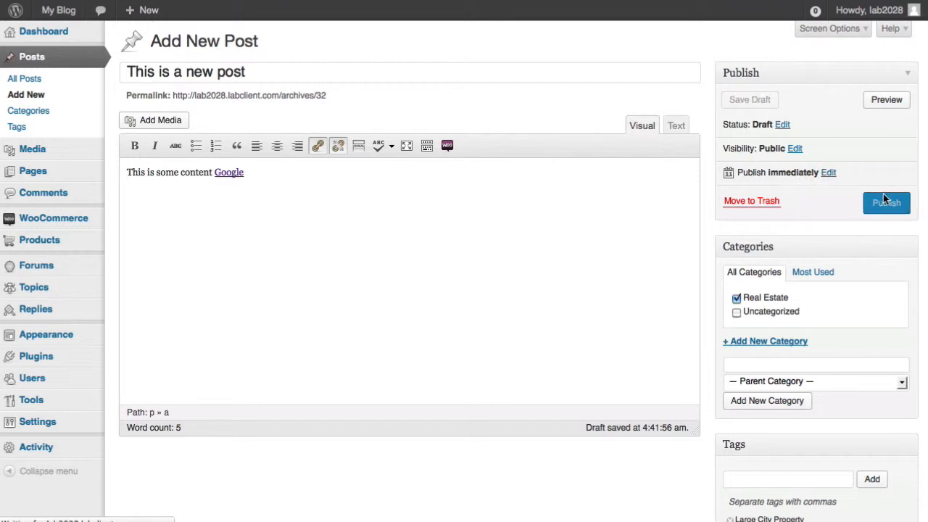
# Step: View the published post live and reopen it from the Real Estate category archive
pyautogui.click(884, 203)
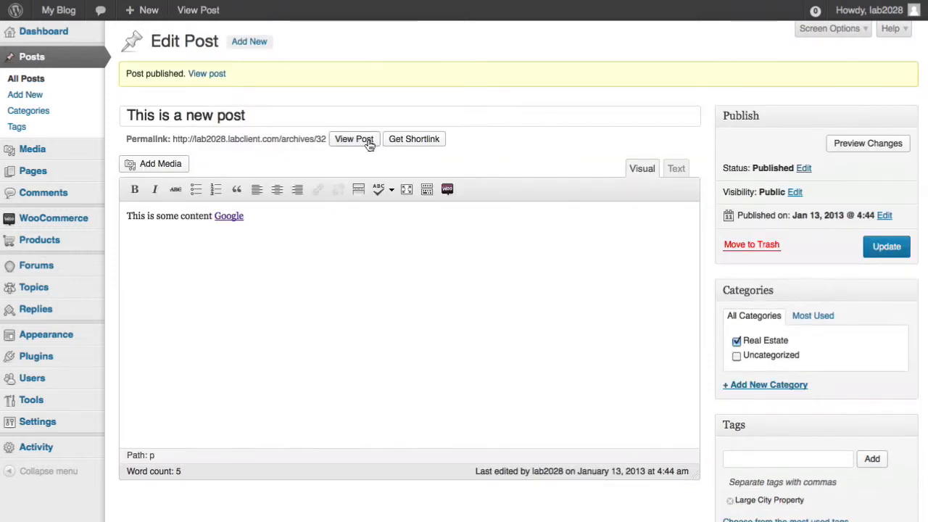
pyautogui.moveTo(212, 77)
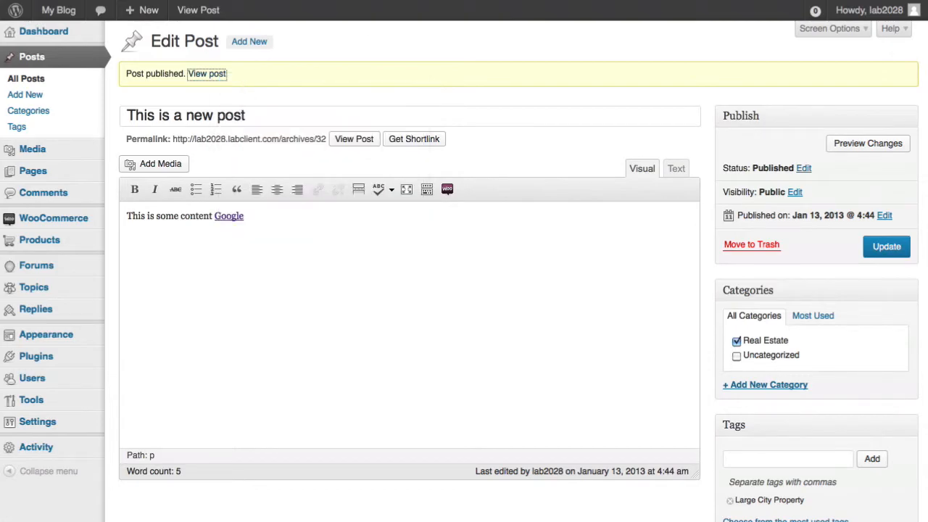
pyautogui.click(206, 73)
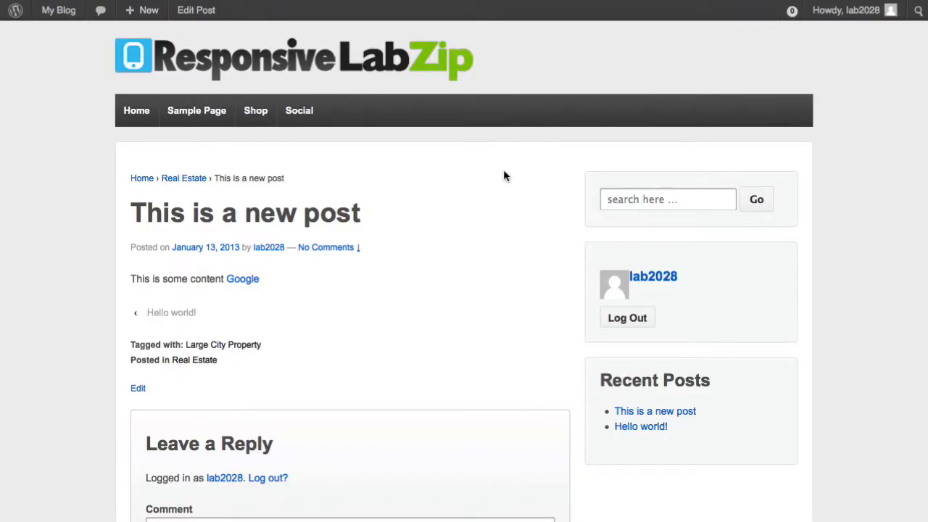
pyautogui.moveTo(503, 189)
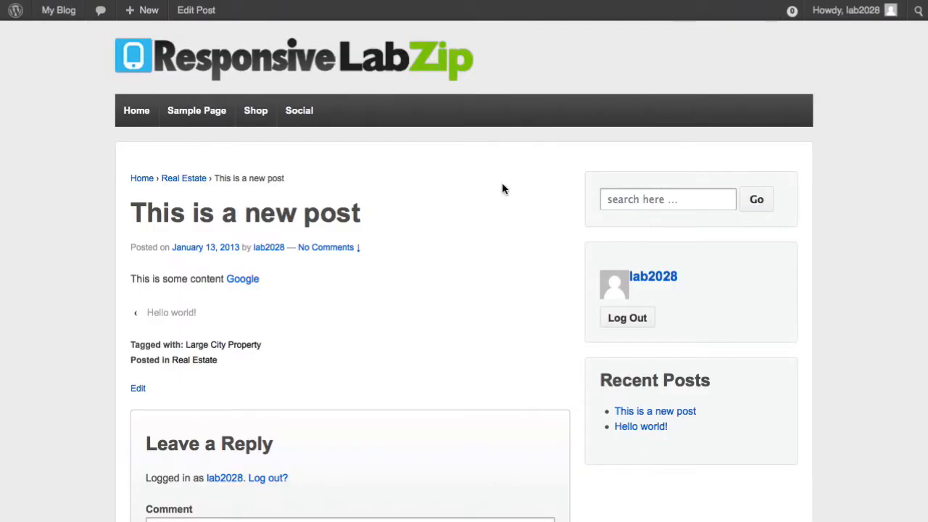
pyautogui.moveTo(449, 233)
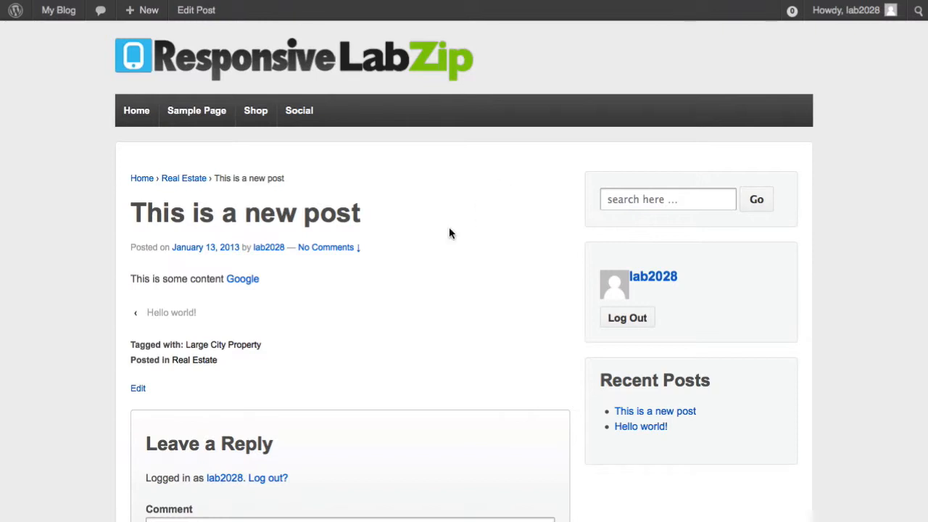
pyautogui.moveTo(270, 281)
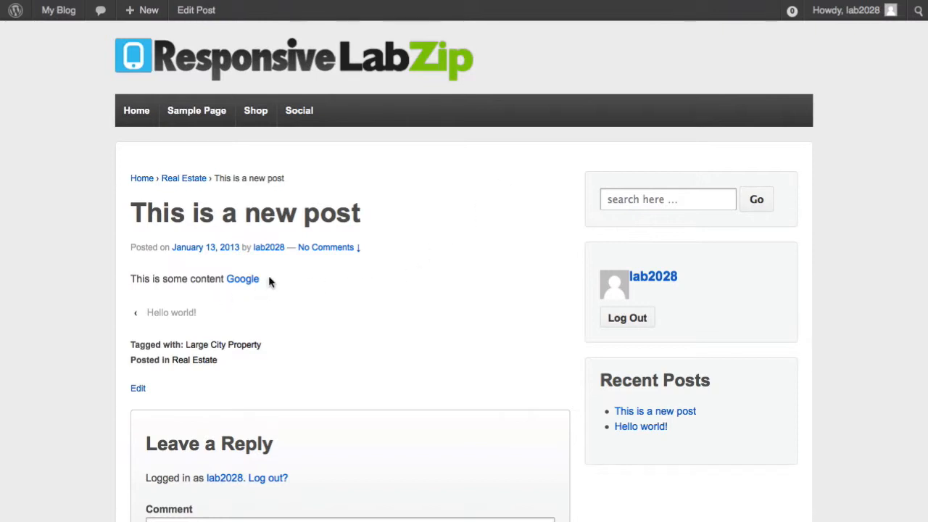
pyautogui.moveTo(390, 222)
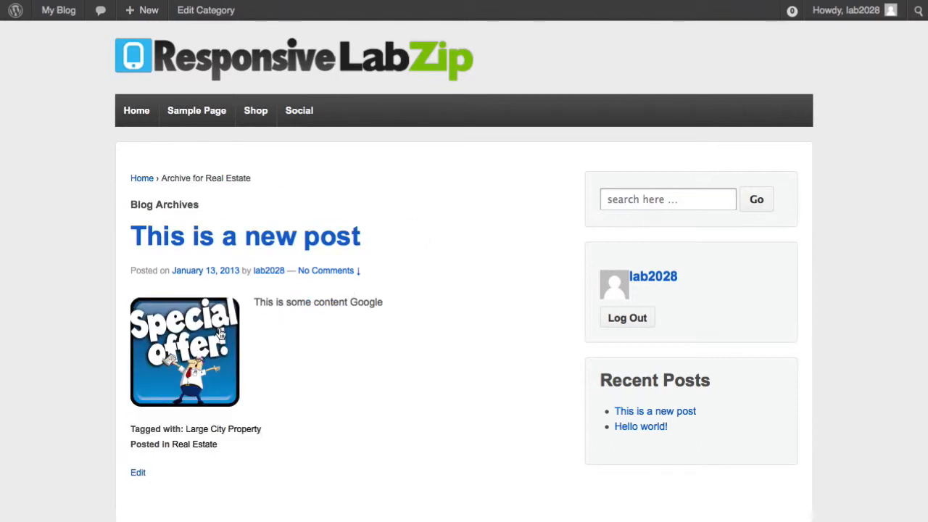
pyautogui.moveTo(222, 336)
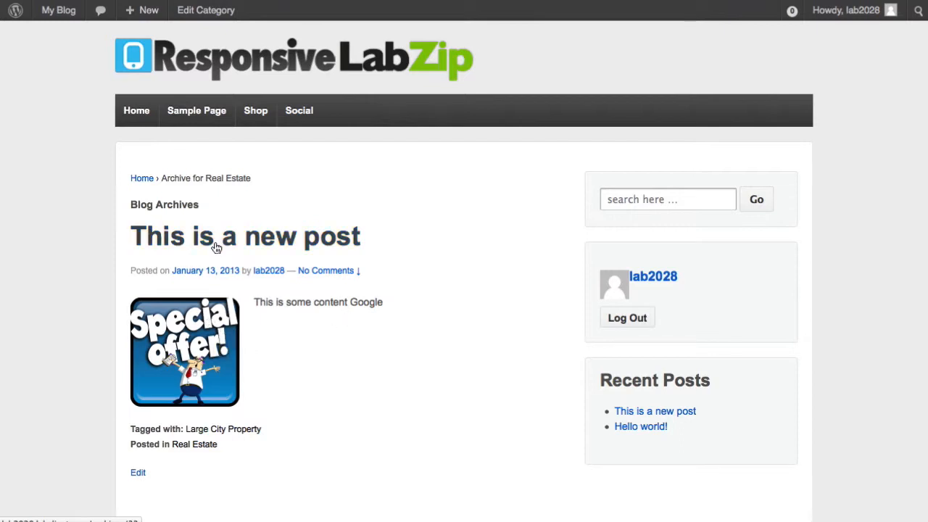
pyautogui.click(215, 235)
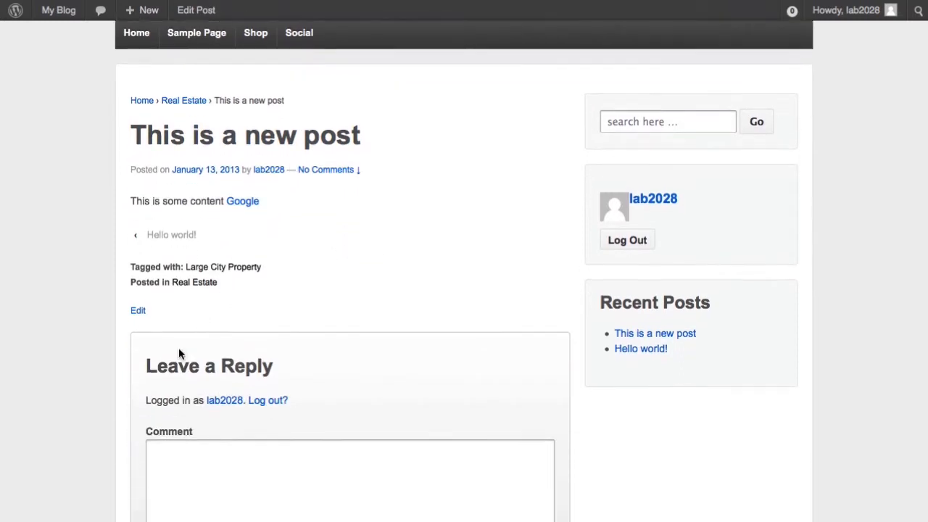
pyautogui.moveTo(137, 314)
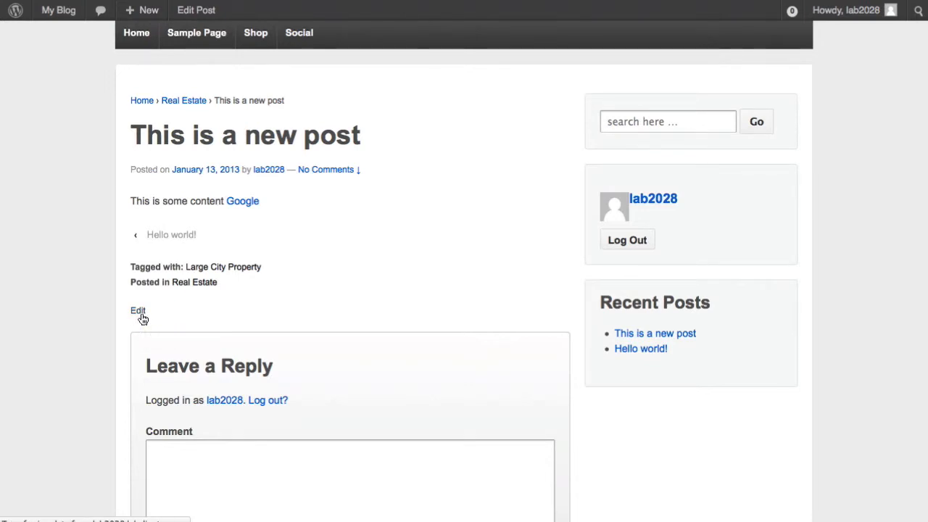
# Step: Return to the Edit Post screen via the post's Edit link on the site
pyautogui.click(137, 310)
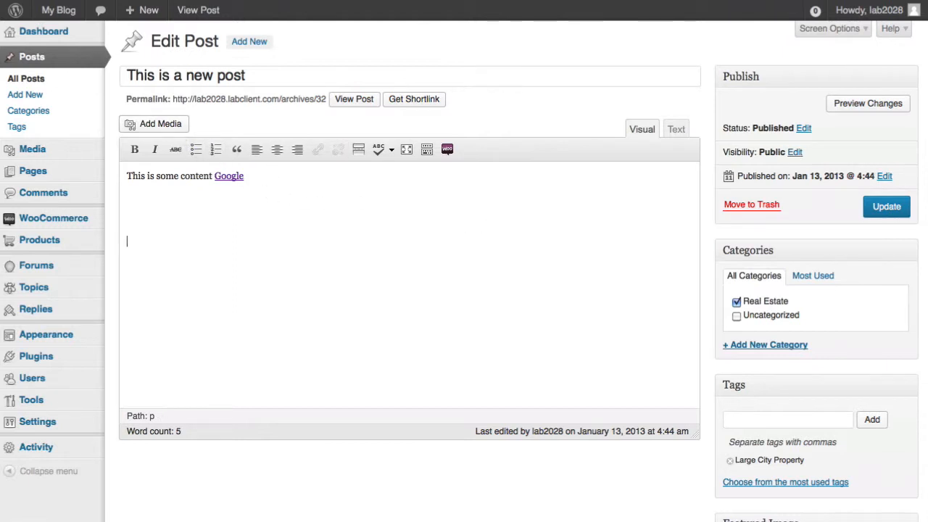
# Step: Choose the Special Offer image via Add Media at Full Size 450 × 450, centred, linking to its media file
pyautogui.click(154, 123)
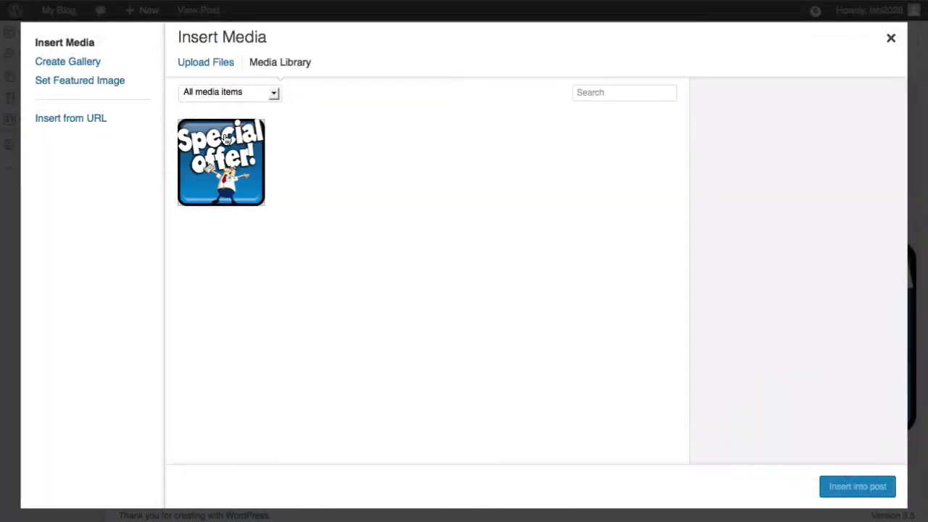
pyautogui.click(221, 163)
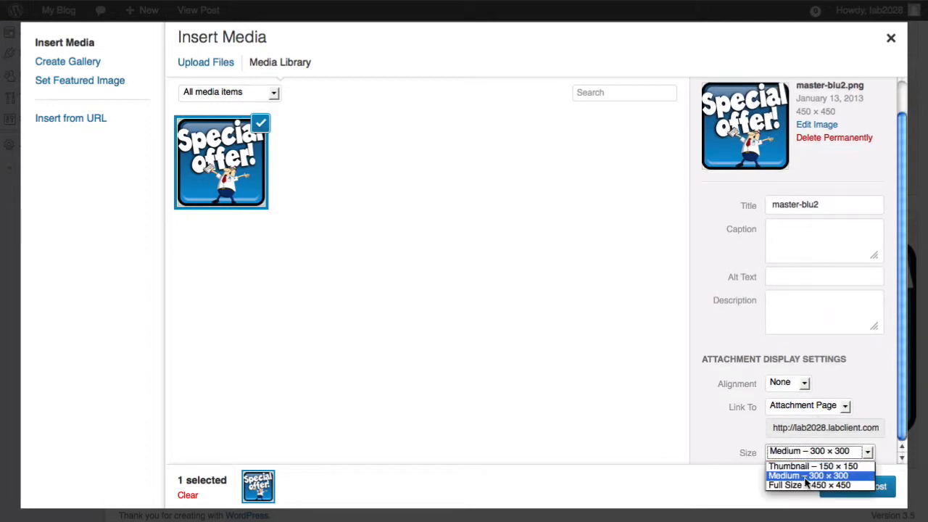
pyautogui.click(809, 486)
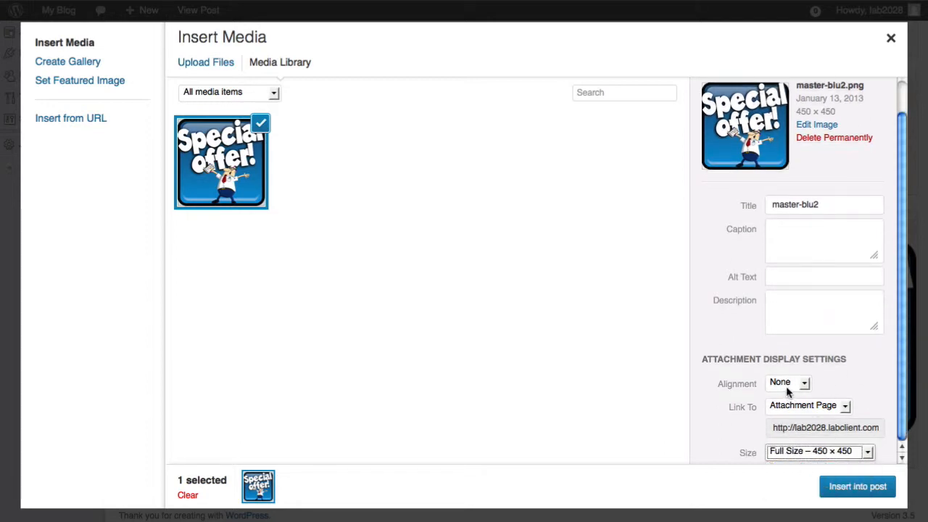
pyautogui.click(787, 383)
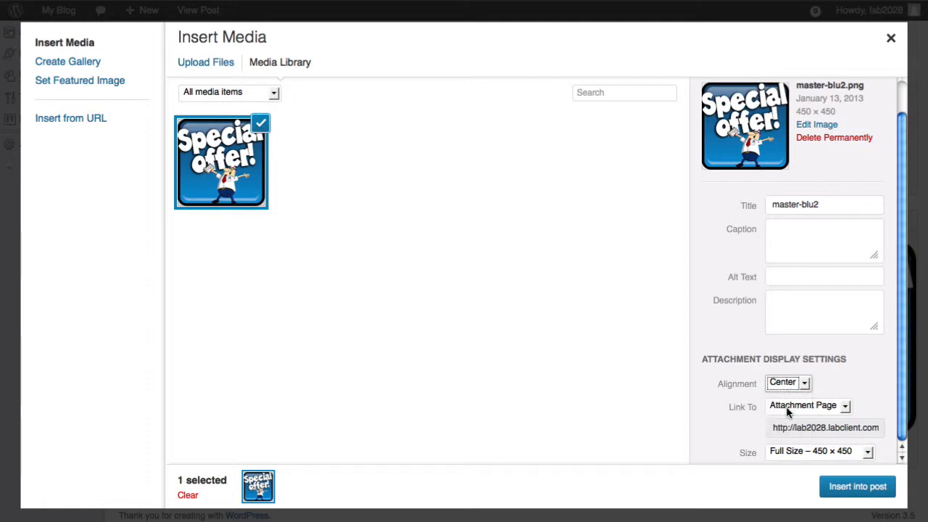
pyautogui.click(807, 406)
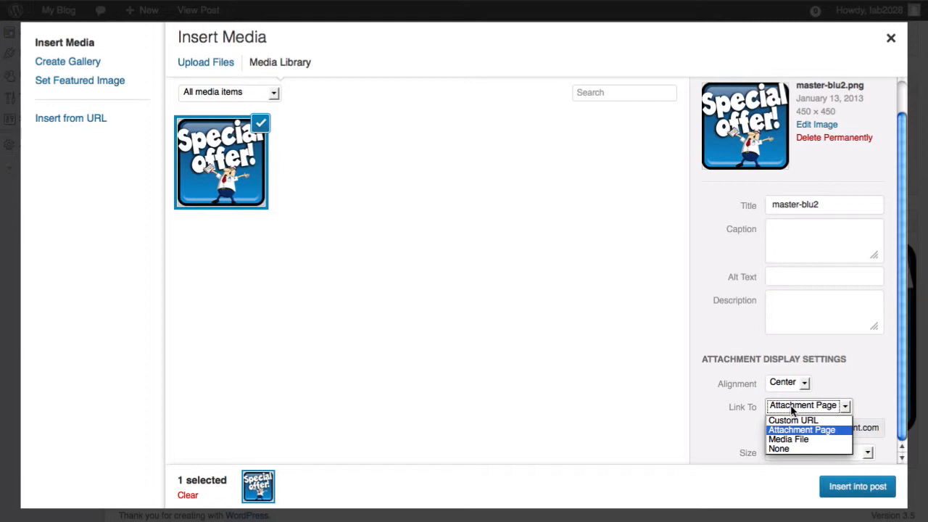
pyautogui.moveTo(786, 452)
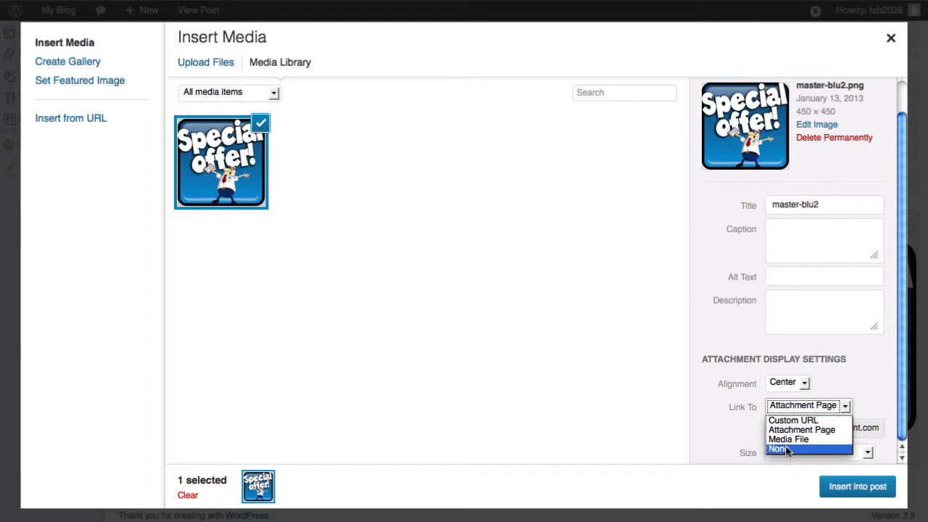
pyautogui.click(794, 439)
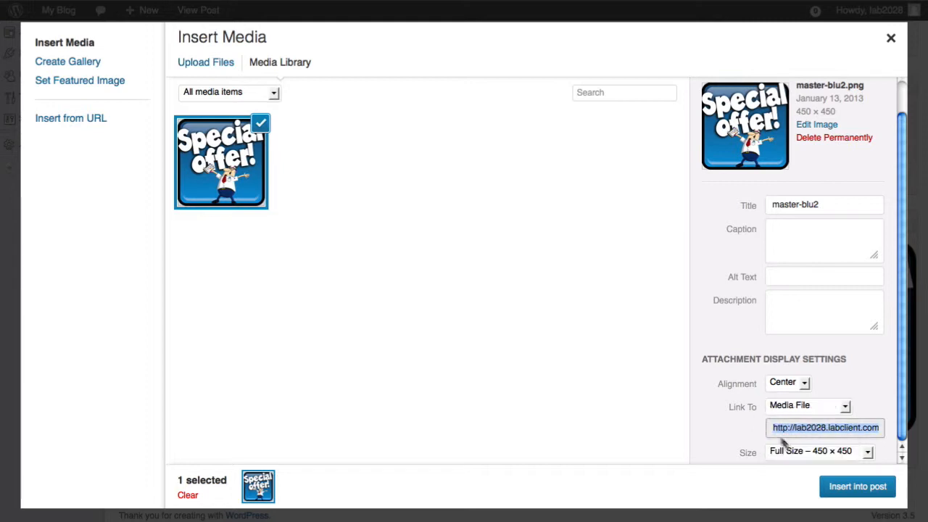
pyautogui.moveTo(728, 317)
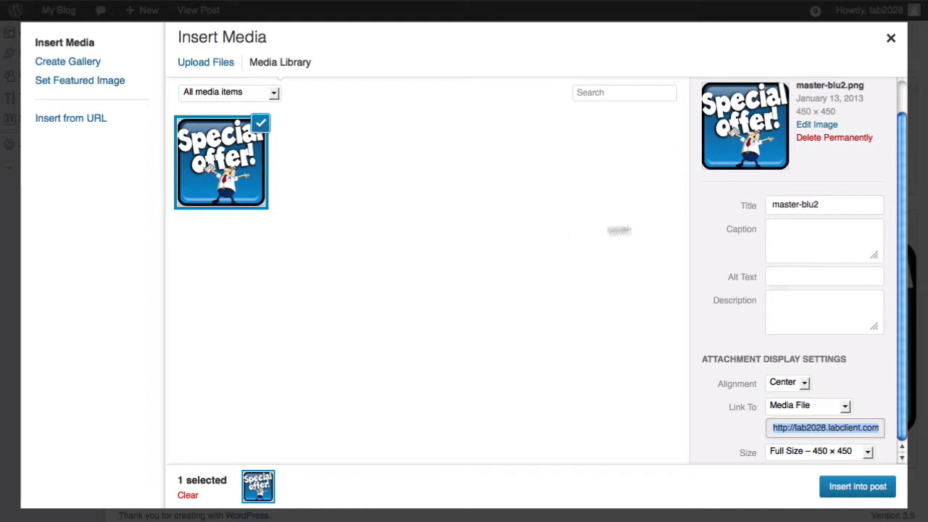
pyautogui.moveTo(756, 362)
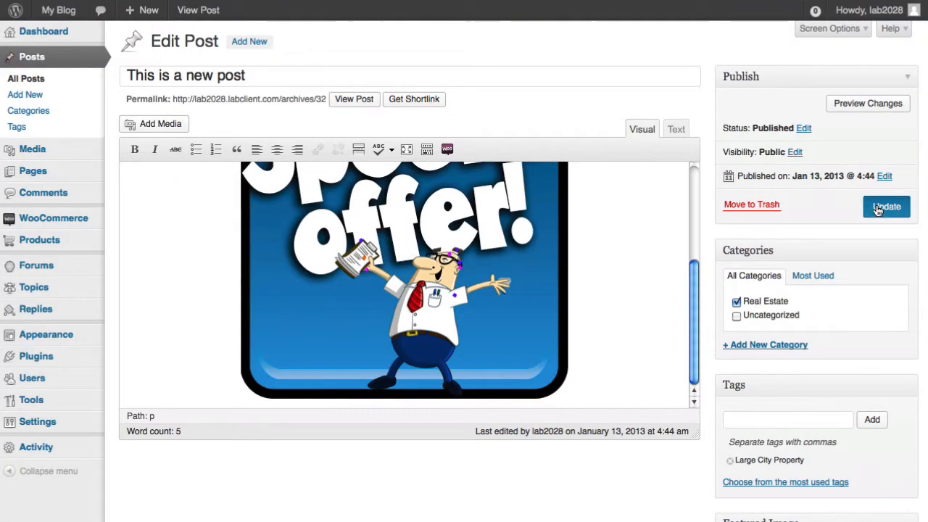
# Step: Update the post and wait for the 'Post updated' confirmation
pyautogui.click(884, 206)
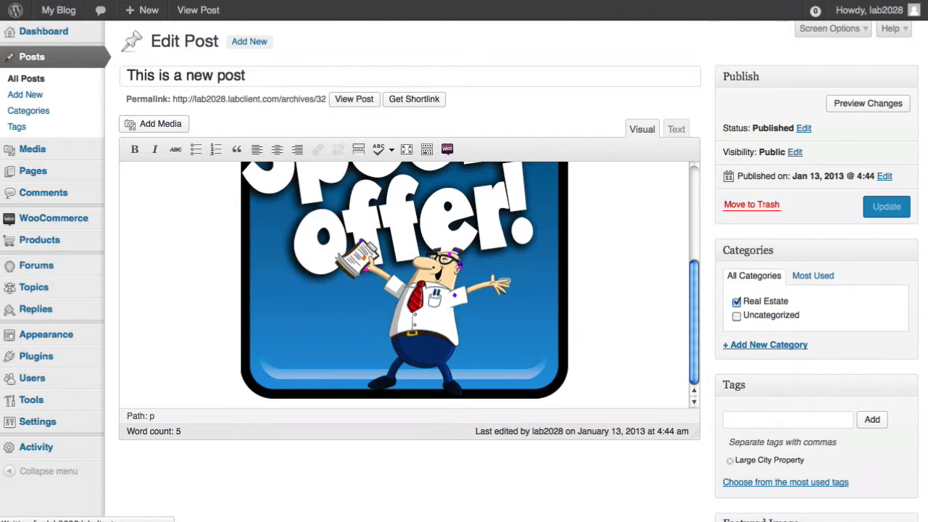
pyautogui.click(884, 206)
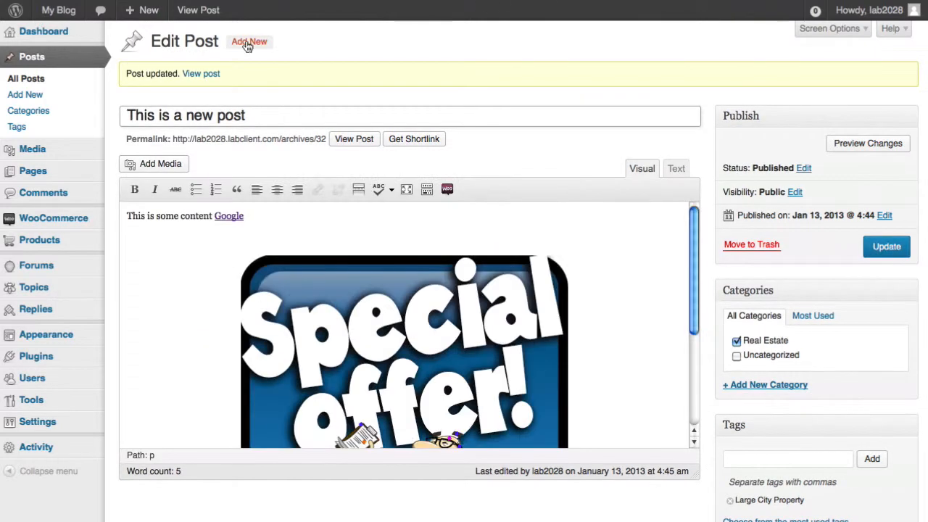
pyautogui.rightClick(200, 72)
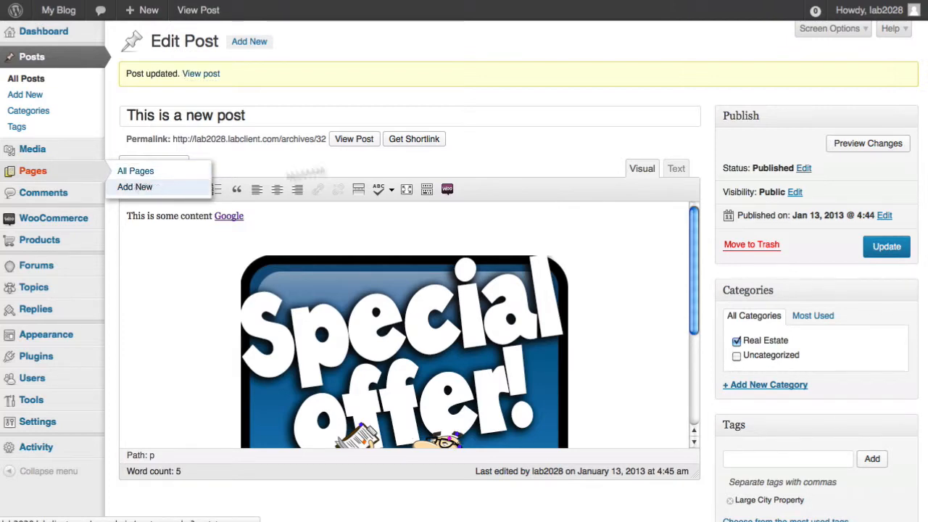
# Step: Start a new page via Pages > Add New and browse its Template dropdown under Page Attributes
pyautogui.click(134, 186)
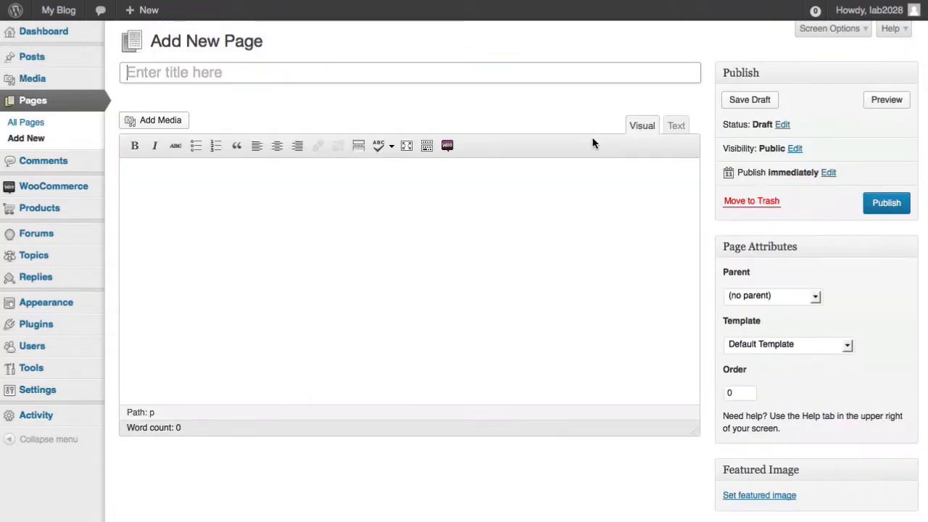
pyautogui.scroll(-3)
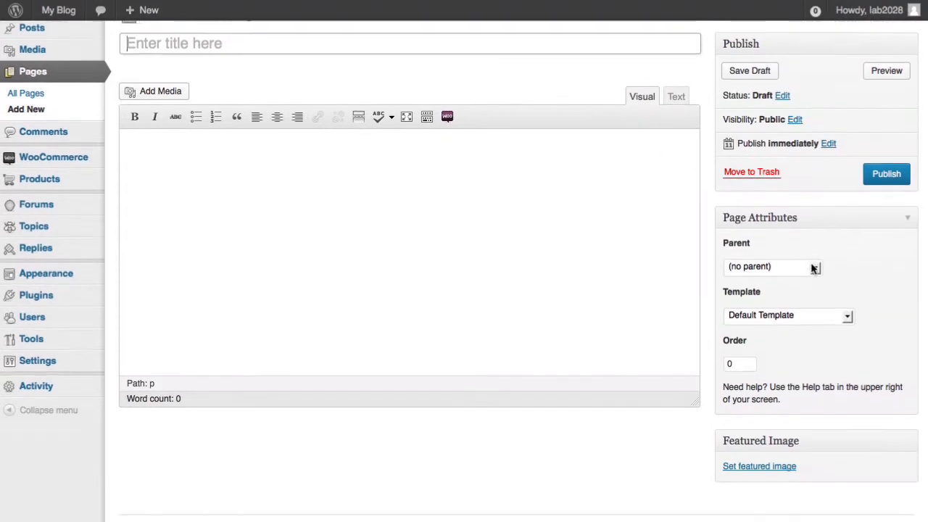
pyautogui.scroll(-3)
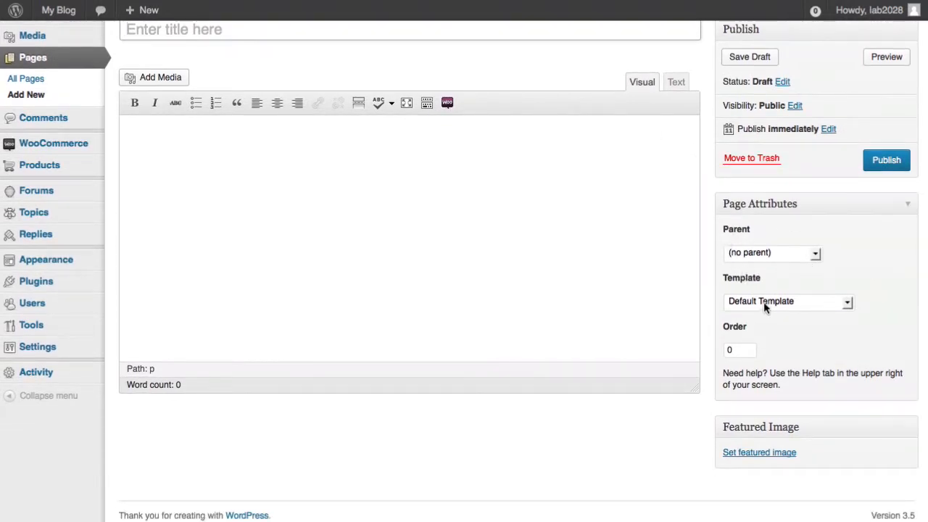
pyautogui.click(788, 301)
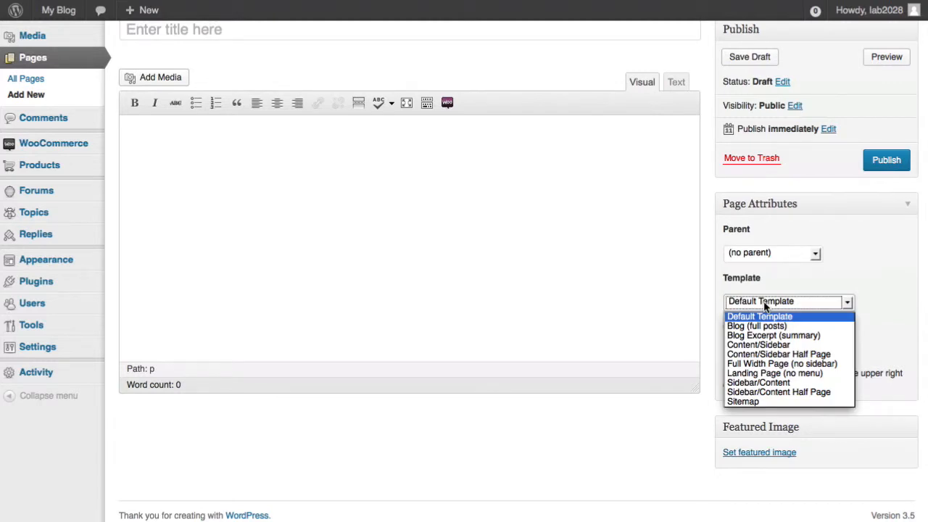
pyautogui.moveTo(758, 345)
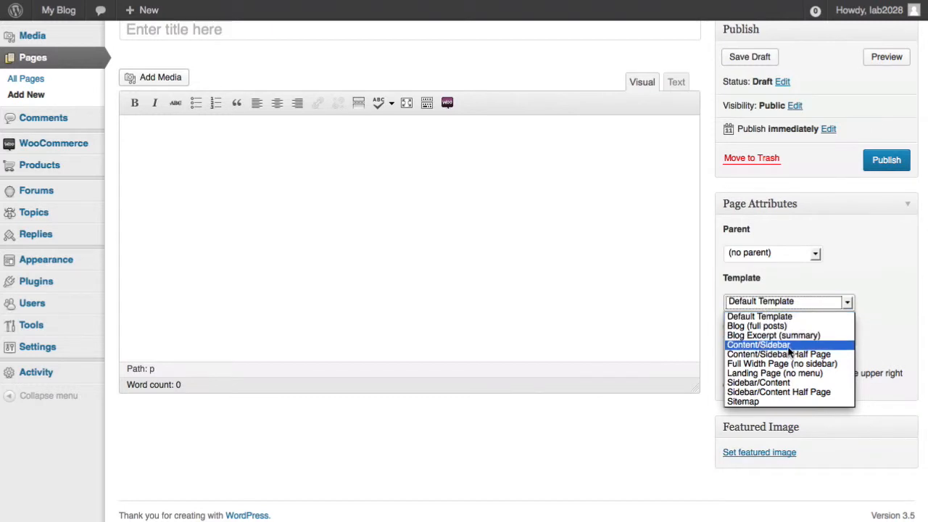
pyautogui.moveTo(781, 363)
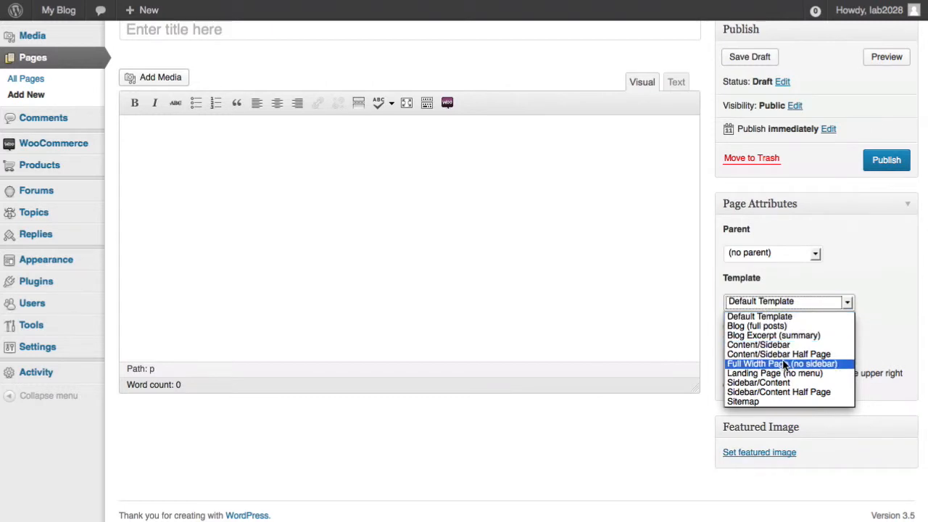
pyautogui.moveTo(783, 372)
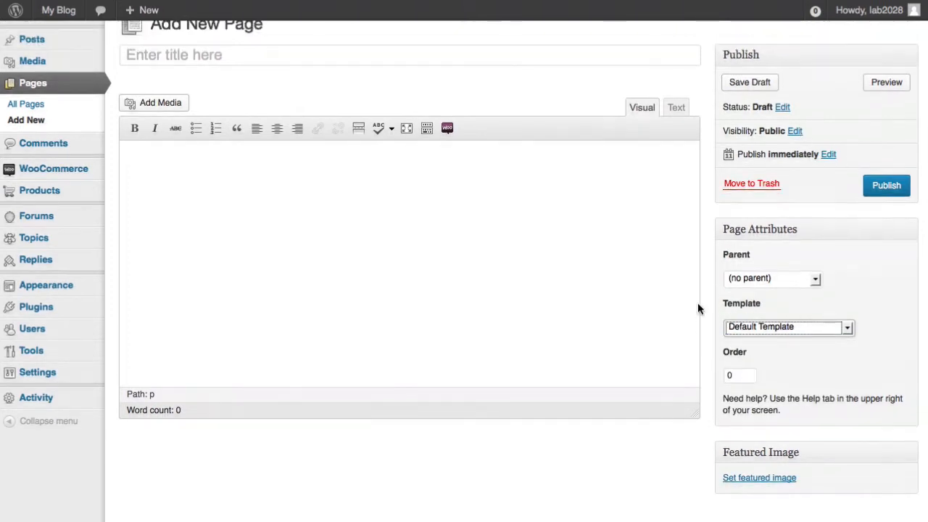
pyautogui.moveTo(466, 48)
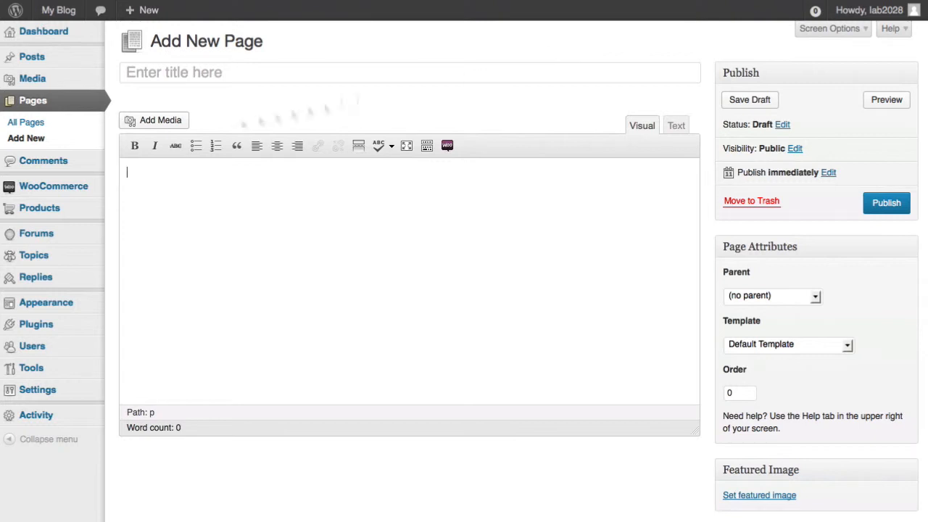
pyautogui.moveTo(47, 303)
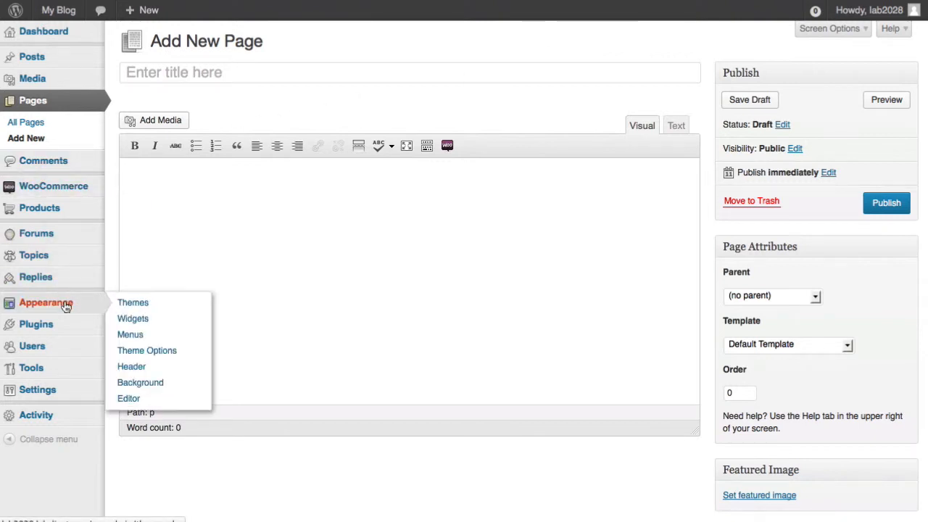
pyautogui.moveTo(148, 335)
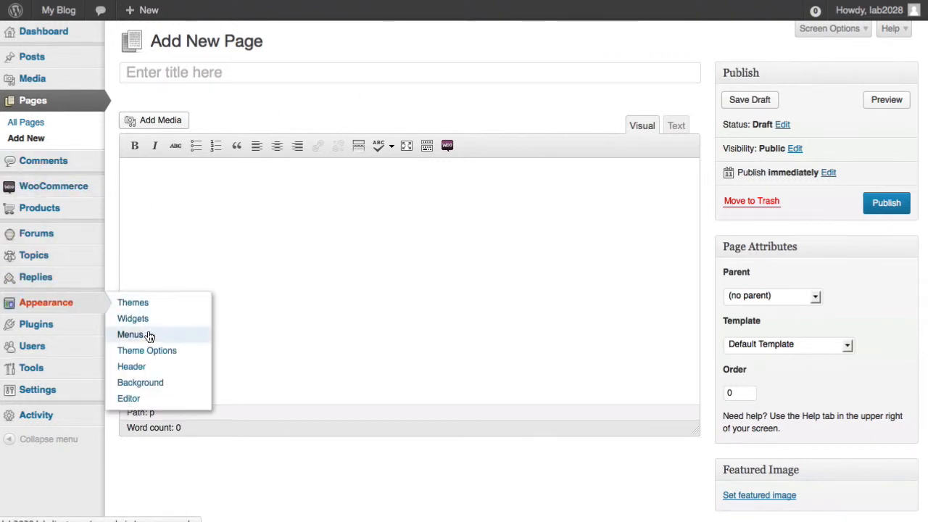
# Step: Go to Appearance > Menus showing the Header Menu and its theme locations
pyautogui.click(148, 339)
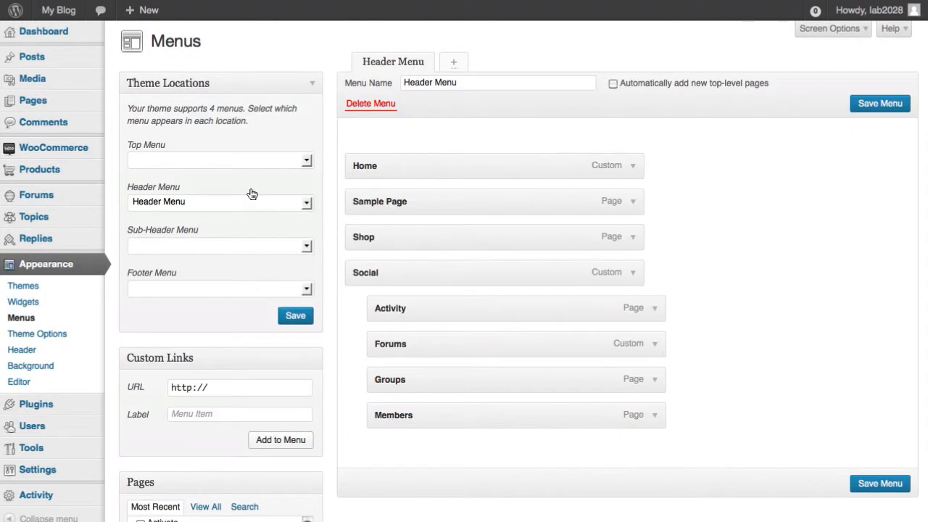
pyautogui.moveTo(163, 157)
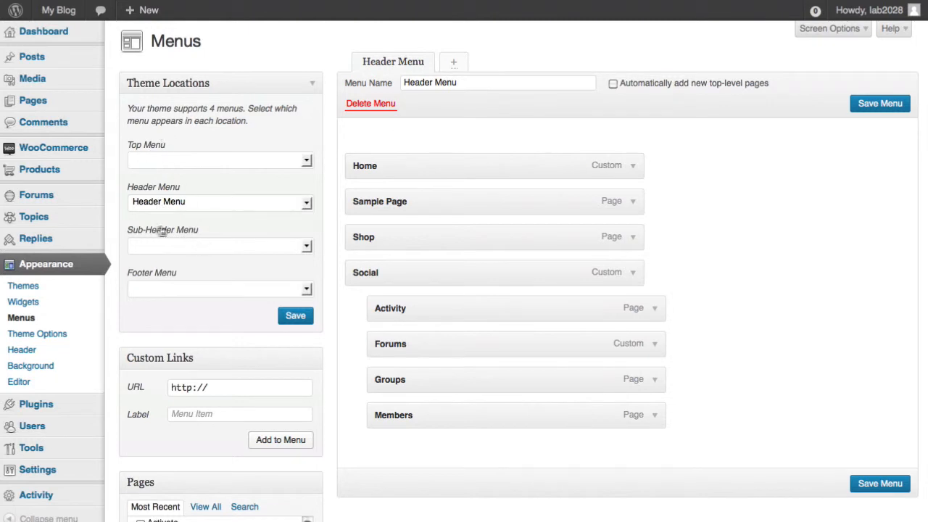
pyautogui.moveTo(439, 247)
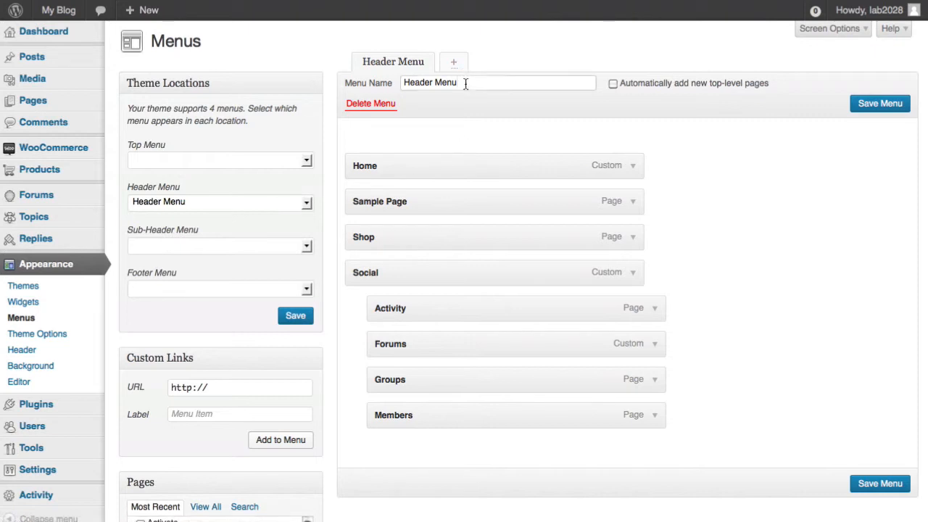
pyautogui.doubleClick(432, 81)
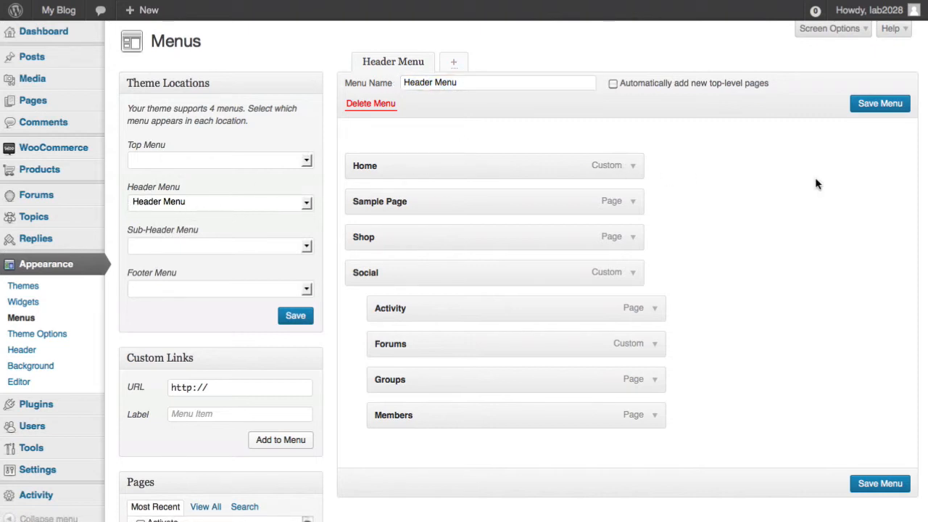
pyautogui.moveTo(235, 187)
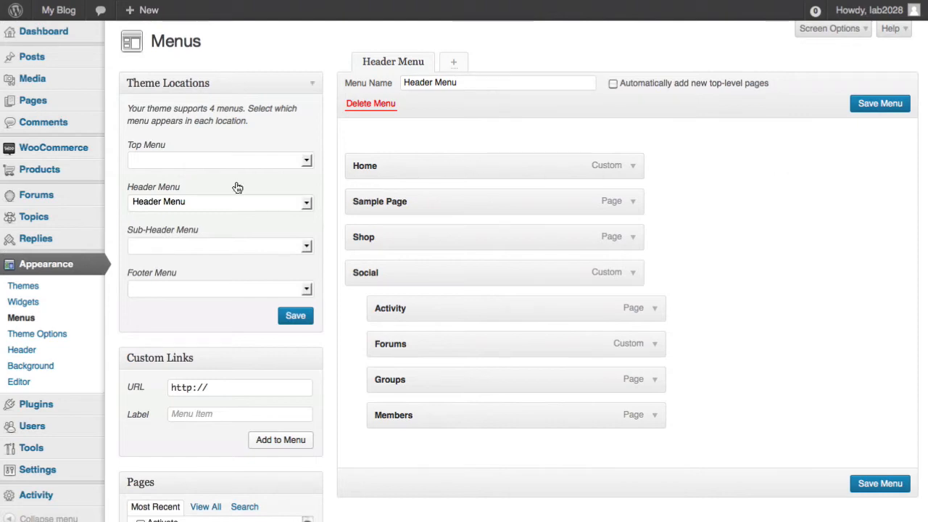
pyautogui.scroll(-3)
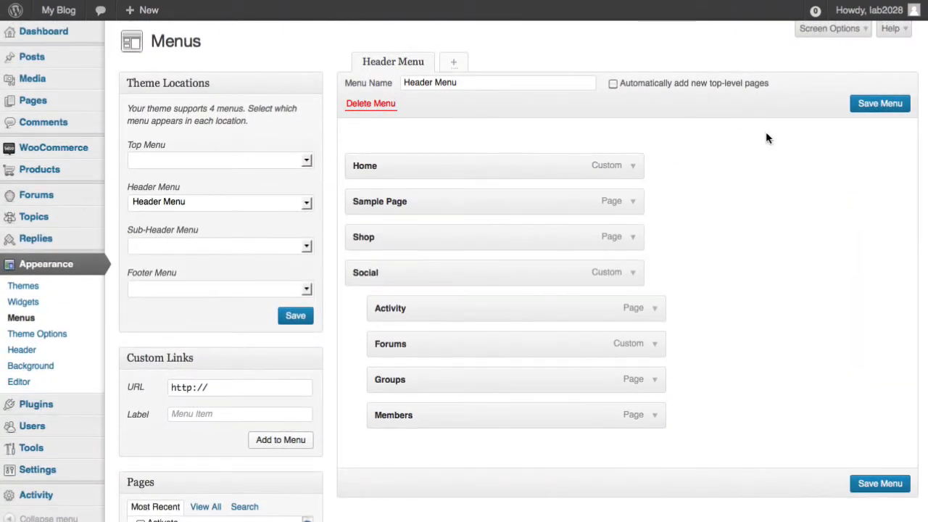
# Step: Tick Posts in Screen Options so a Posts box appears among addable menu items
pyautogui.click(830, 29)
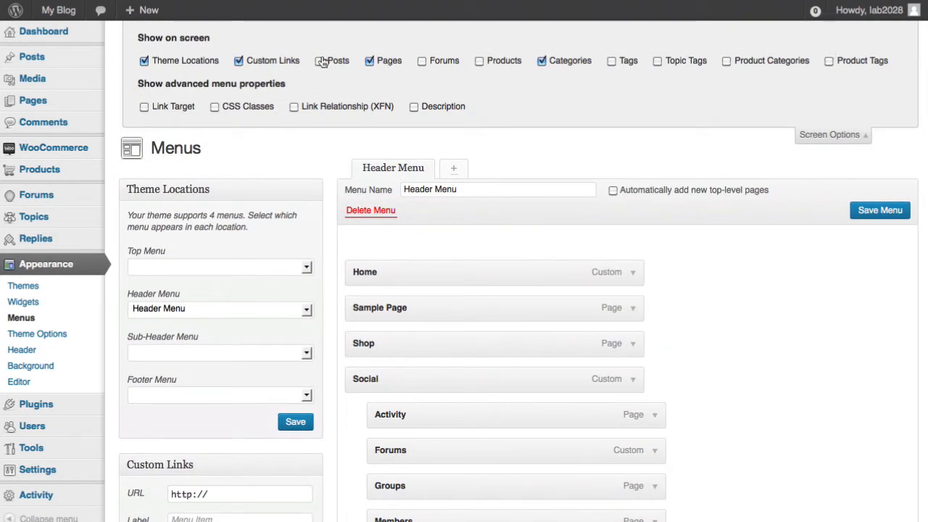
pyautogui.click(318, 61)
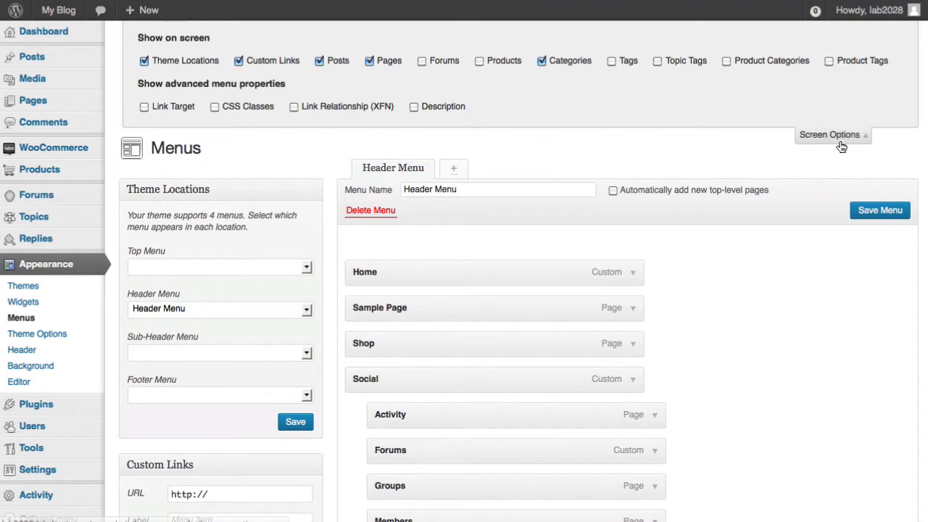
pyautogui.scroll(-3)
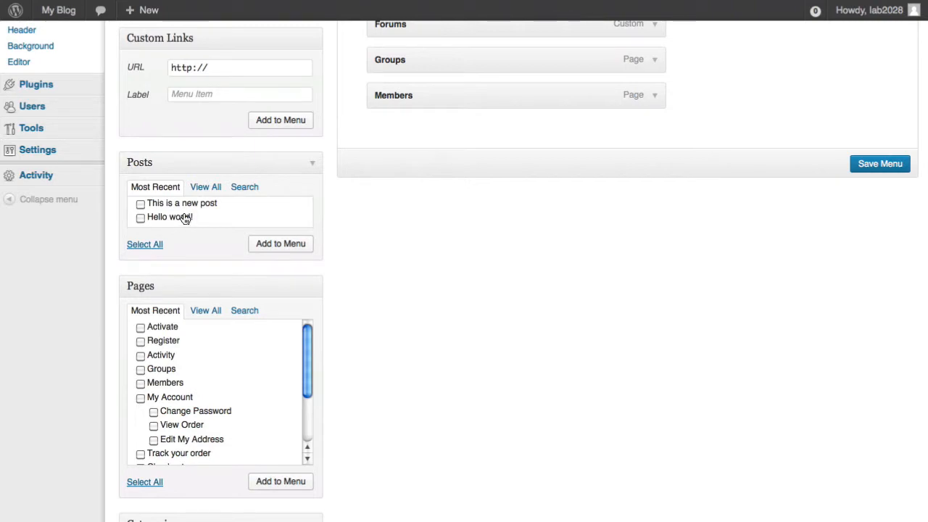
pyautogui.click(140, 203)
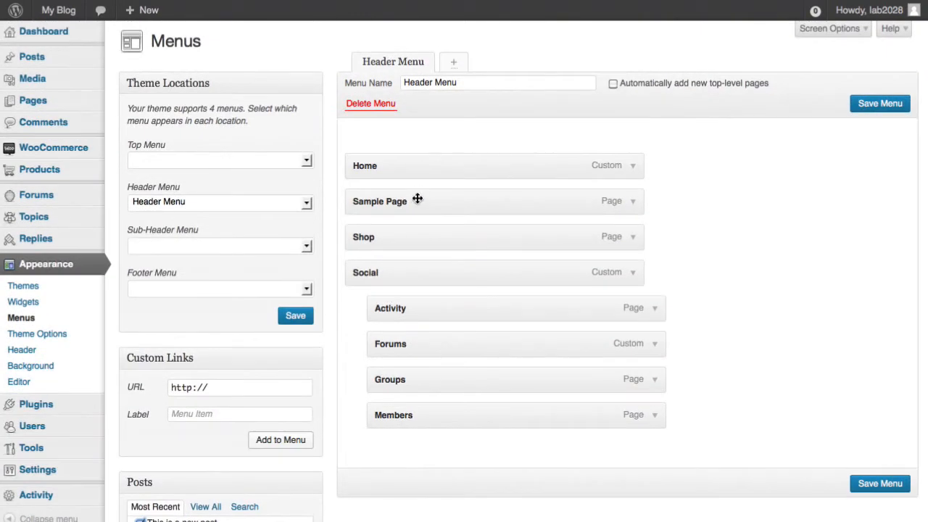
pyautogui.moveTo(455, 66)
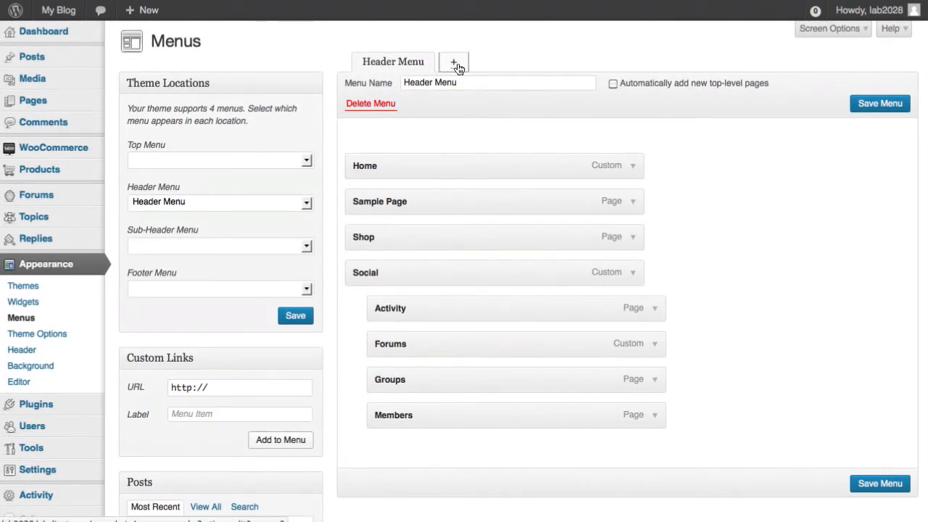
# Step: Create 'Top Menu' containing the 'This is a new post' link and follow it on the live site
pyautogui.click(453, 61)
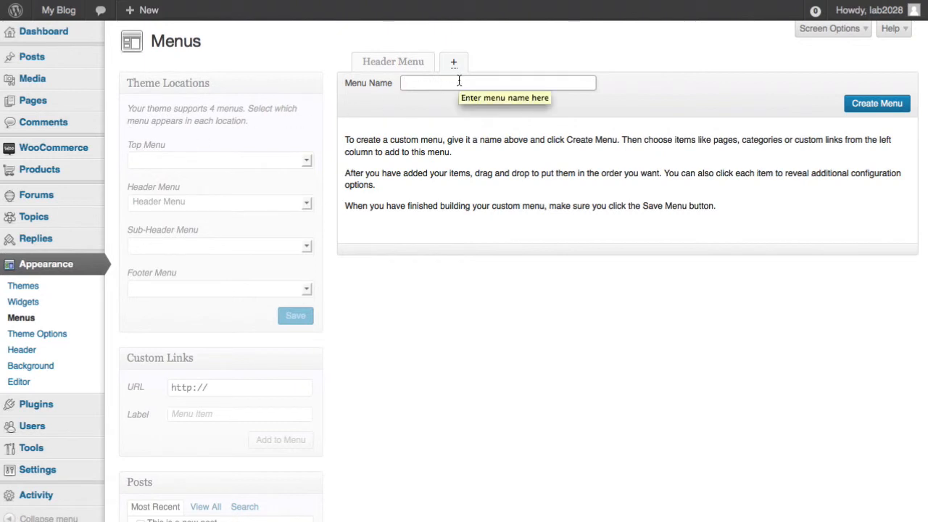
pyautogui.write('Top Menu')
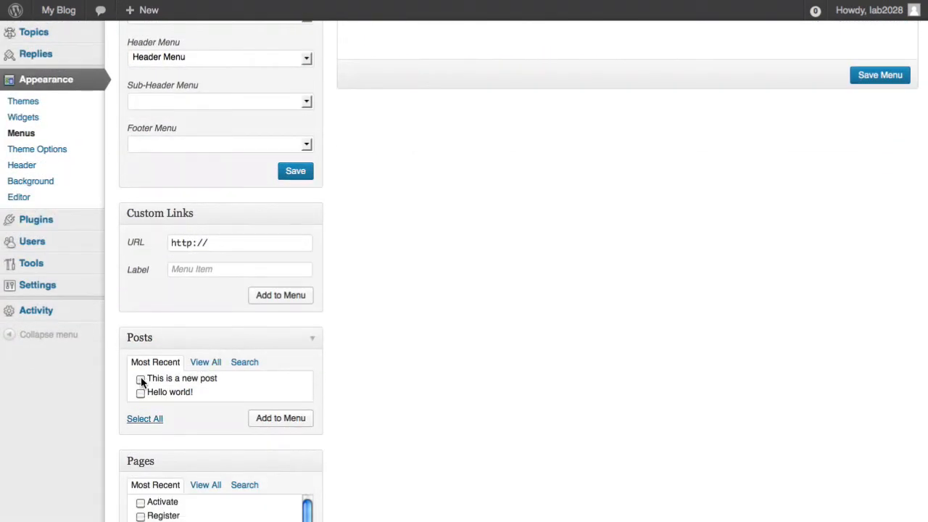
pyautogui.click(139, 378)
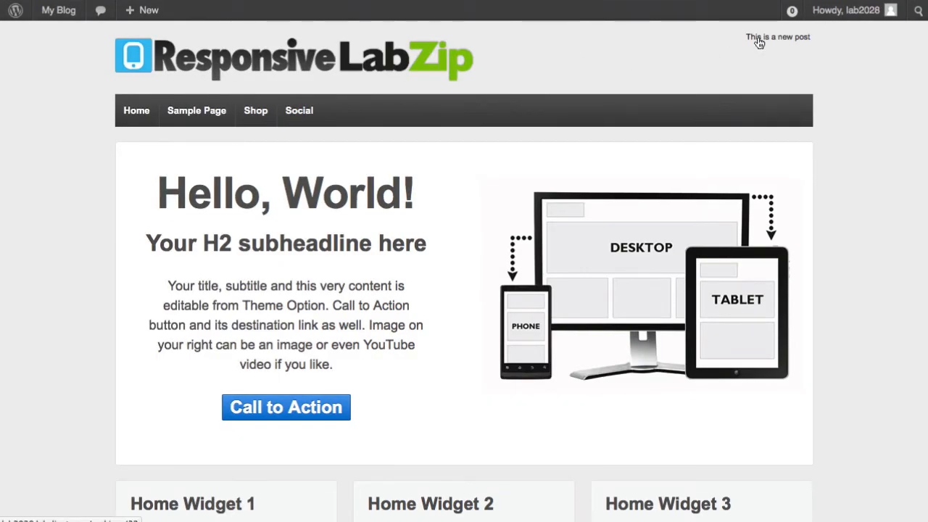
pyautogui.click(777, 37)
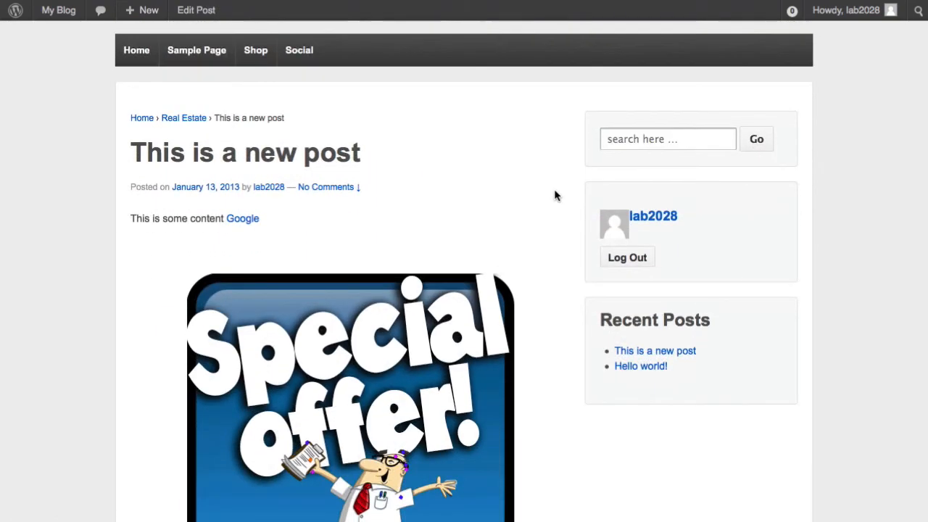